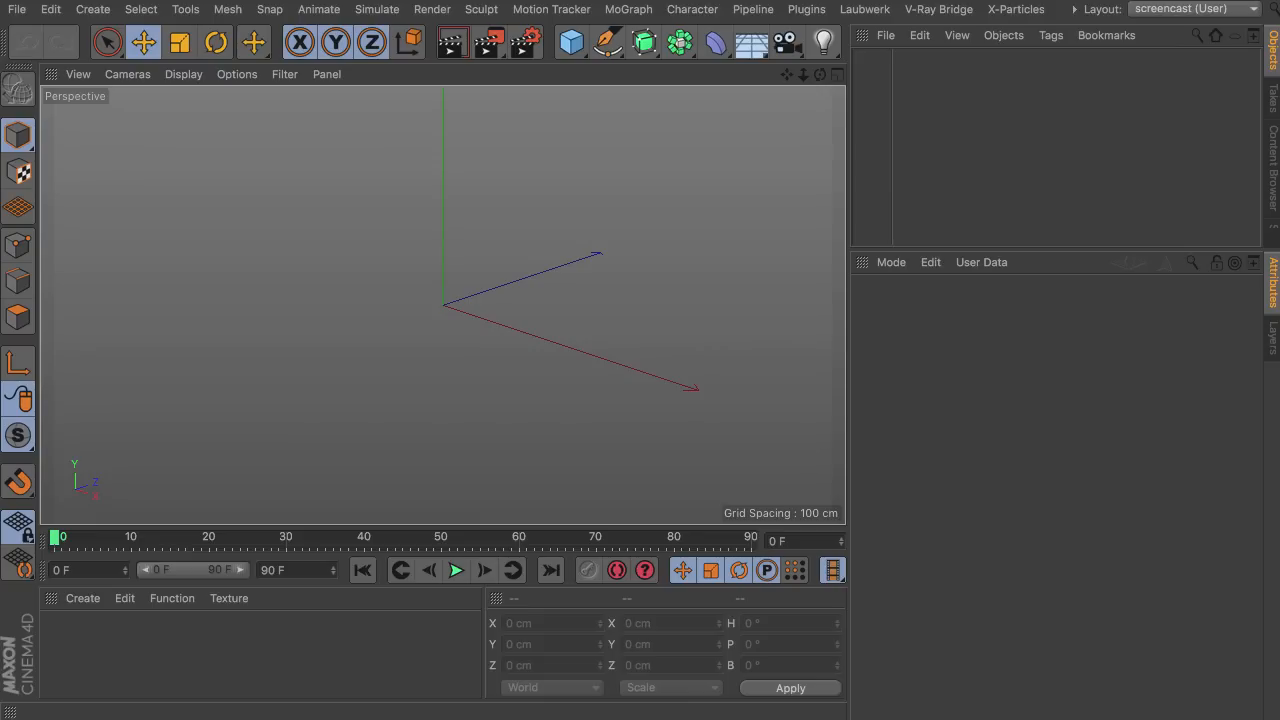
pyautogui.moveTo(1064, 560)
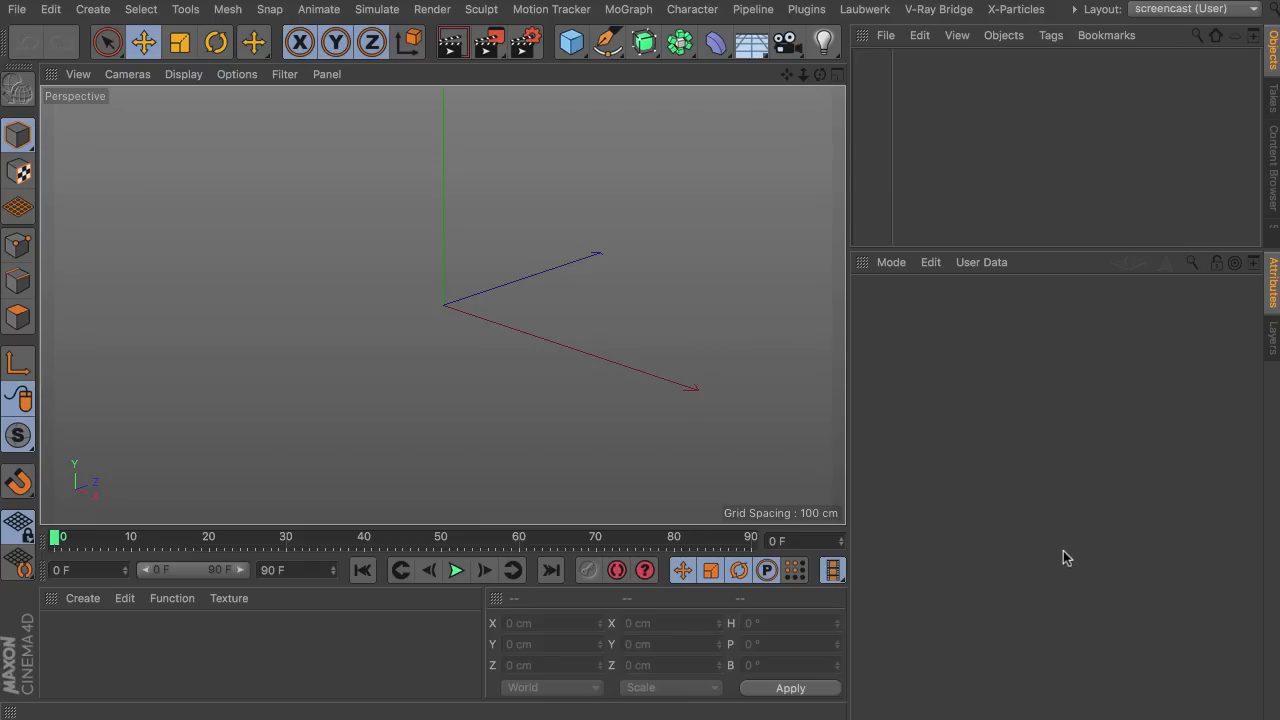
pyautogui.moveTo(1056, 524)
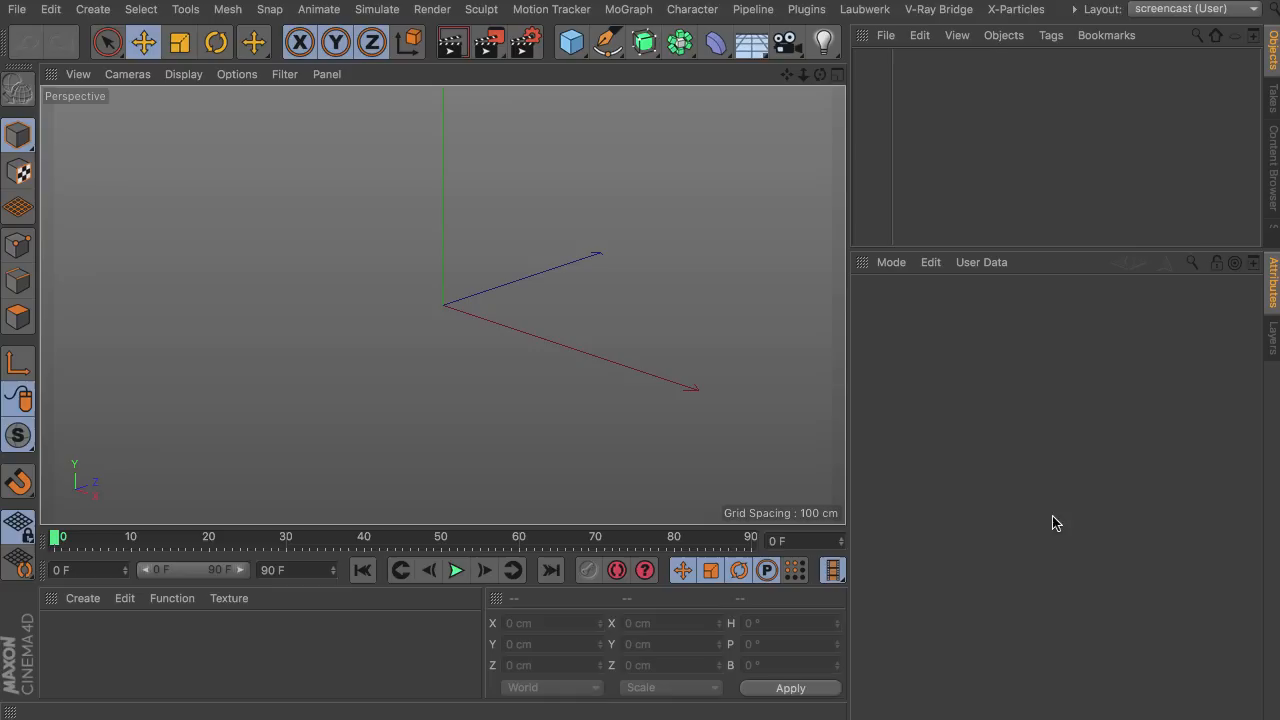
pyautogui.moveTo(1042, 500)
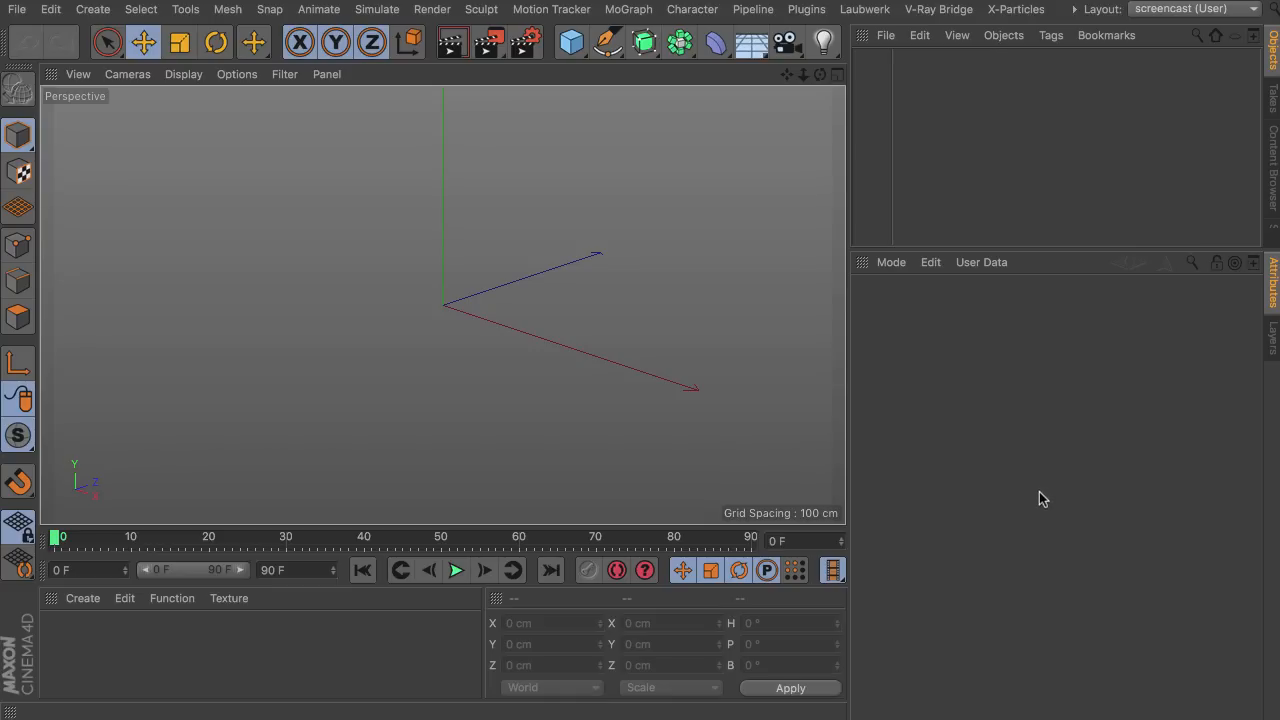
pyautogui.moveTo(1036, 492)
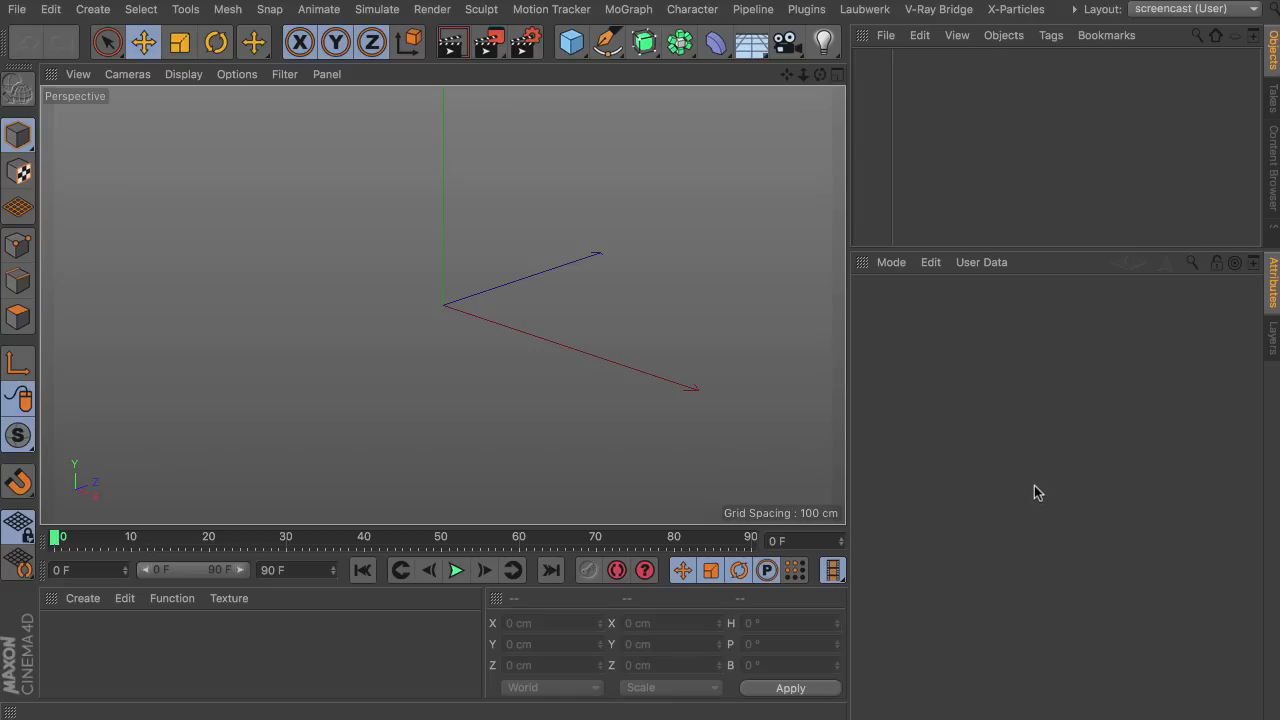
pyautogui.moveTo(170, 178)
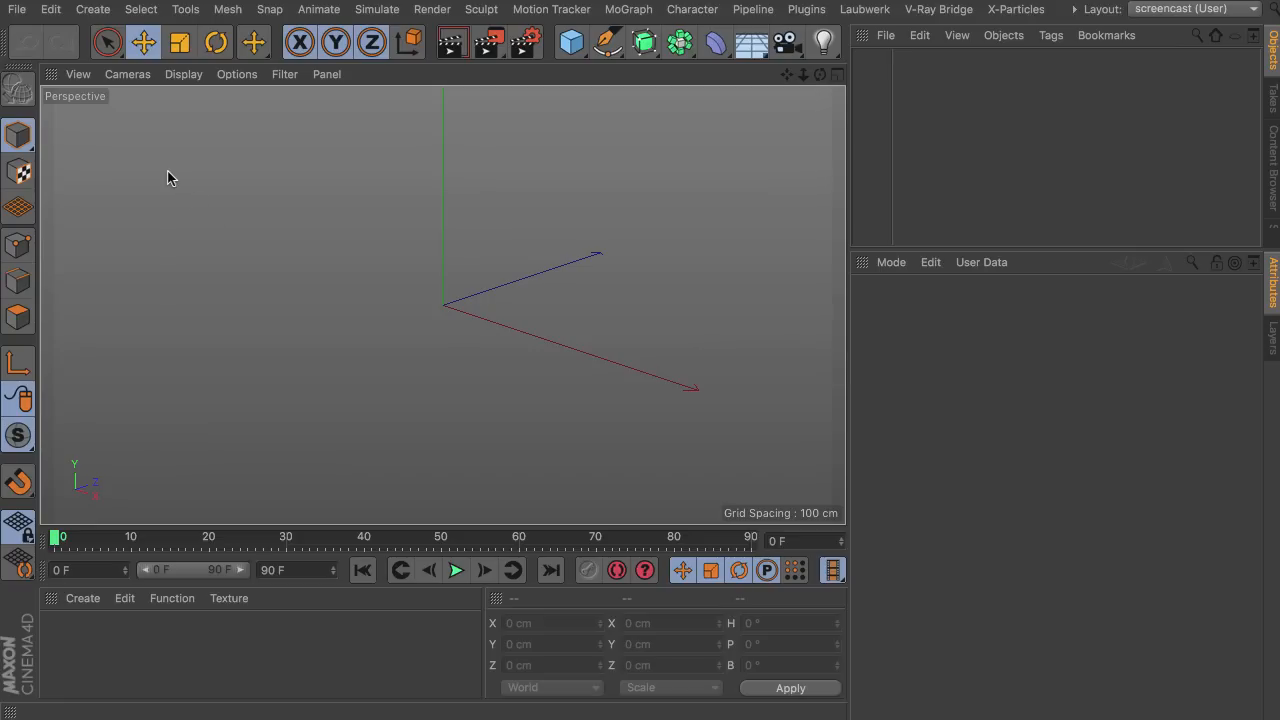
pyautogui.moveTo(192, 212)
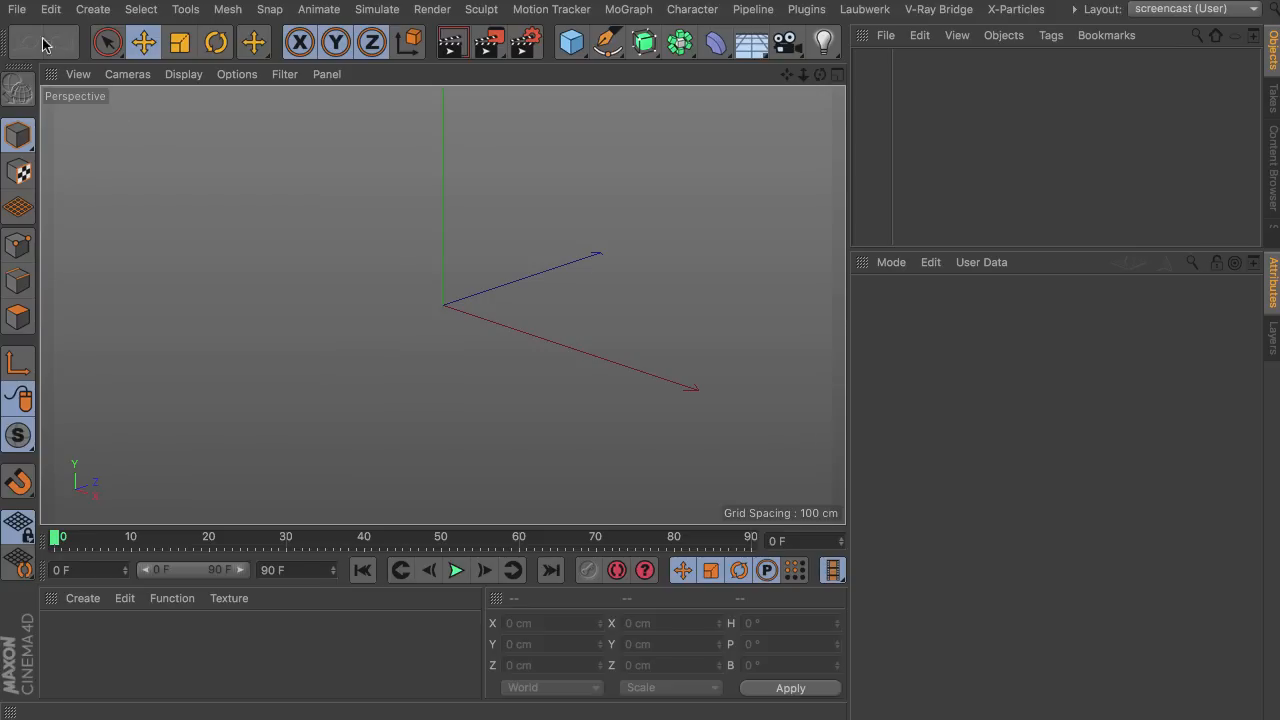
# - Bring up the Open dialog from the File menu to load the rigged scene
pyautogui.click(16, 8)
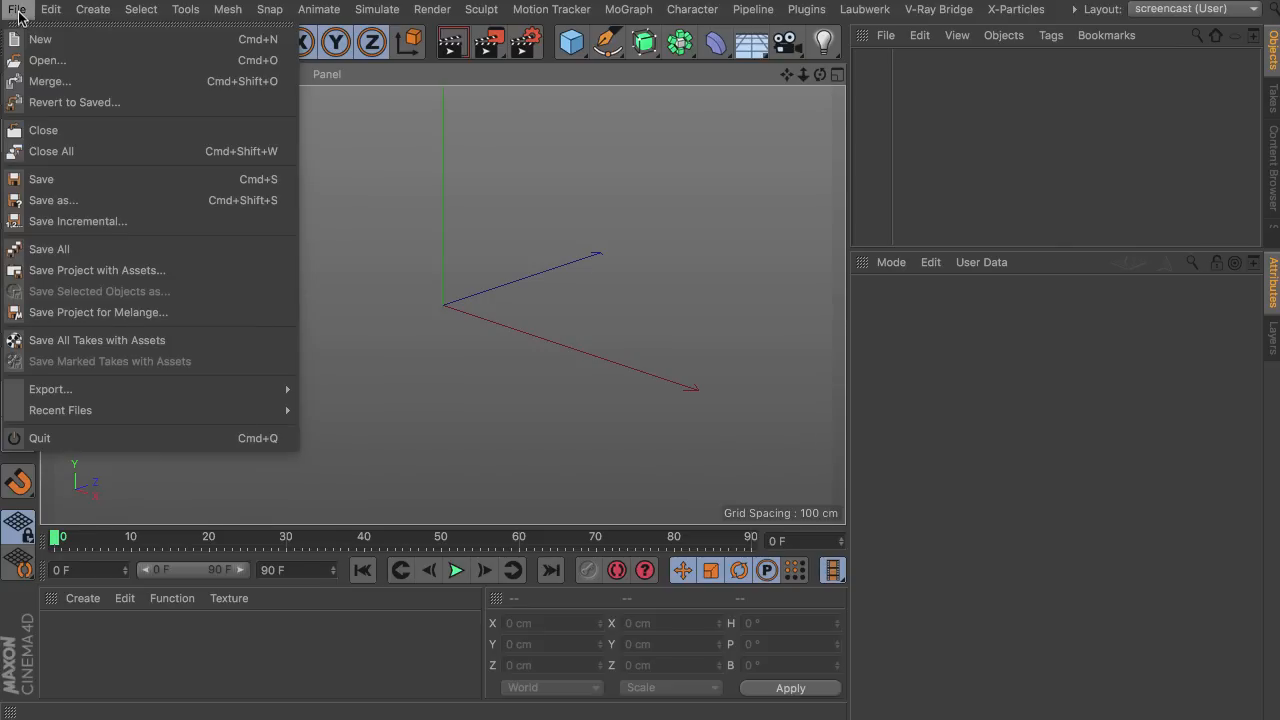
pyautogui.click(48, 60)
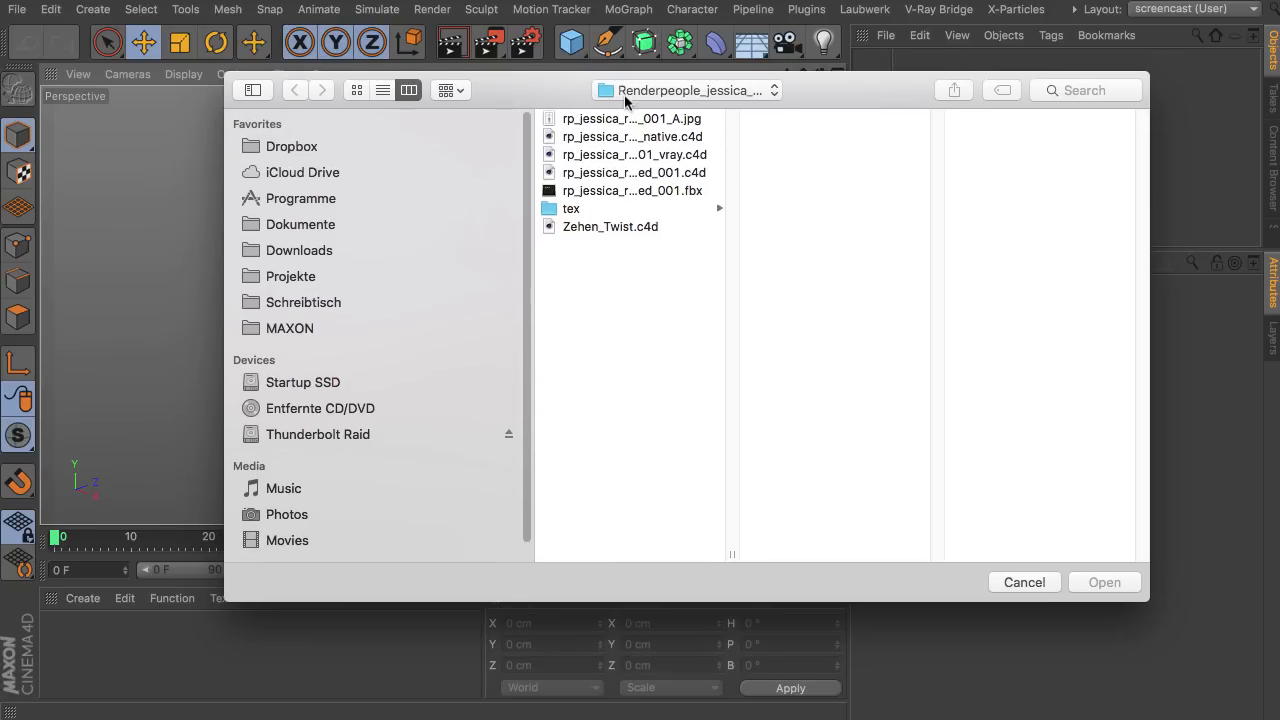
pyautogui.moveTo(758, 326)
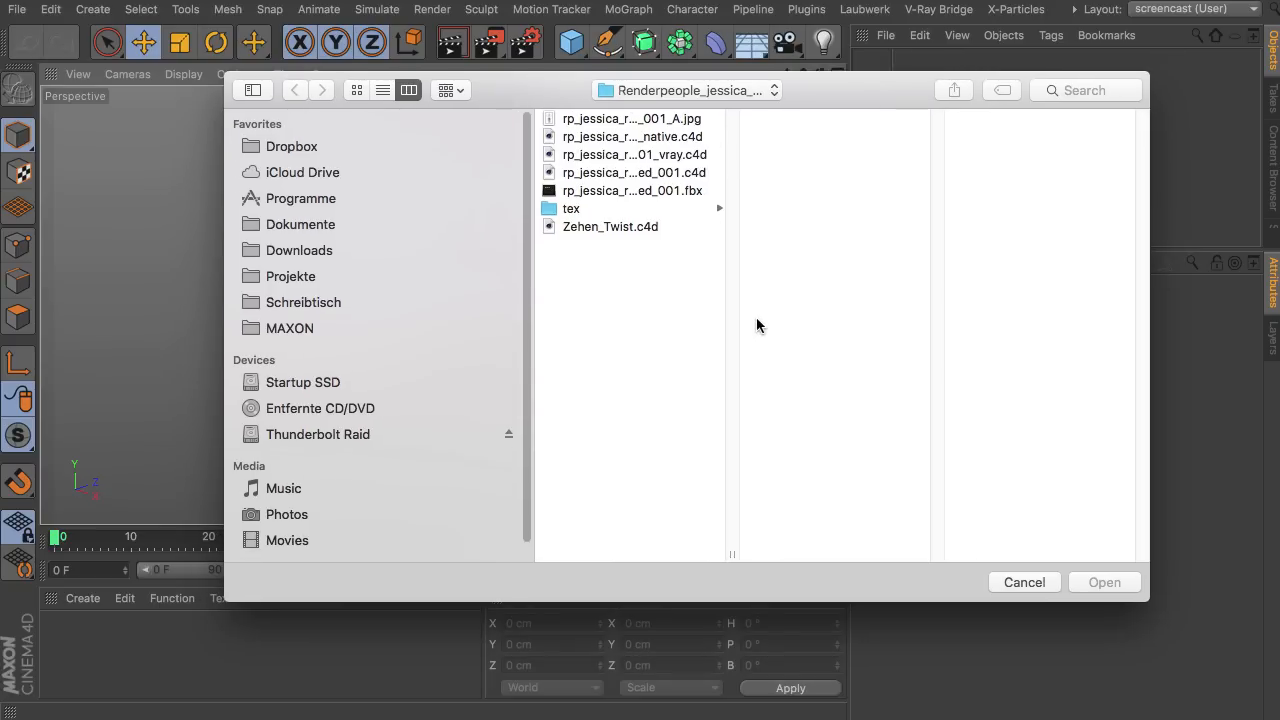
pyautogui.moveTo(640, 180)
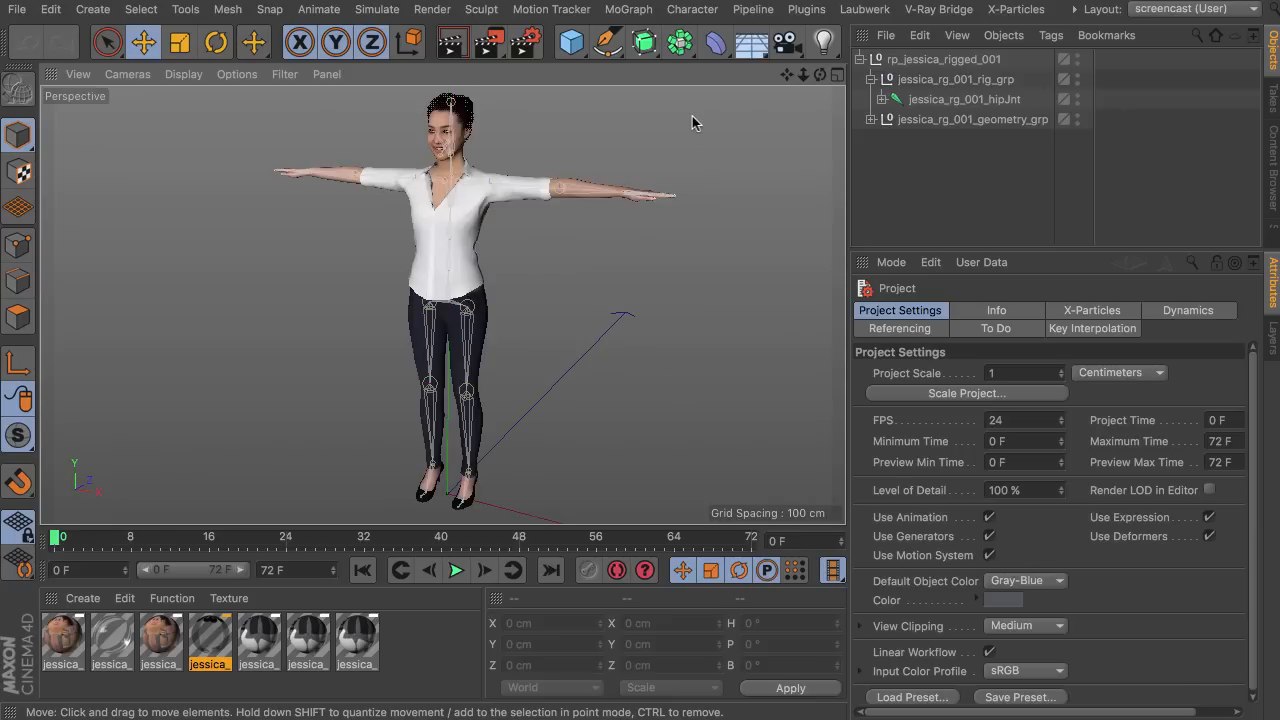
# - Add a PIM controller object to the scene from the Plugins menu
pyautogui.moveTo(600, 300); pyautogui.dragTo(440, 304)
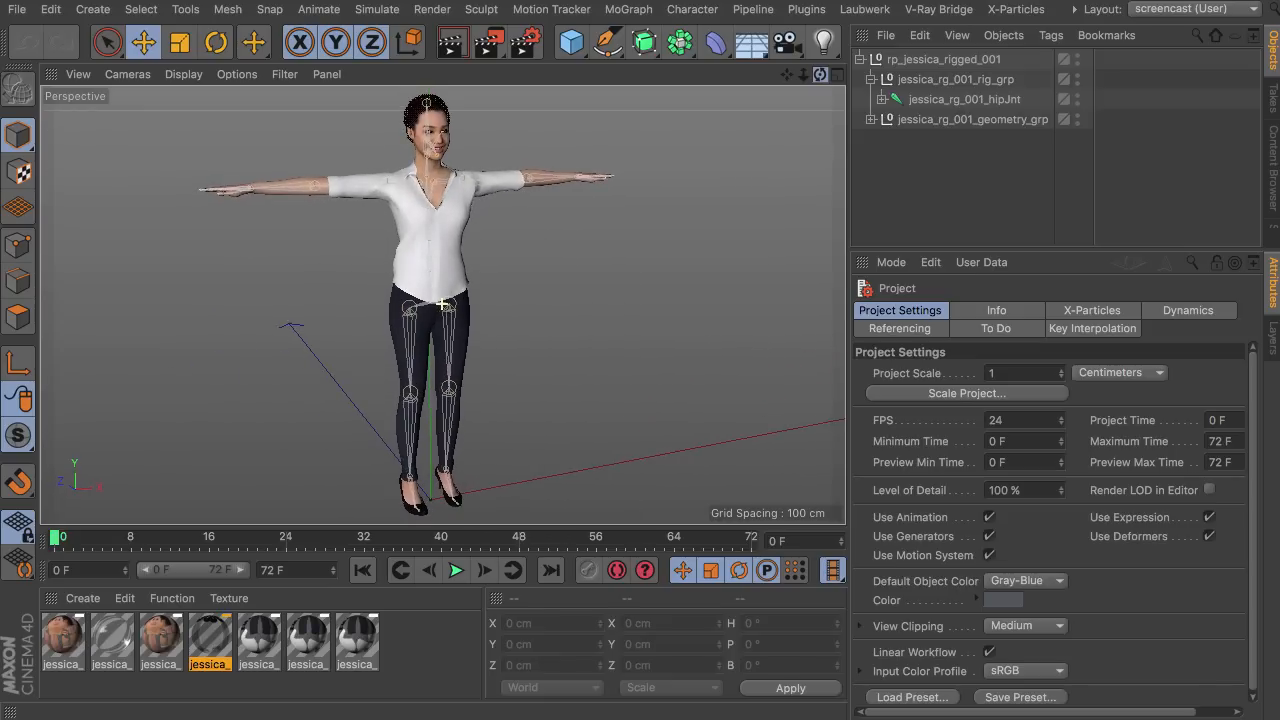
pyautogui.click(806, 8)
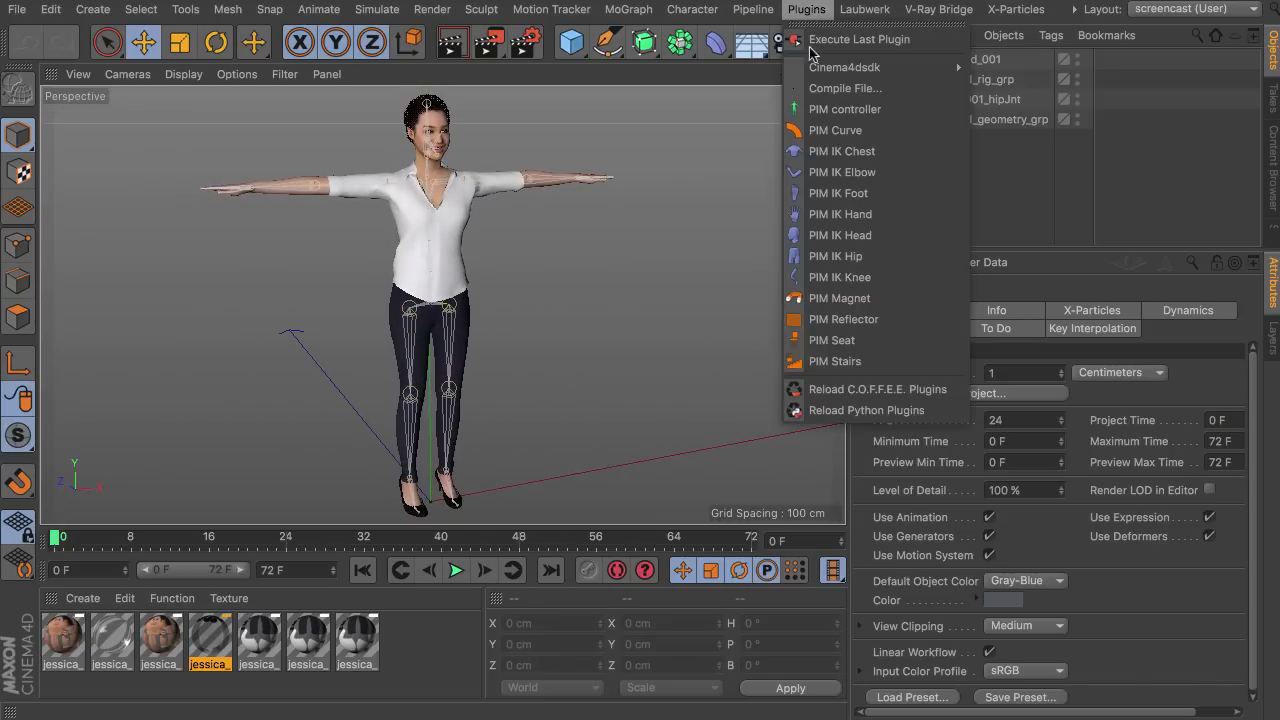
pyautogui.click(844, 108)
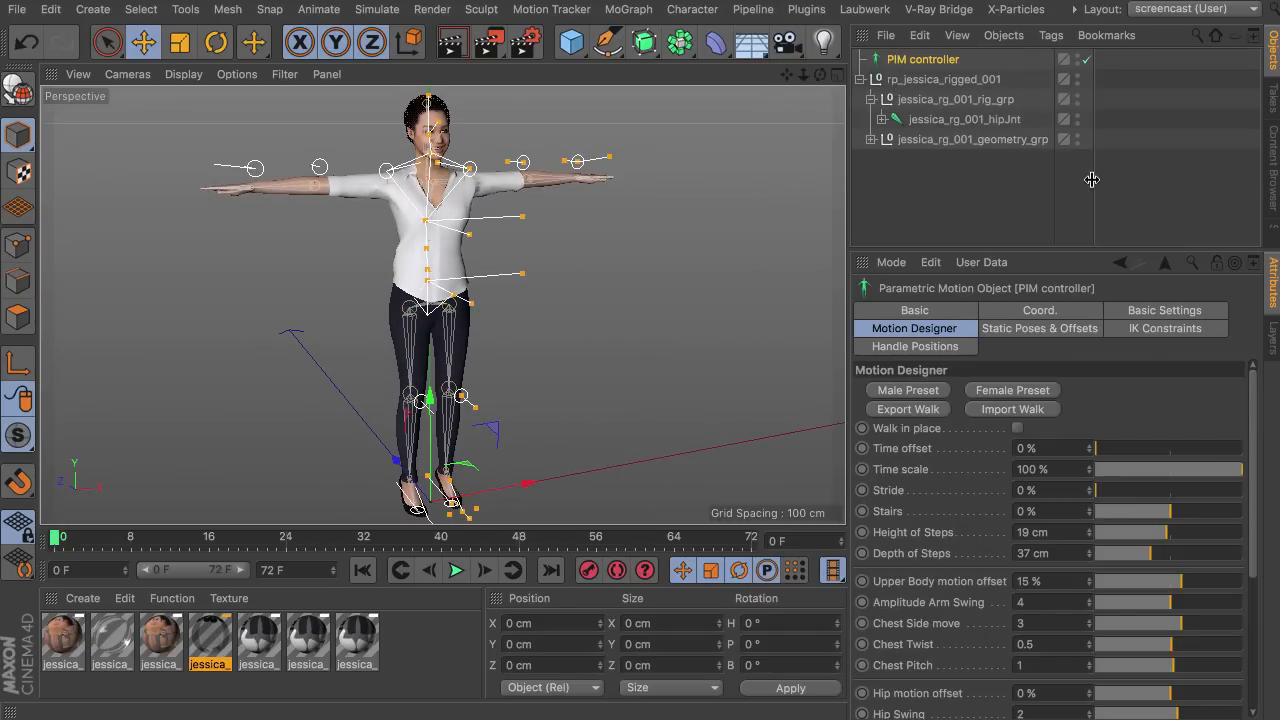
pyautogui.click(964, 120)
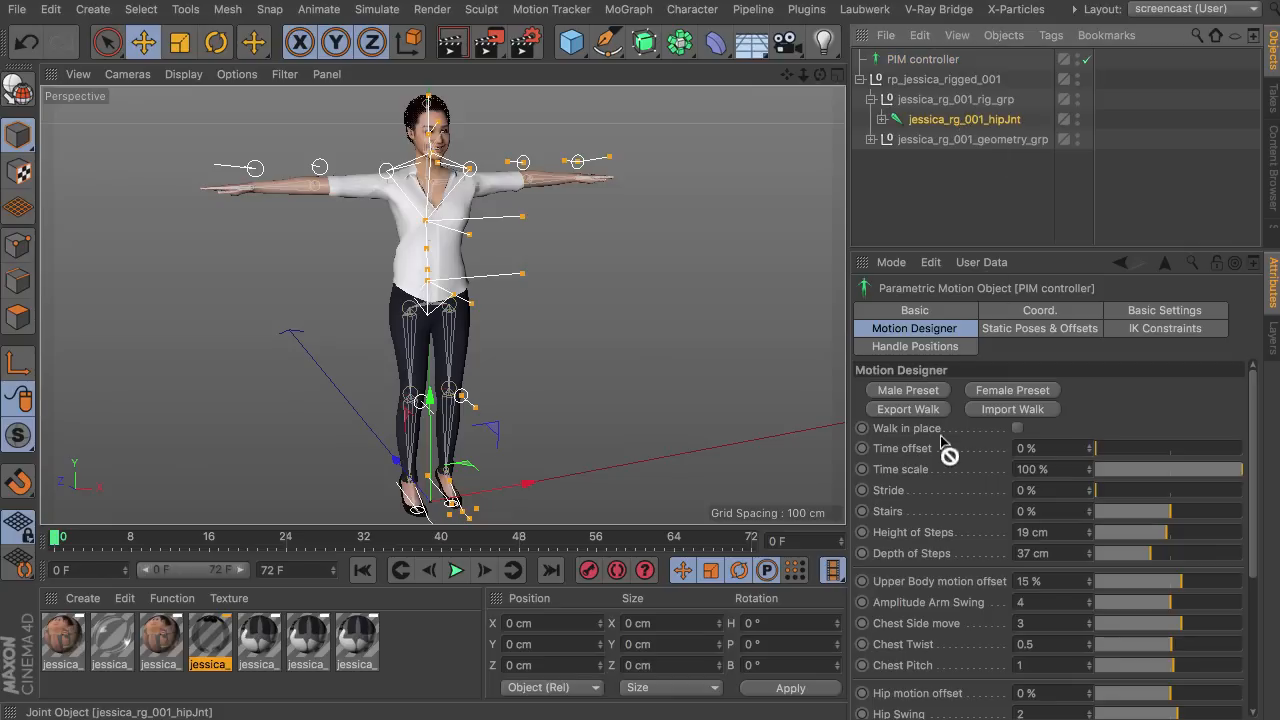
# - Set the controller's preset rig type to Renderpeople and its mode to Animate
pyautogui.click(1164, 310)
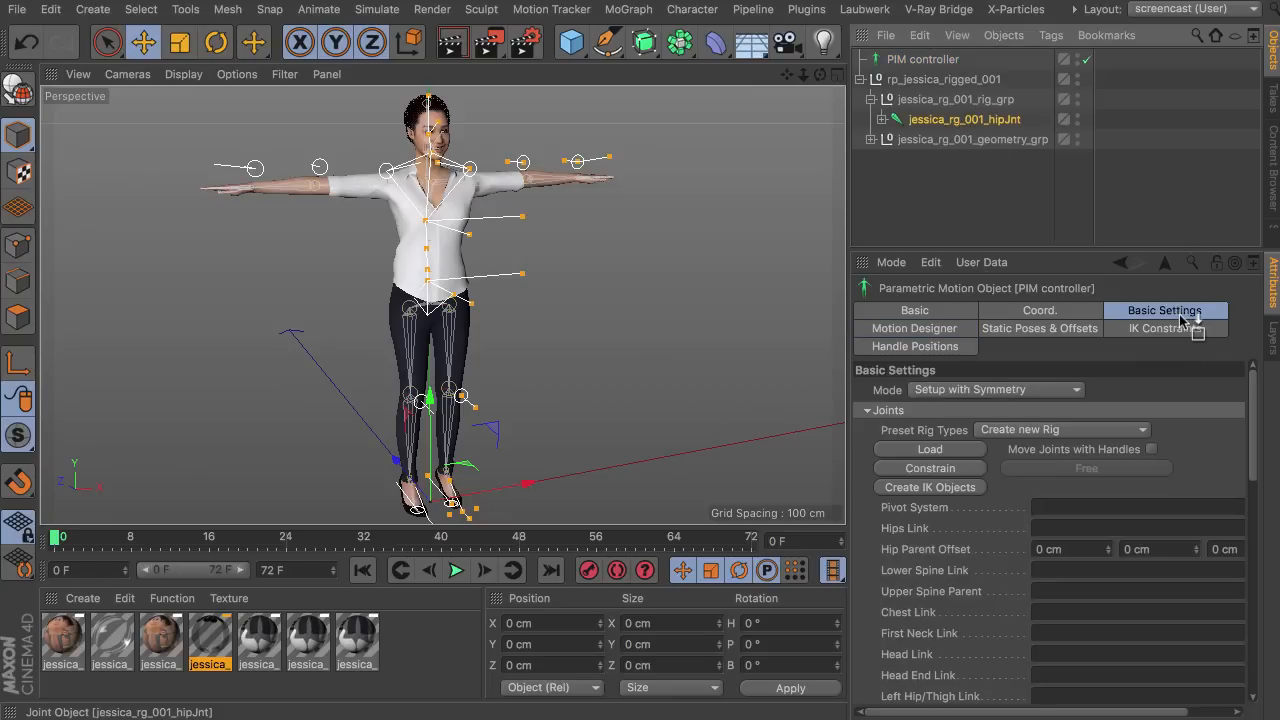
pyautogui.click(1060, 428)
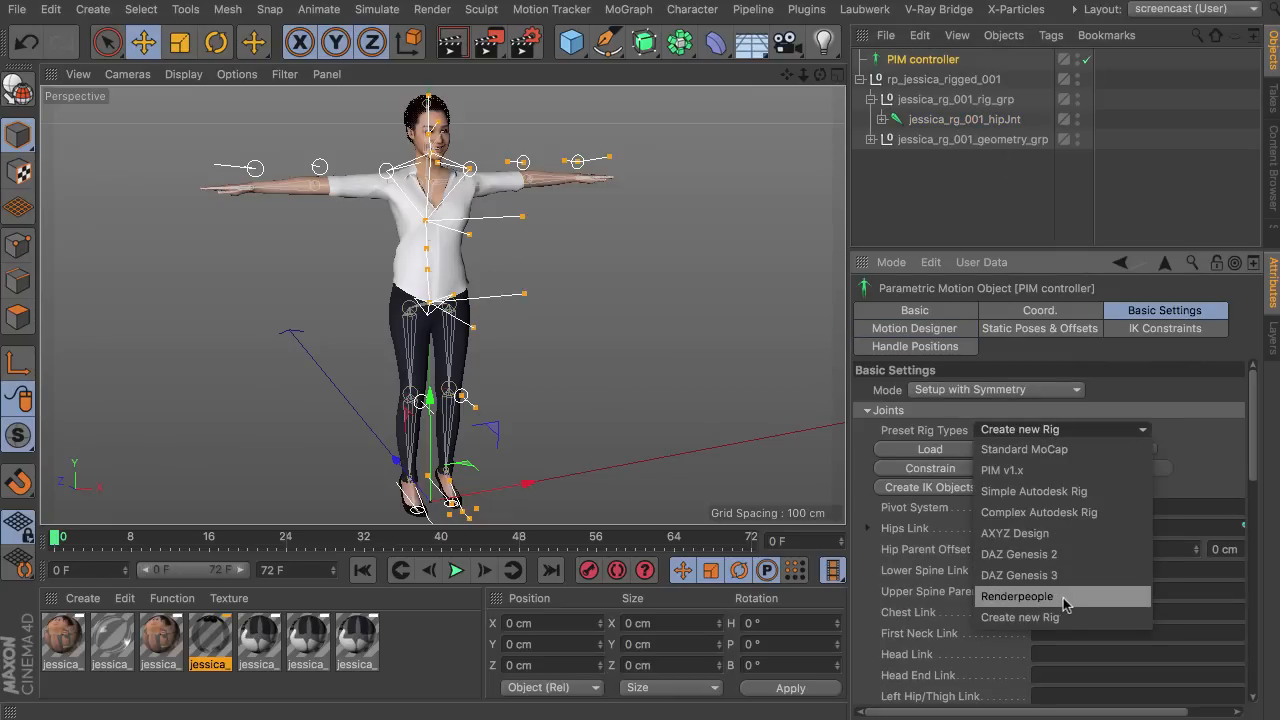
pyautogui.click(1016, 596)
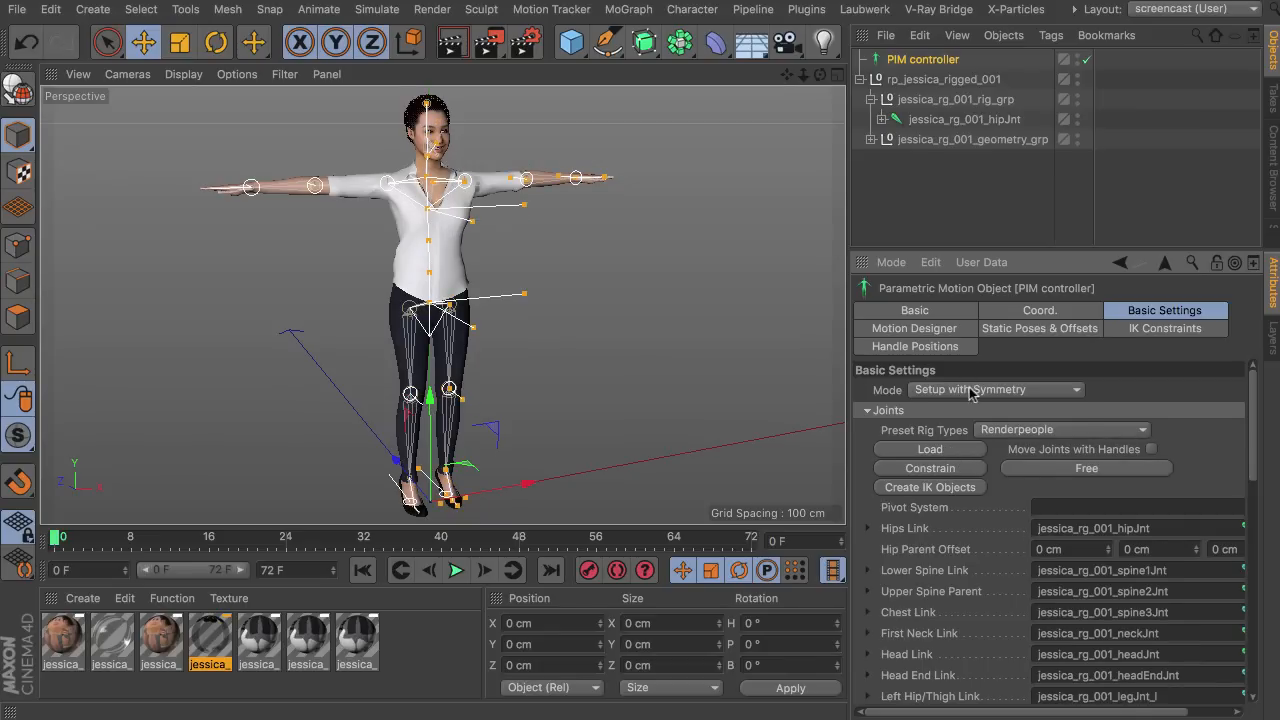
pyautogui.click(996, 388)
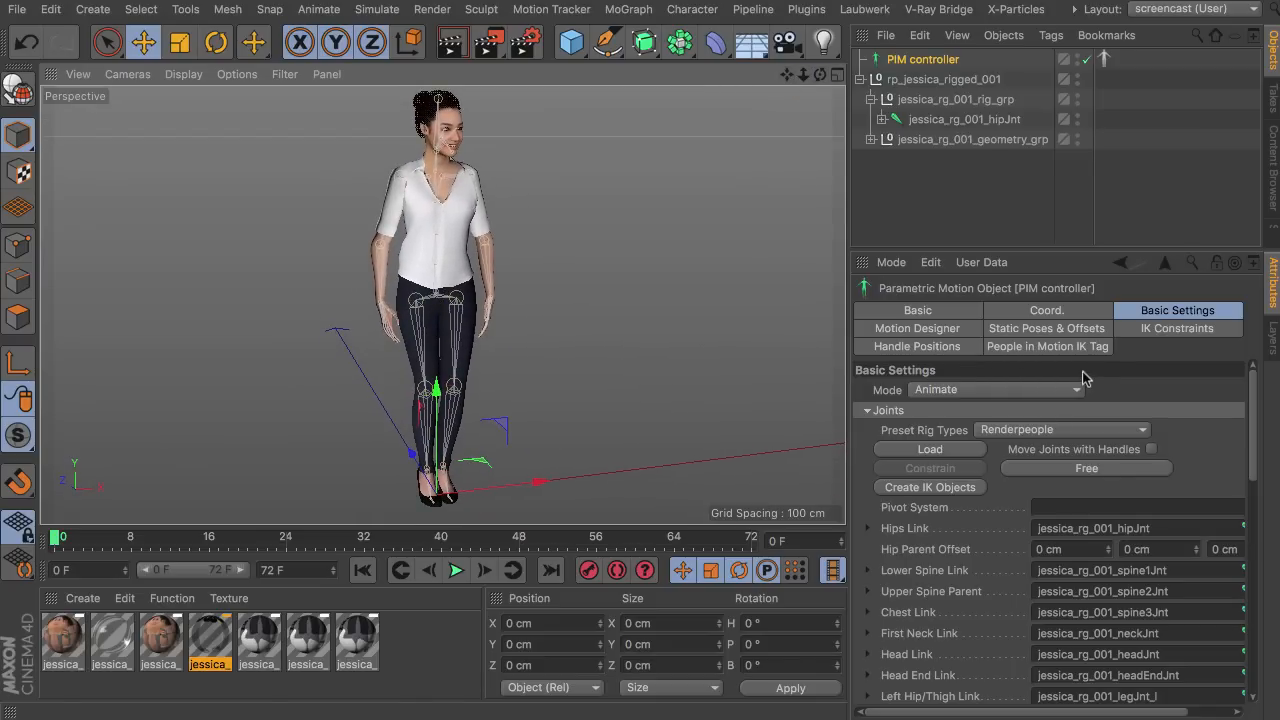
# - Turn Walk in place off in the walk motion settings and play the forward walk
pyautogui.click(916, 328)
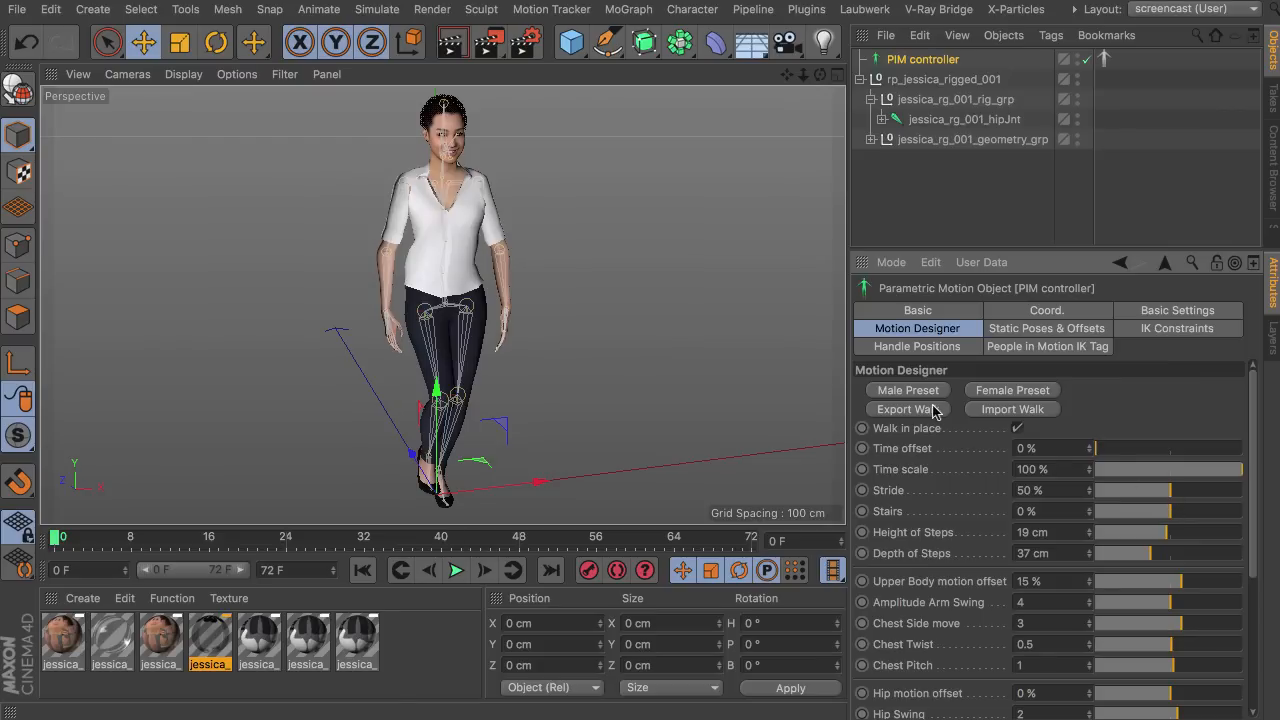
pyautogui.click(456, 570)
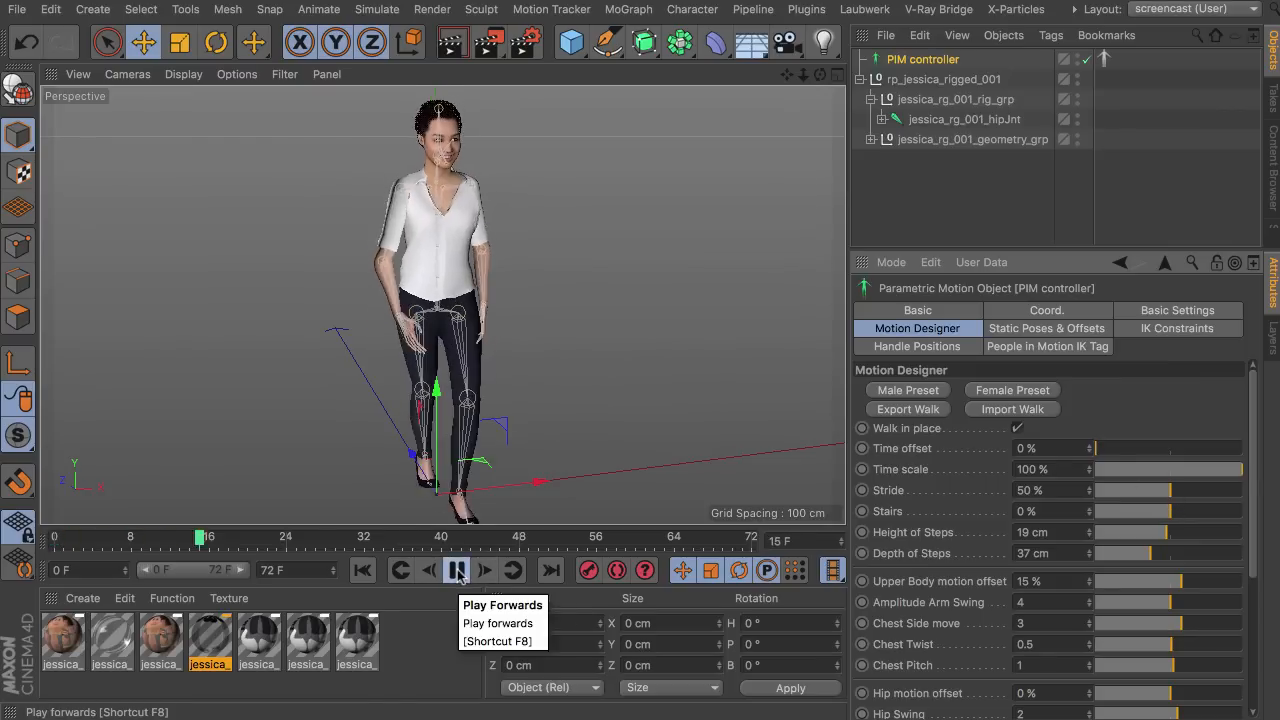
pyautogui.click(456, 570)
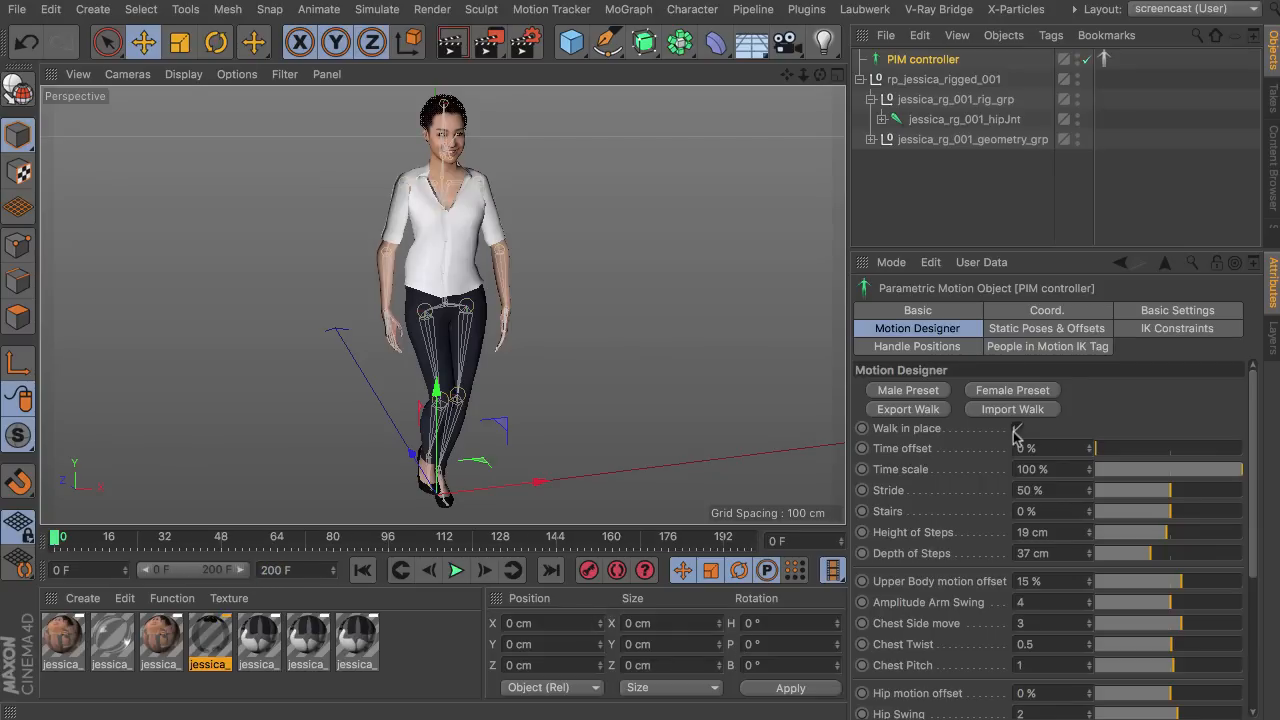
pyautogui.click(456, 570)
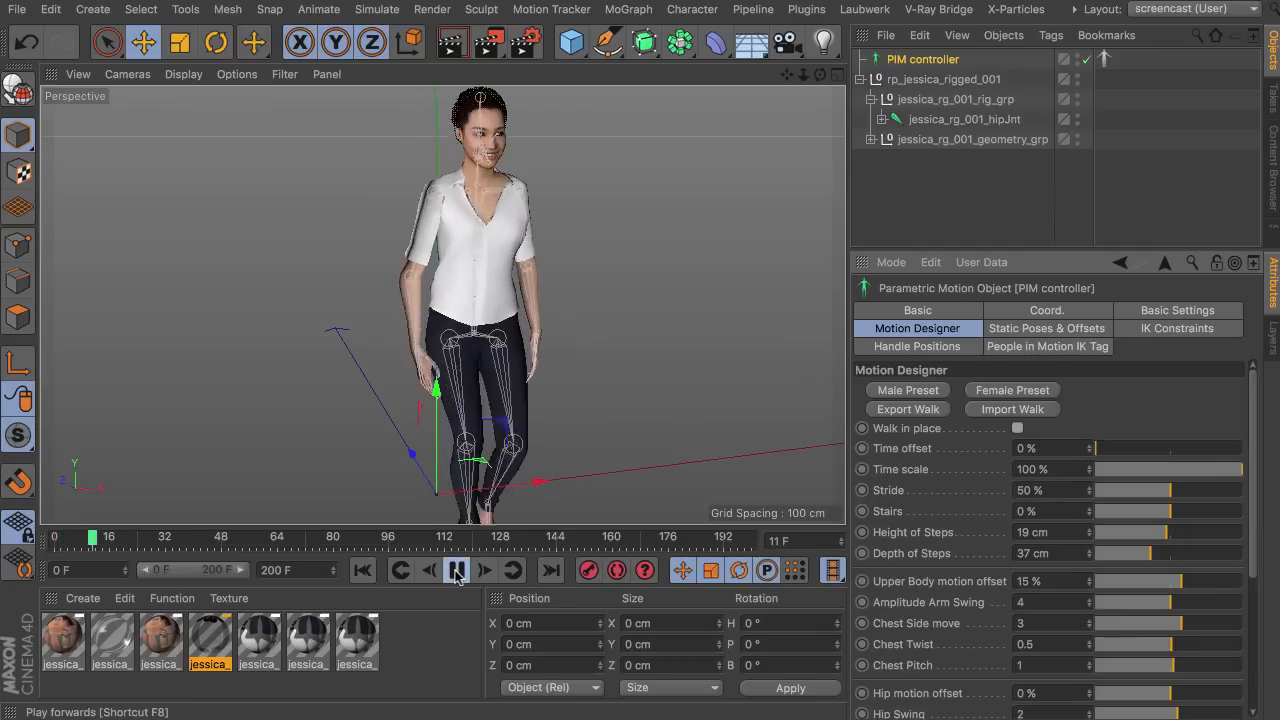
pyautogui.click(456, 570)
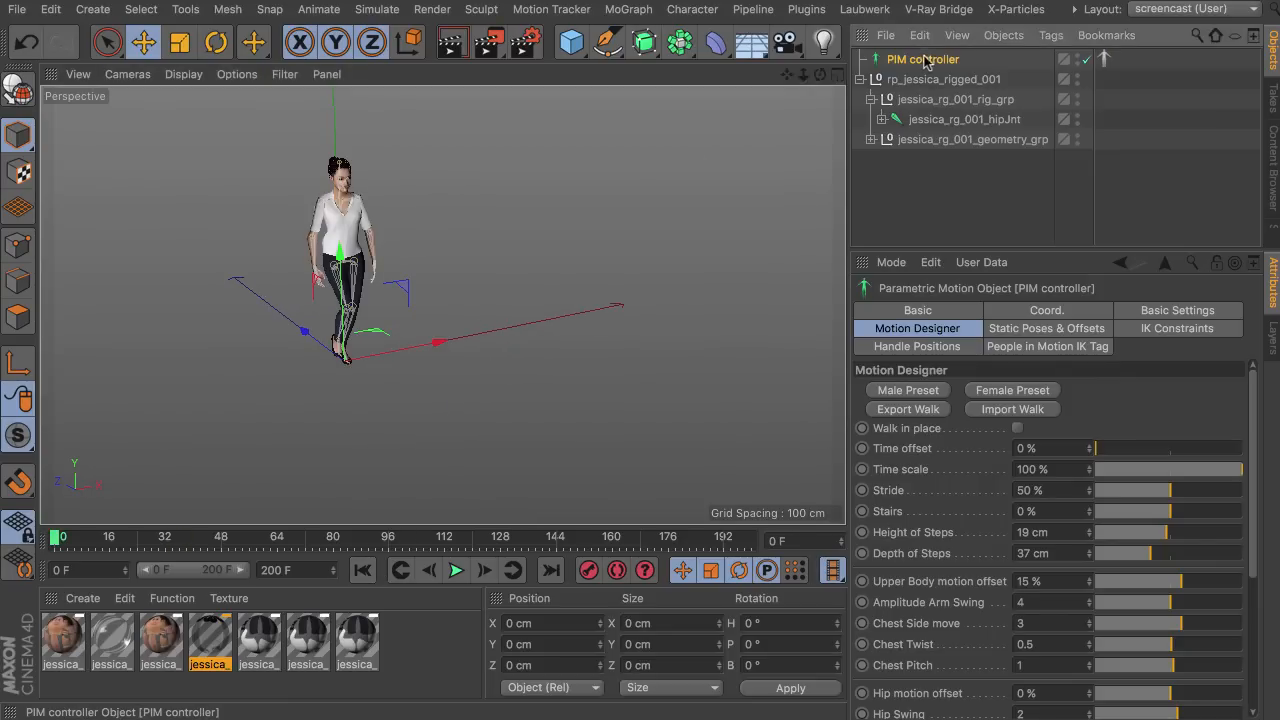
# - Turn the PIM controller about 14 degrees and shift it roughly 147 cm to a new start spot
pyautogui.click(216, 40)
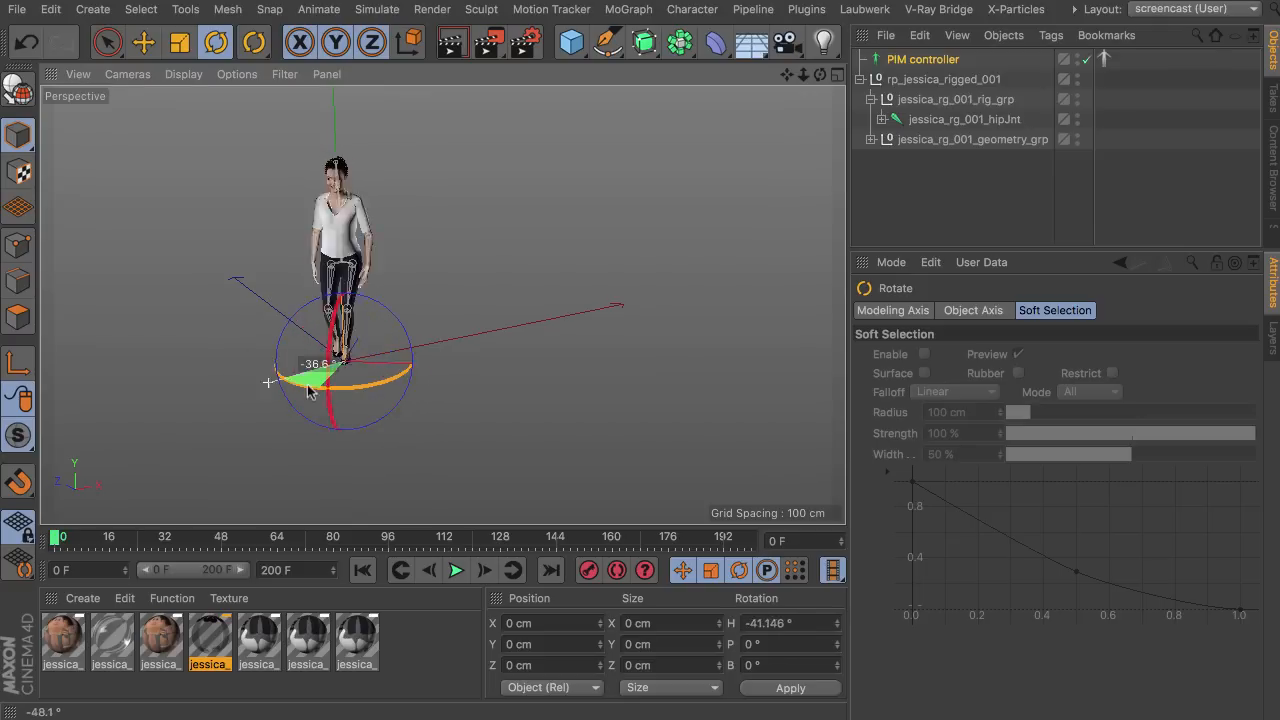
pyautogui.click(144, 42)
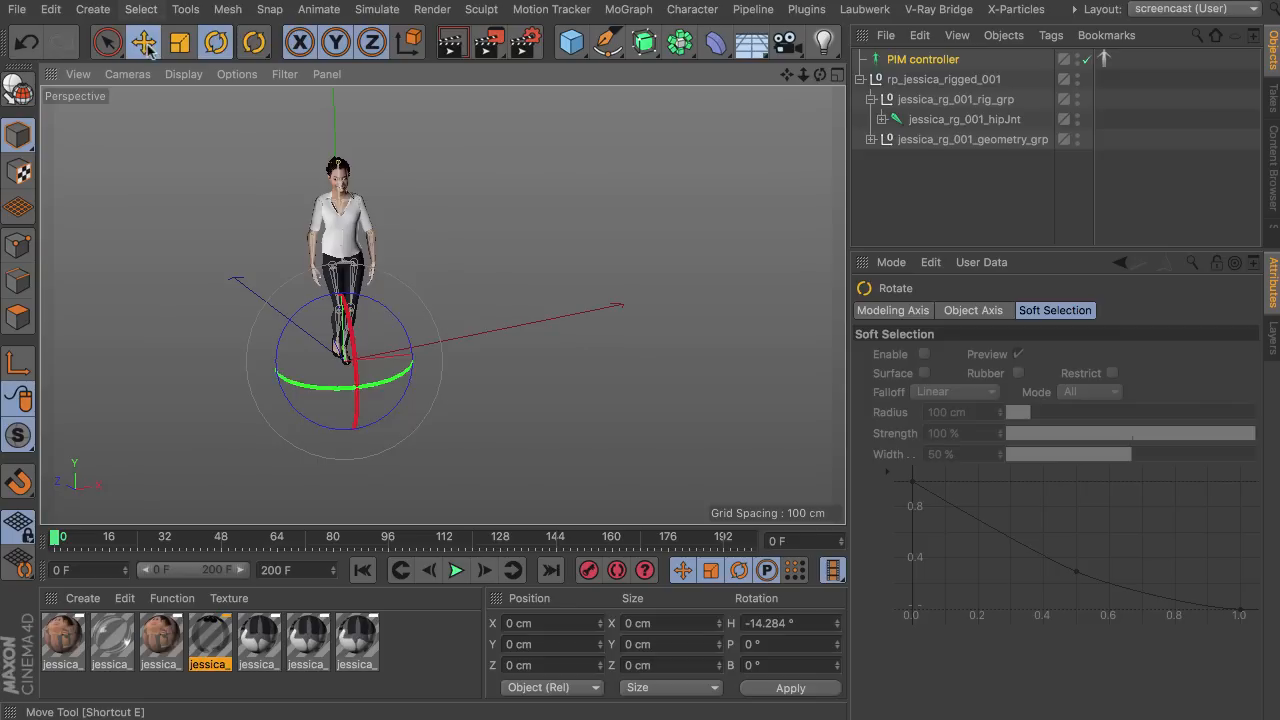
pyautogui.click(144, 42)
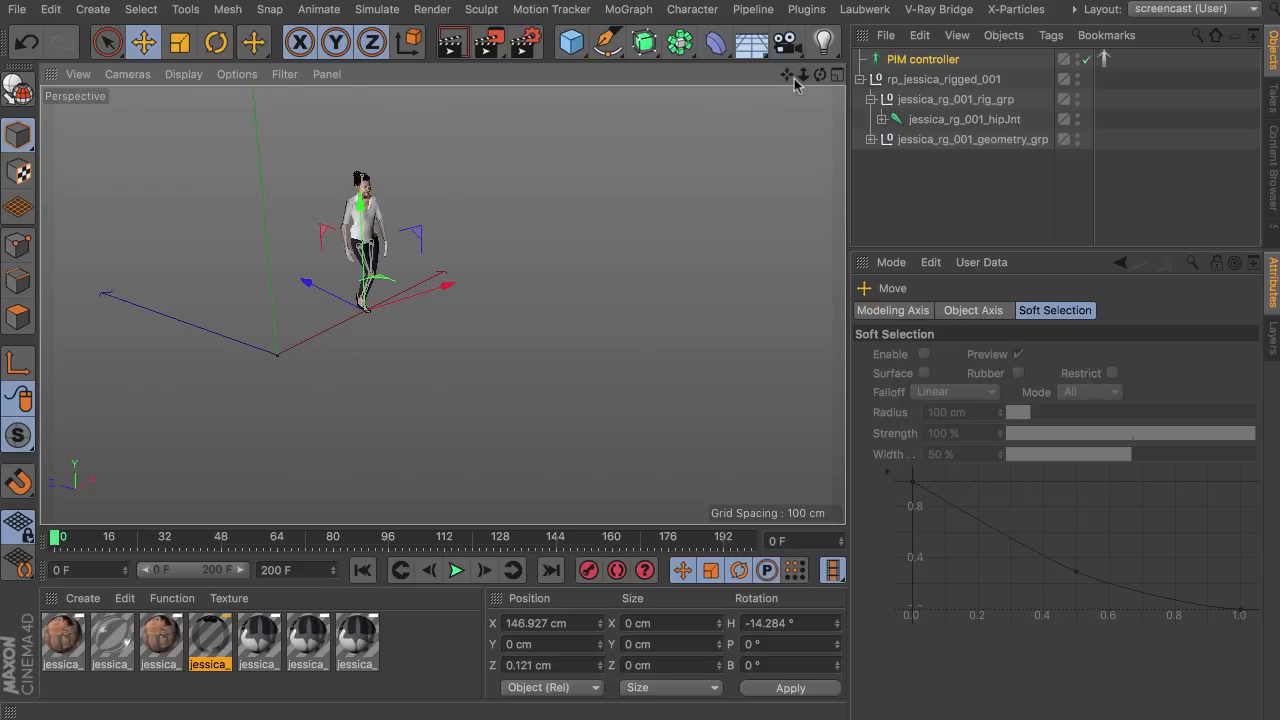
pyautogui.click(456, 570)
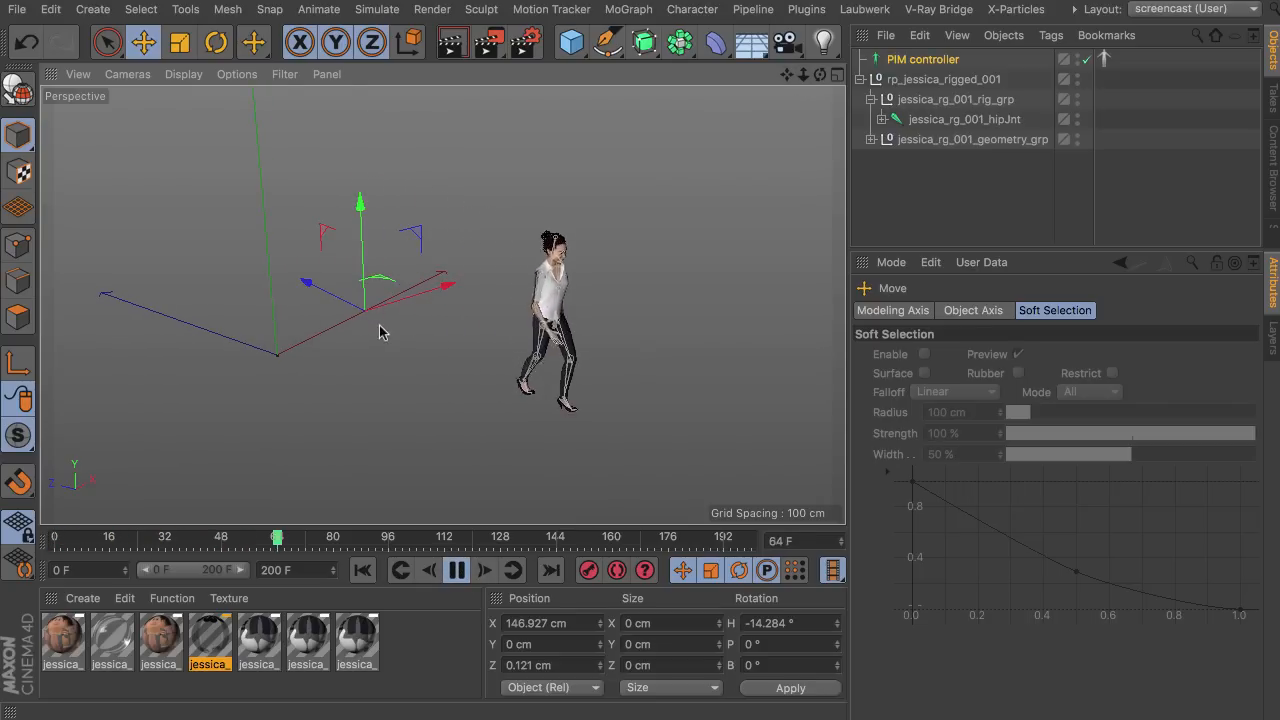
pyautogui.click(456, 570)
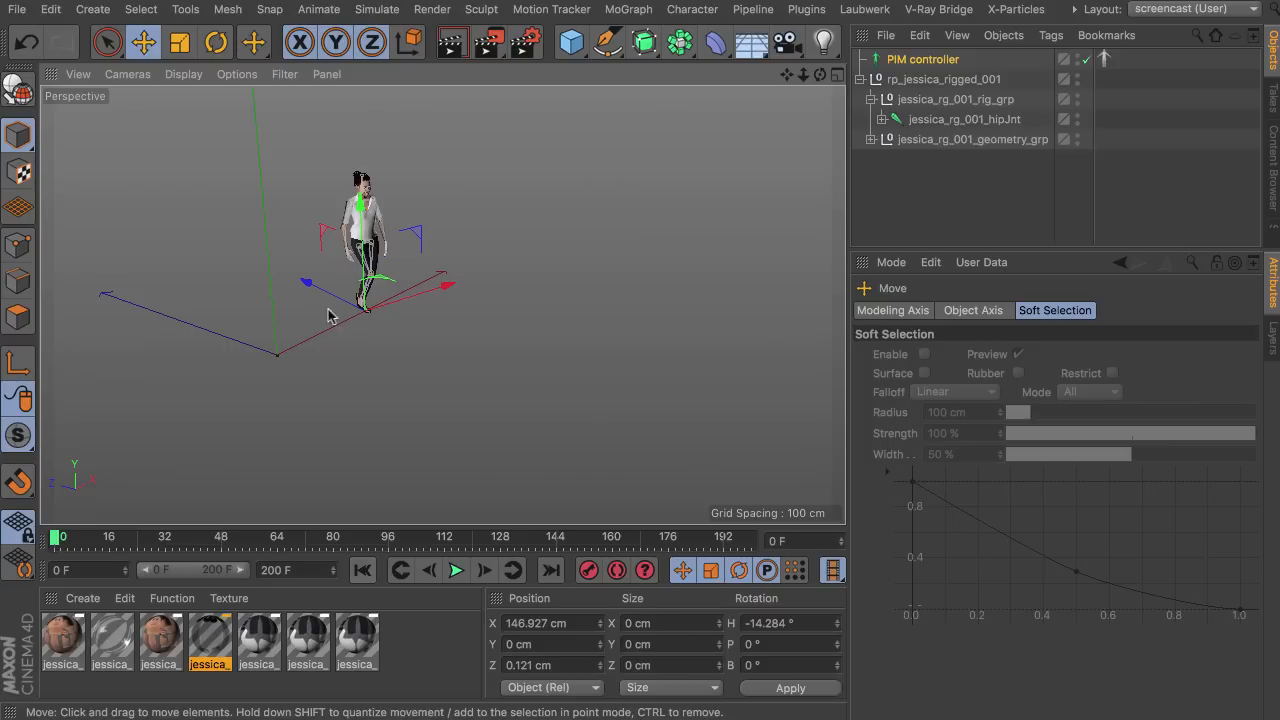
pyautogui.moveTo(804, 8)
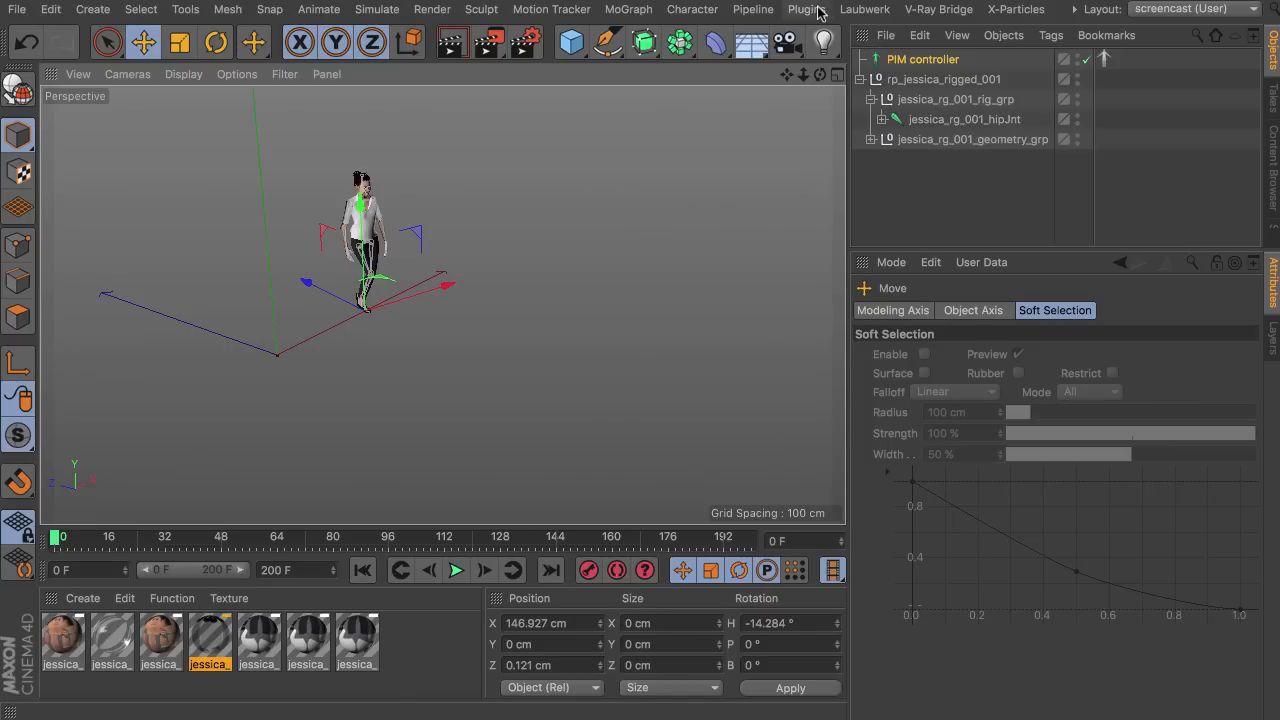
# - Add a PIM Stairs object and rotate it around 180 degrees
pyautogui.click(806, 8)
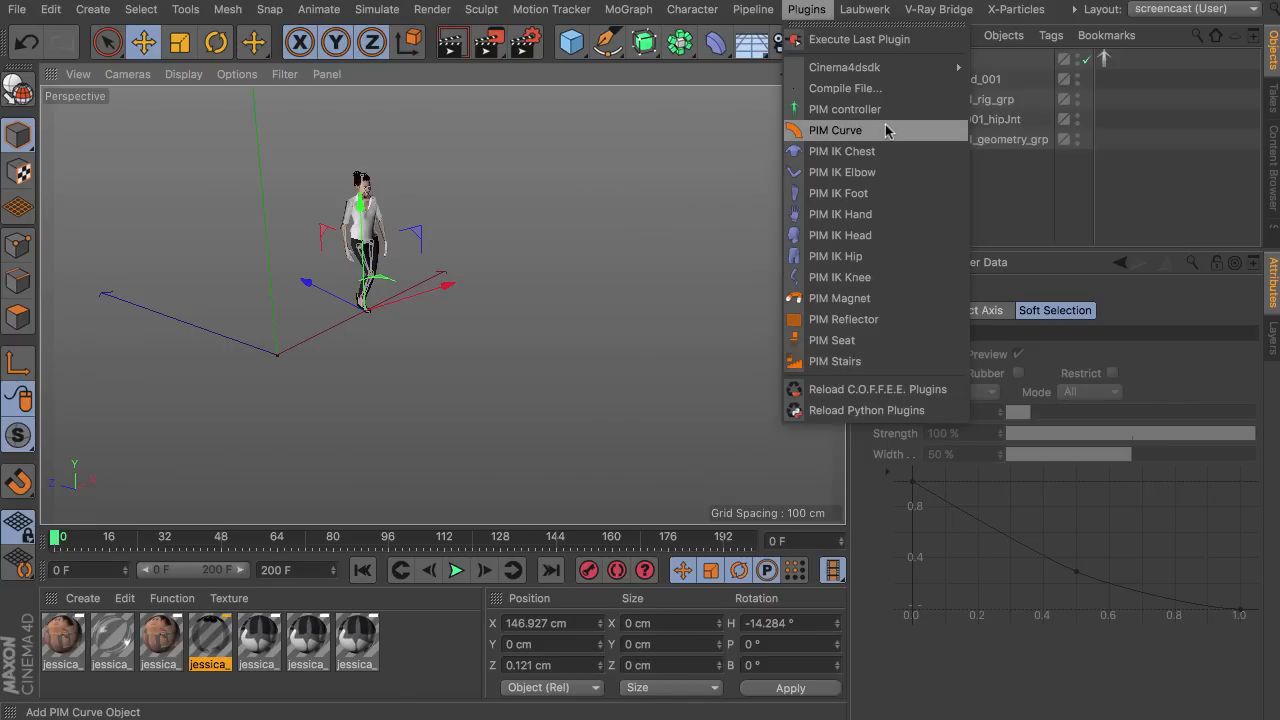
pyautogui.moveTo(844, 108)
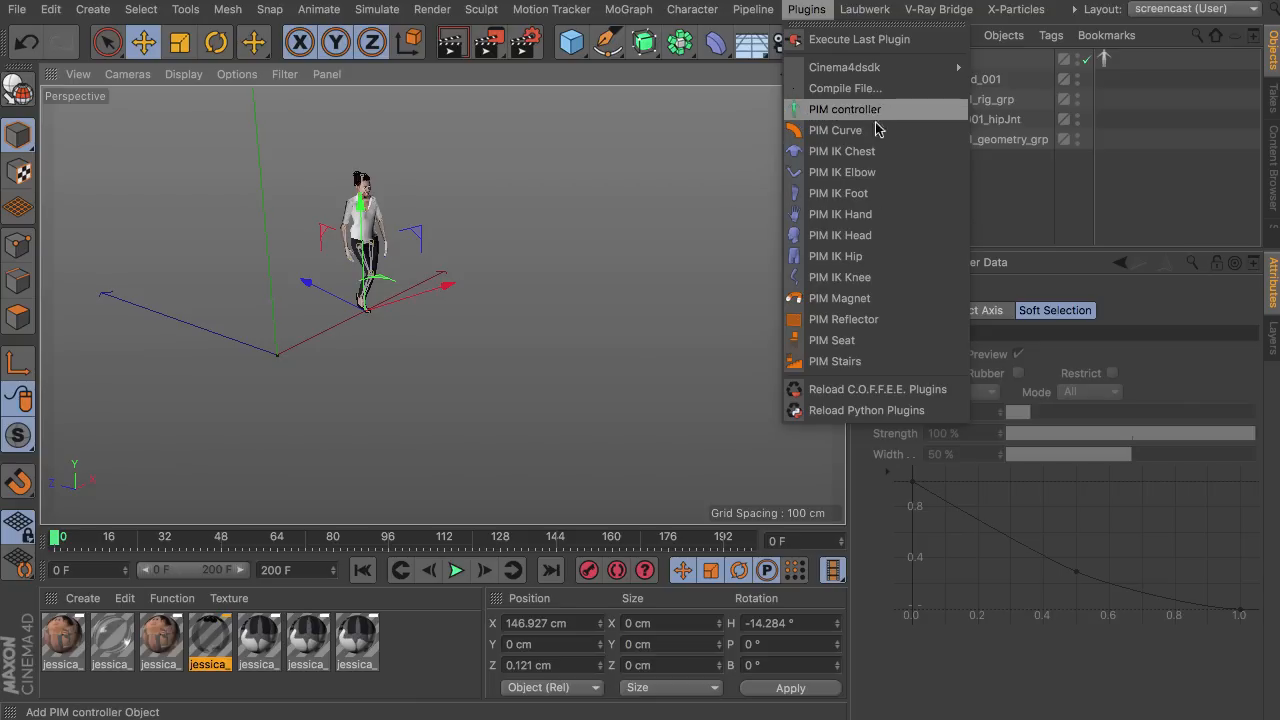
pyautogui.moveTo(834, 360)
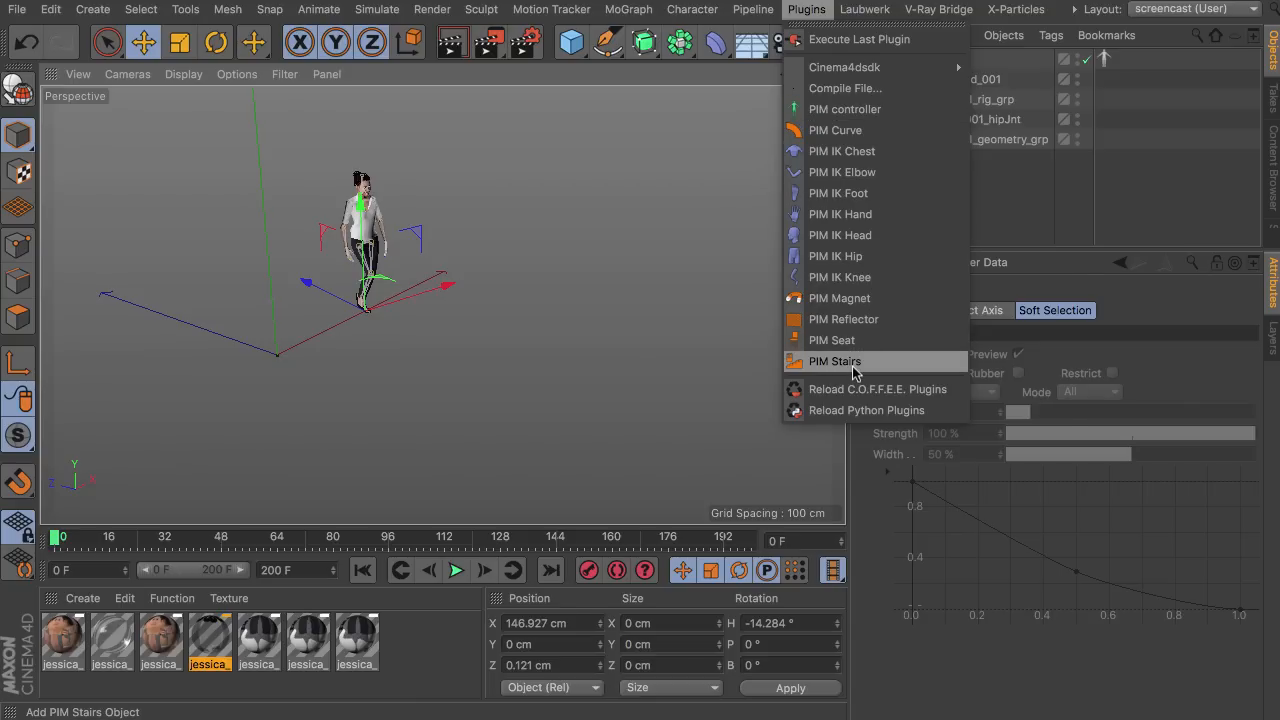
pyautogui.click(834, 360)
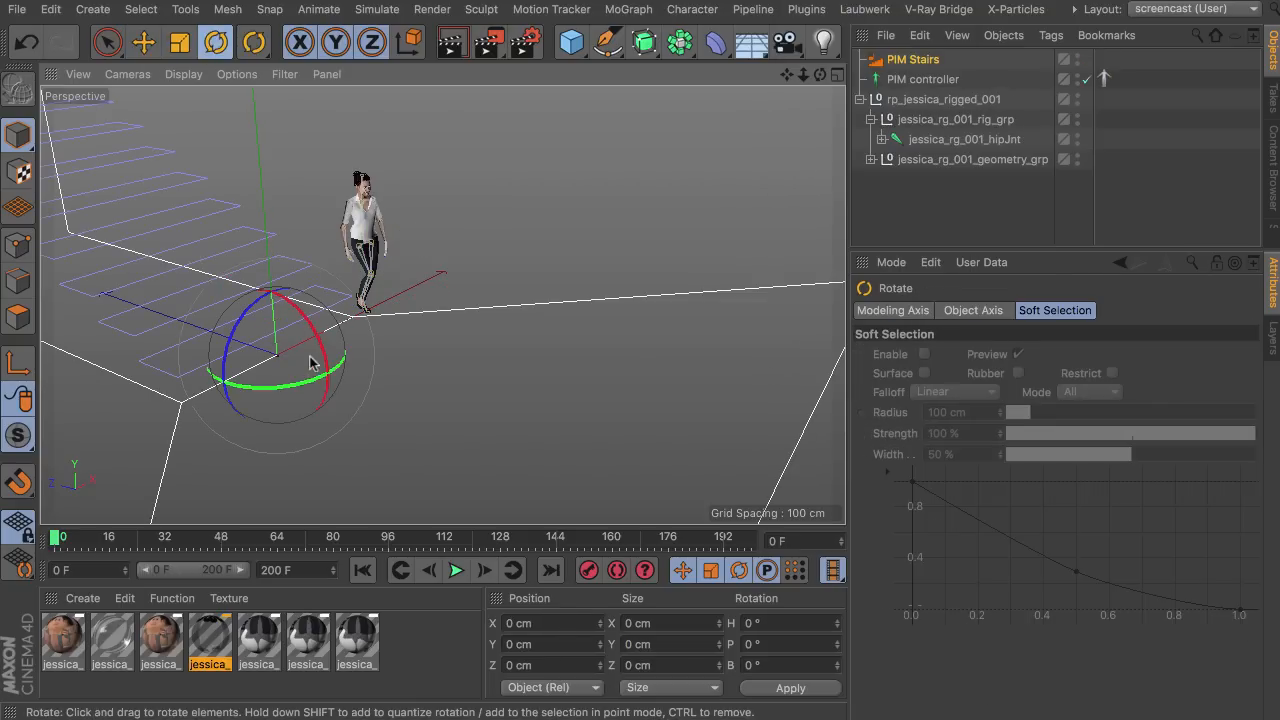
pyautogui.moveTo(320, 360); pyautogui.dragTo(150, 220)
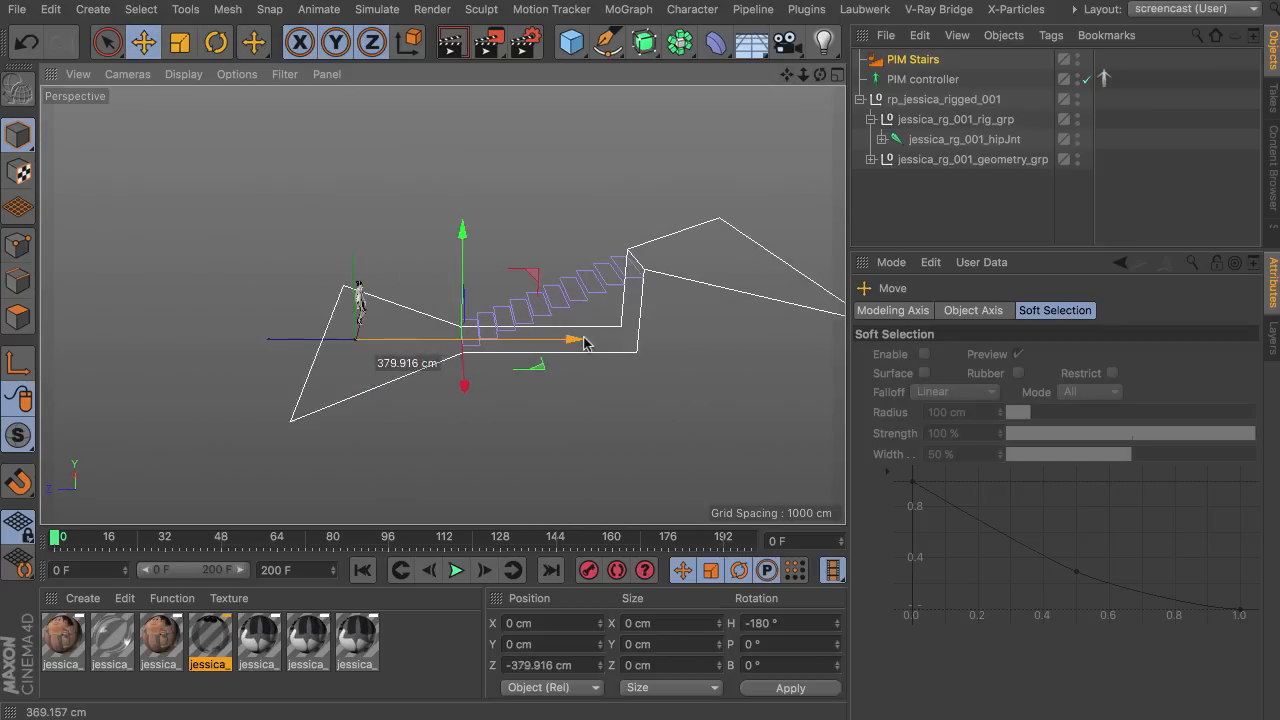
# - Move the stairs along Z and shrink them to 200 cm entrance and height, 332 cm depth
pyautogui.moveTo(570, 340); pyautogui.dragTo(616, 340)
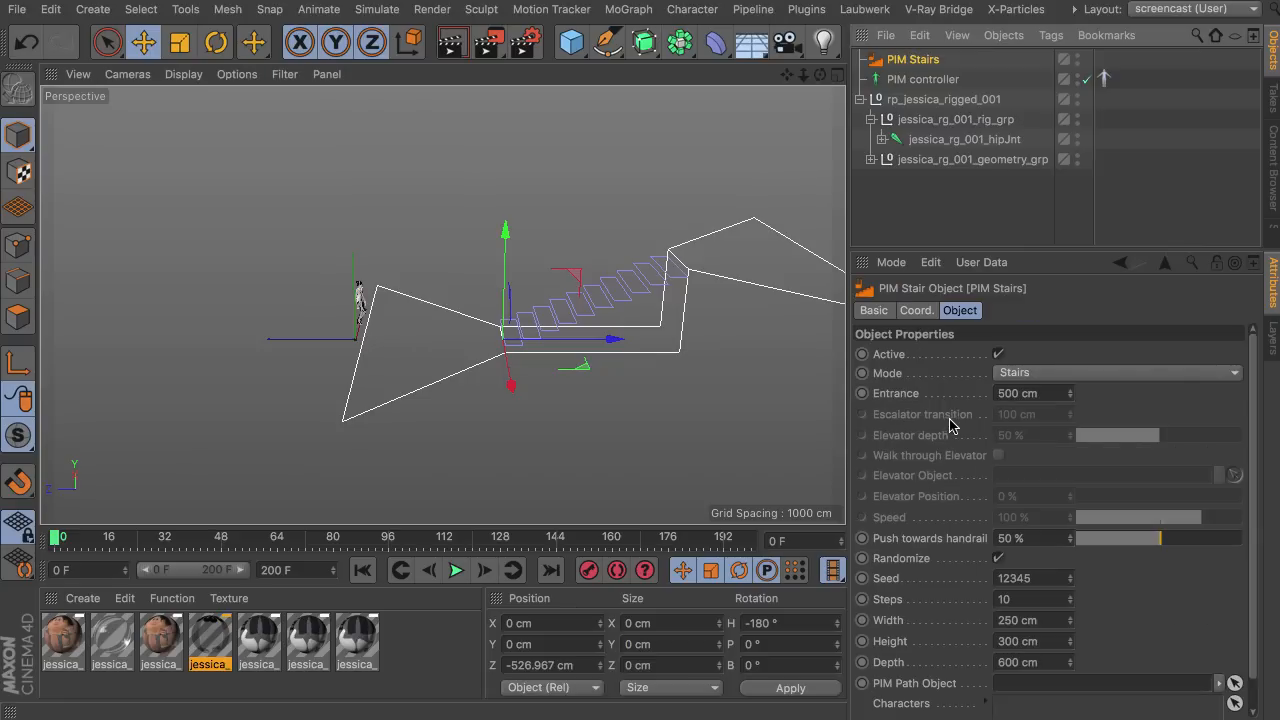
pyautogui.moveTo(1108, 572)
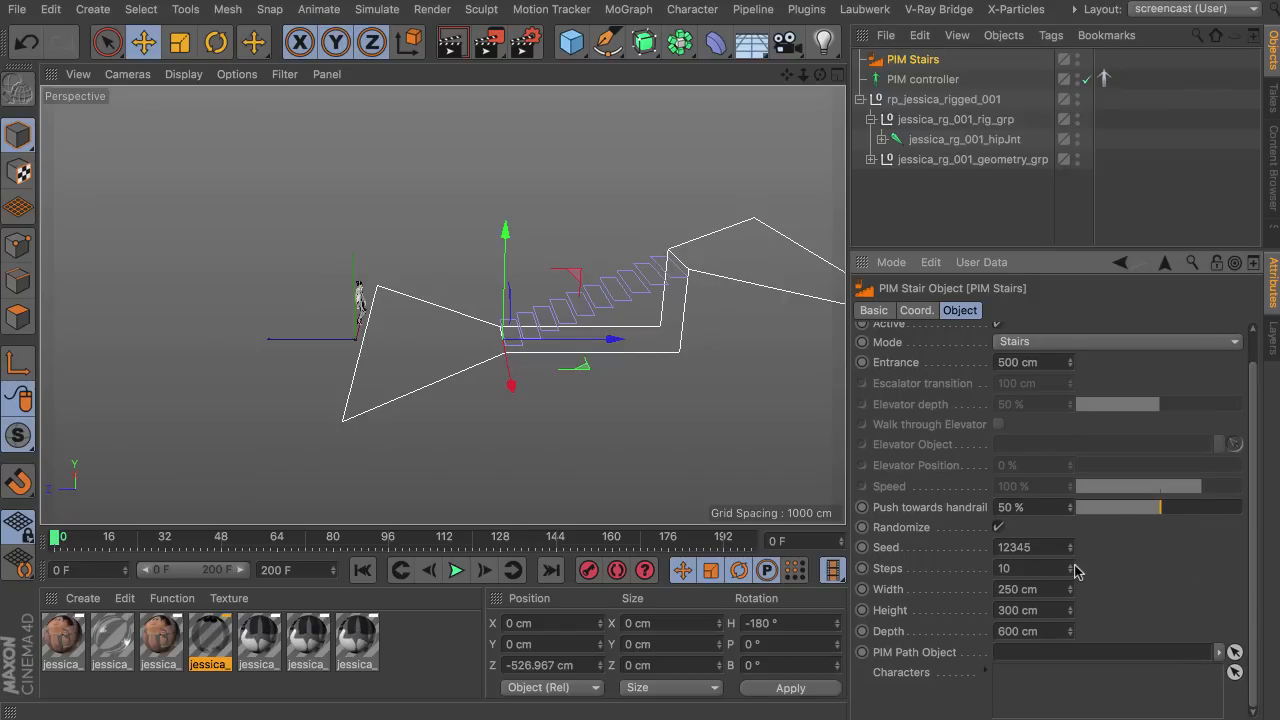
pyautogui.moveTo(1072, 624)
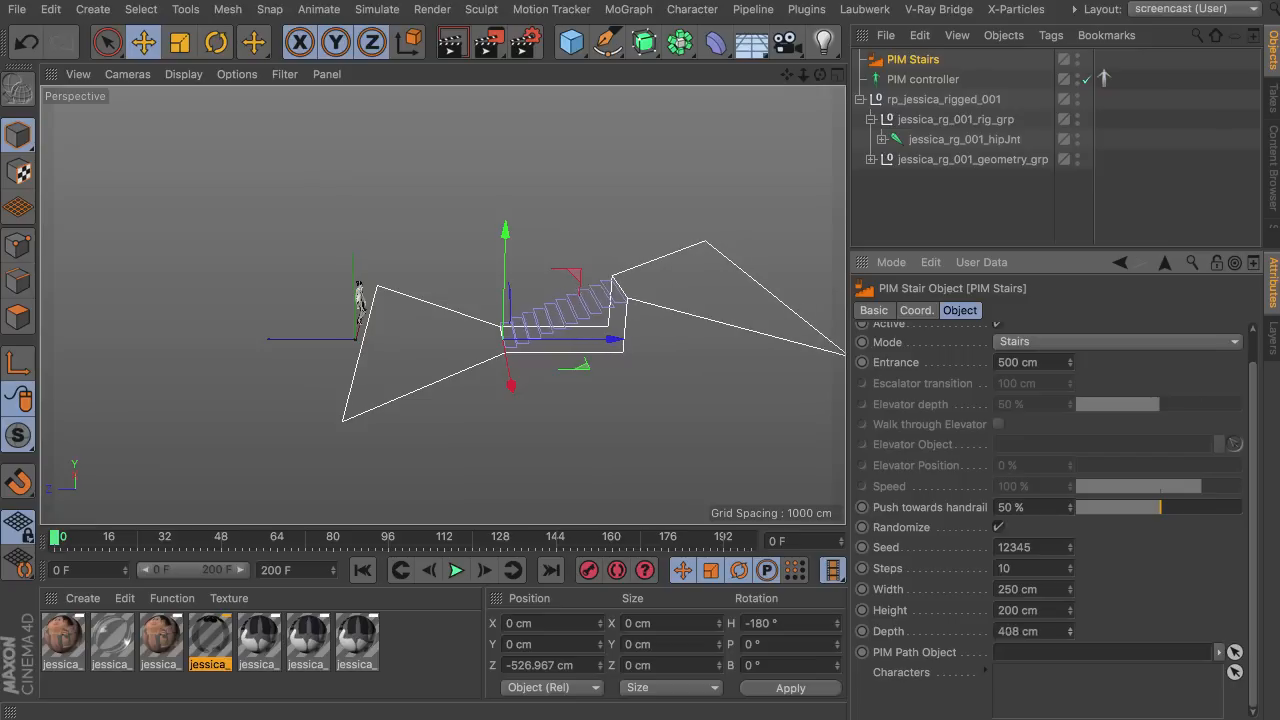
pyautogui.moveTo(1016, 632); pyautogui.dragTo(980, 632)
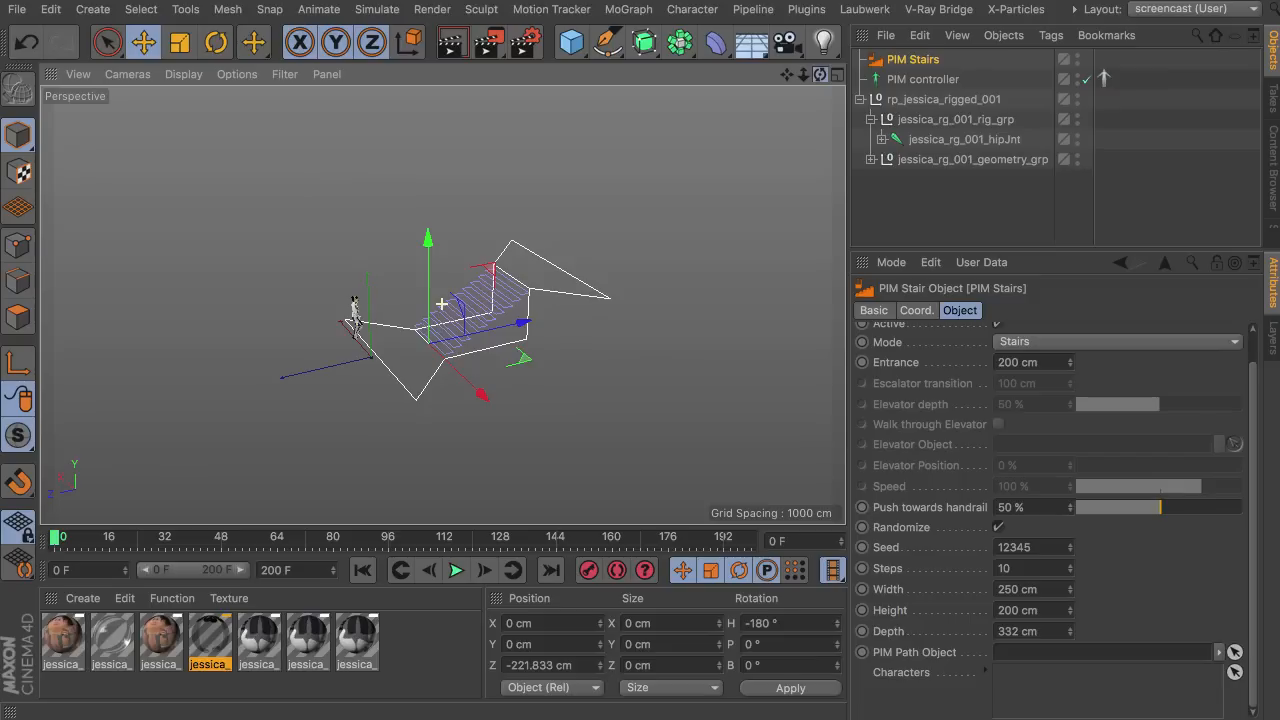
pyautogui.moveTo(418, 360)
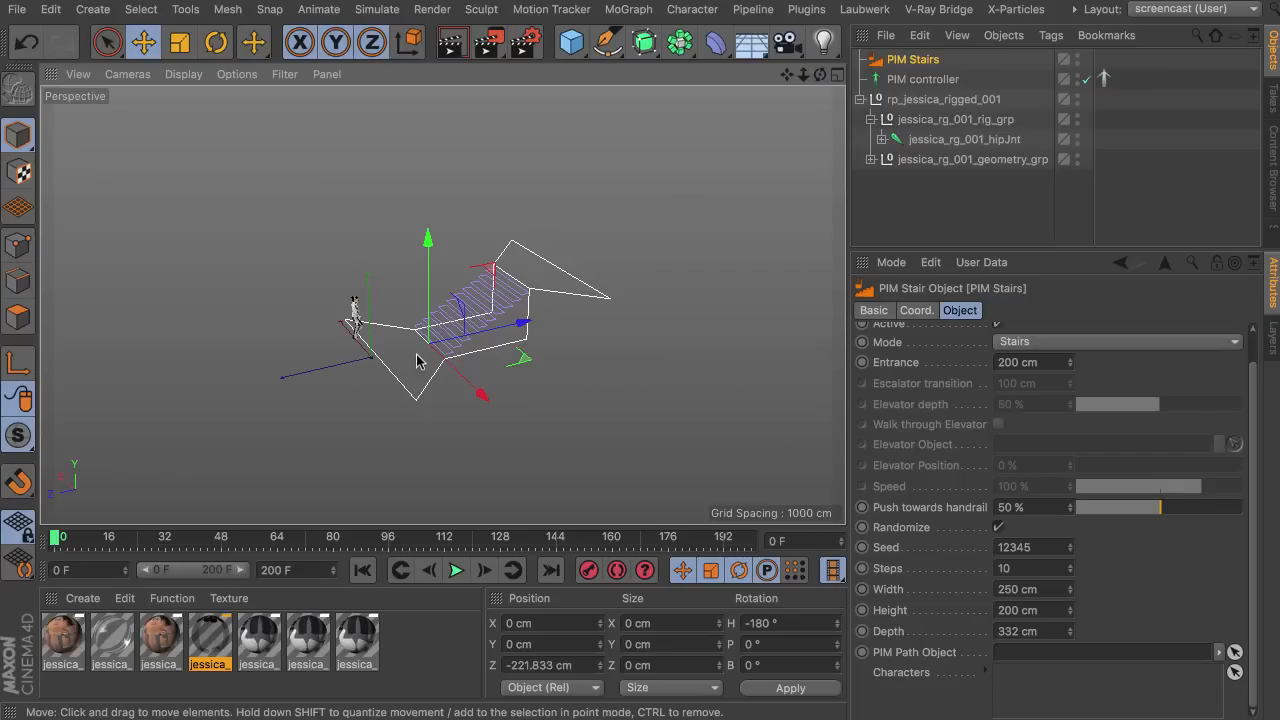
pyautogui.moveTo(688, 272)
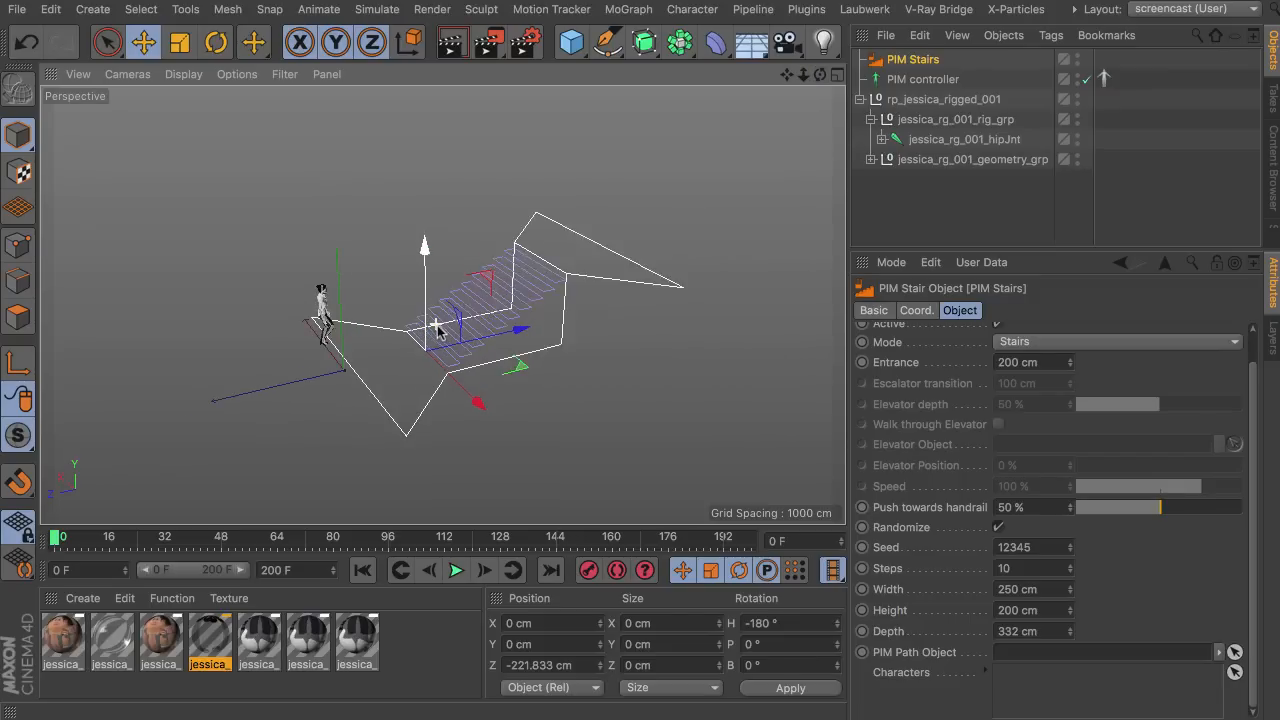
# - Assign the PIM controller as the stairs' character and play the climb
pyautogui.click(912, 60)
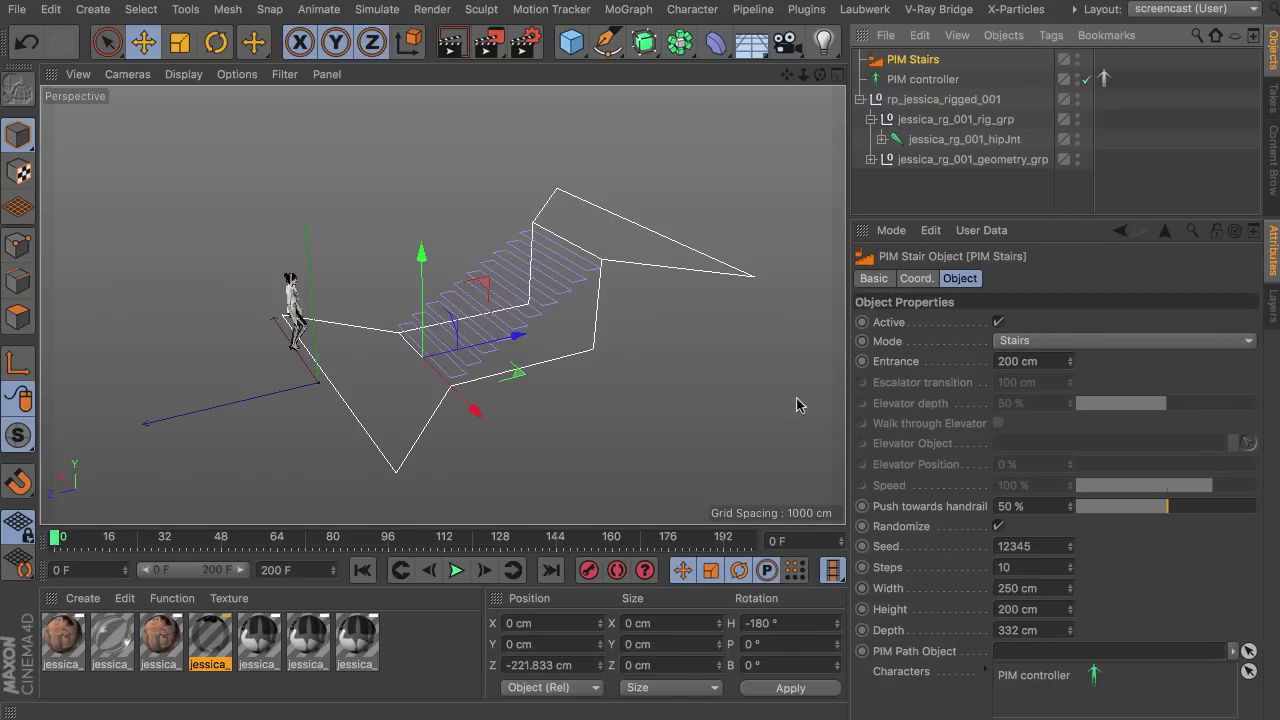
pyautogui.click(456, 570)
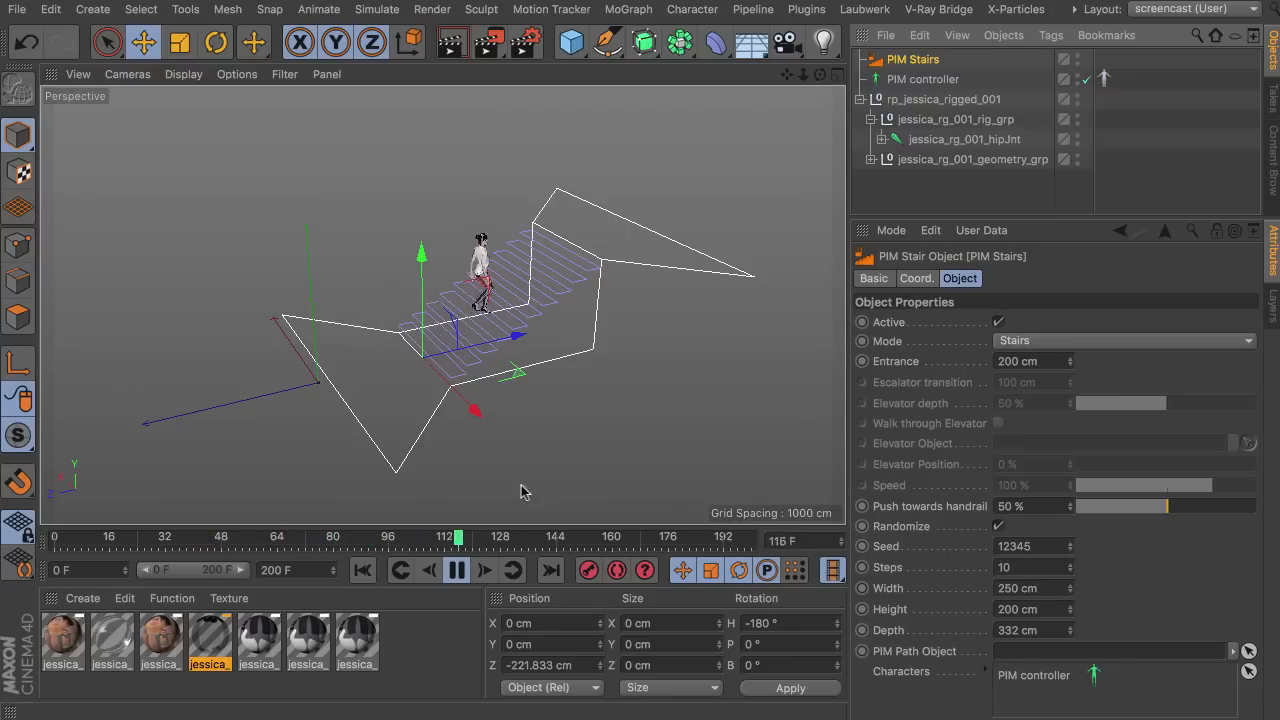
# - Extend the scene to 300 frames, preview the stair climb and rewind to frame 0
pyautogui.click(456, 570)
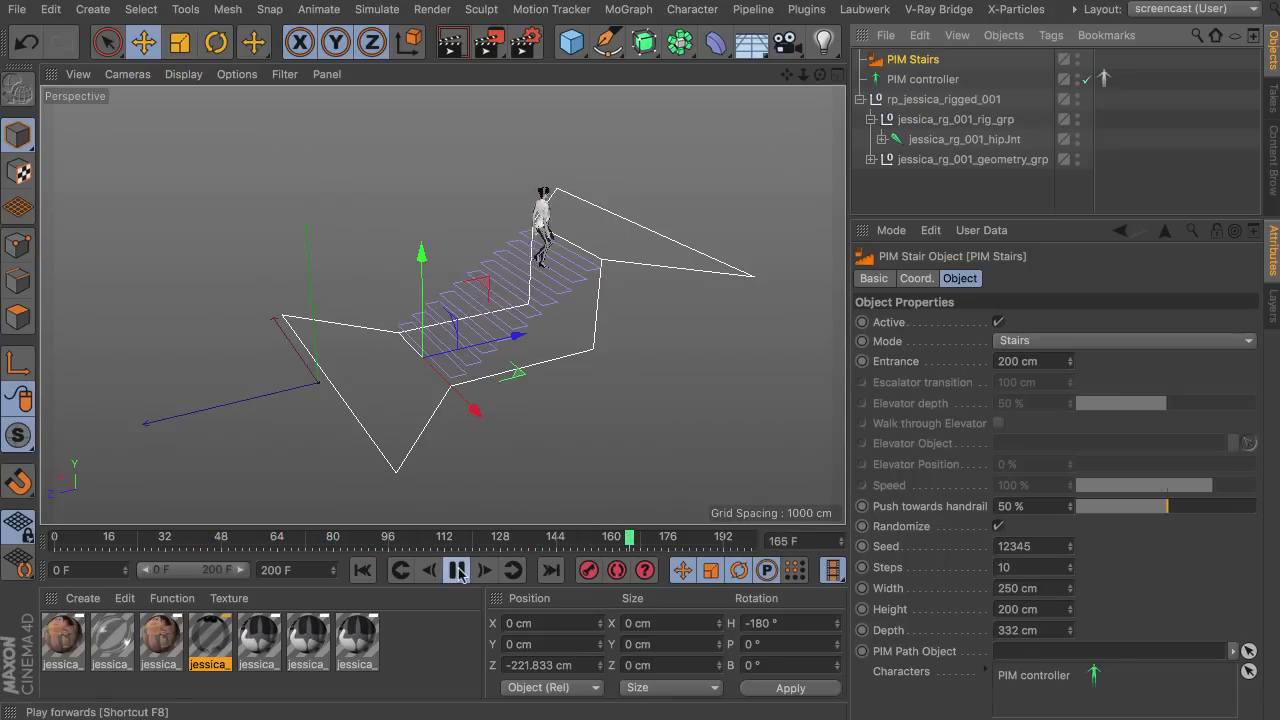
pyautogui.click(456, 570)
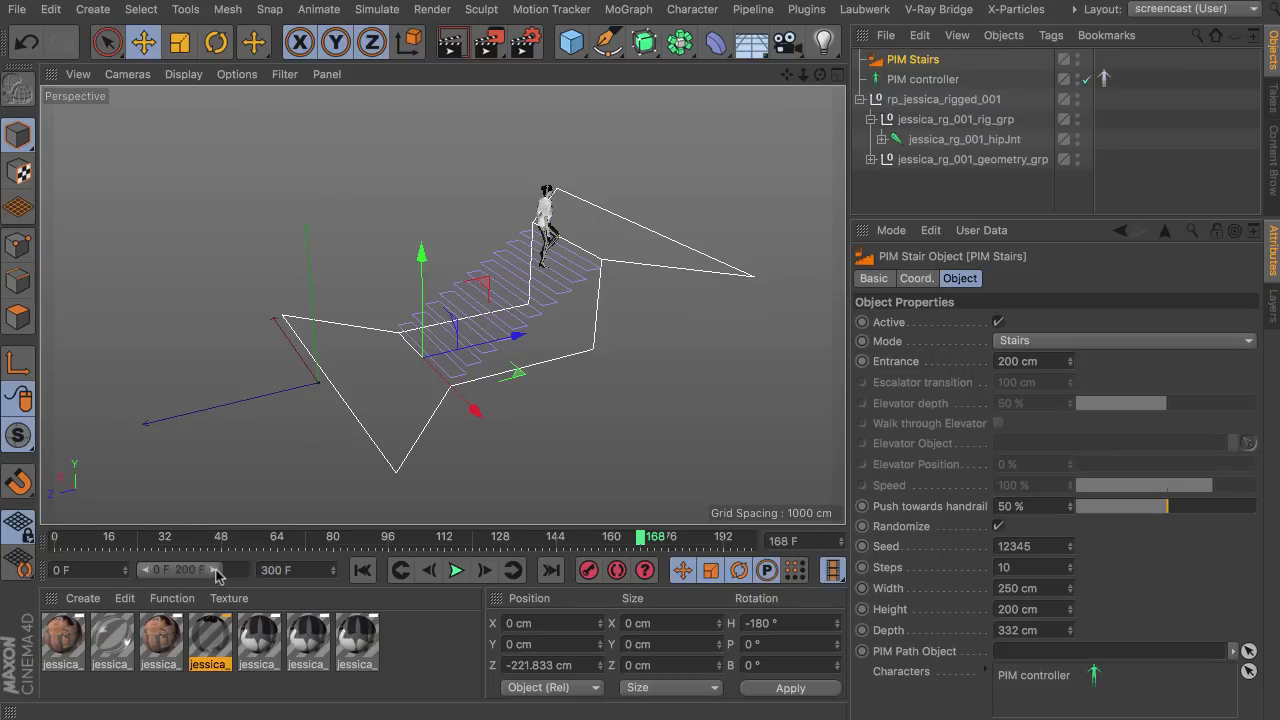
pyautogui.click(456, 570)
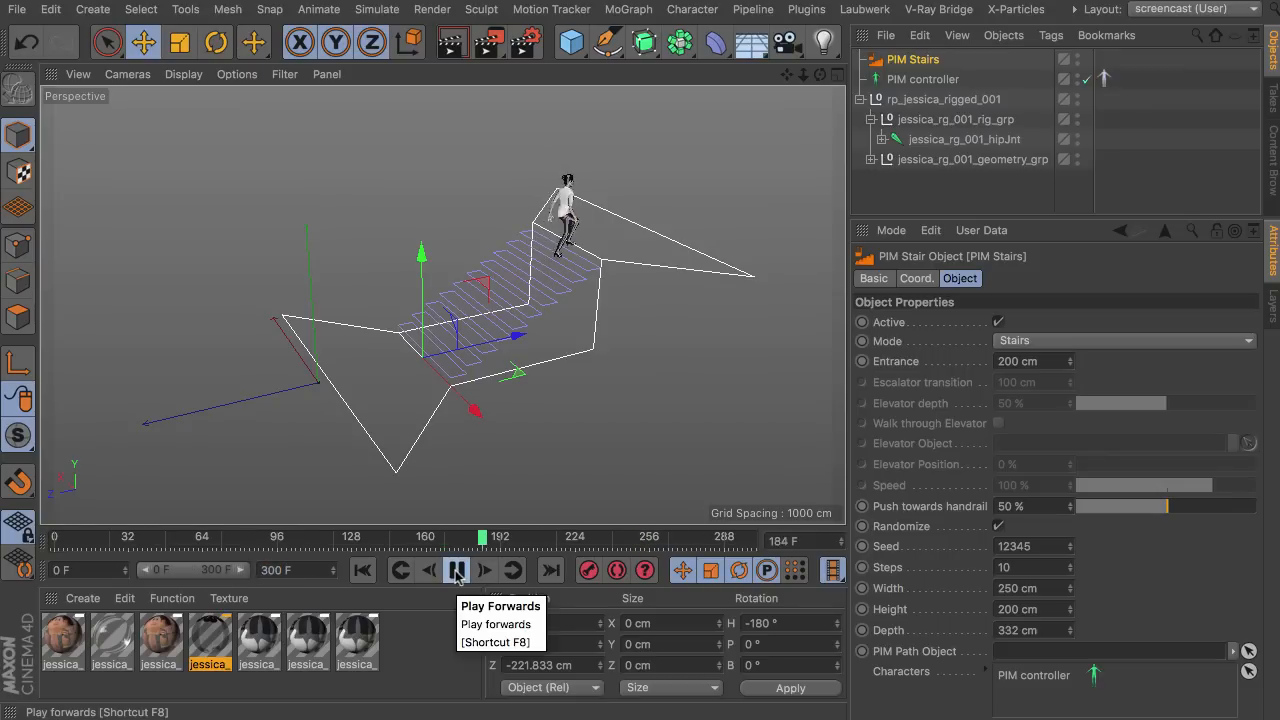
pyautogui.click(456, 570)
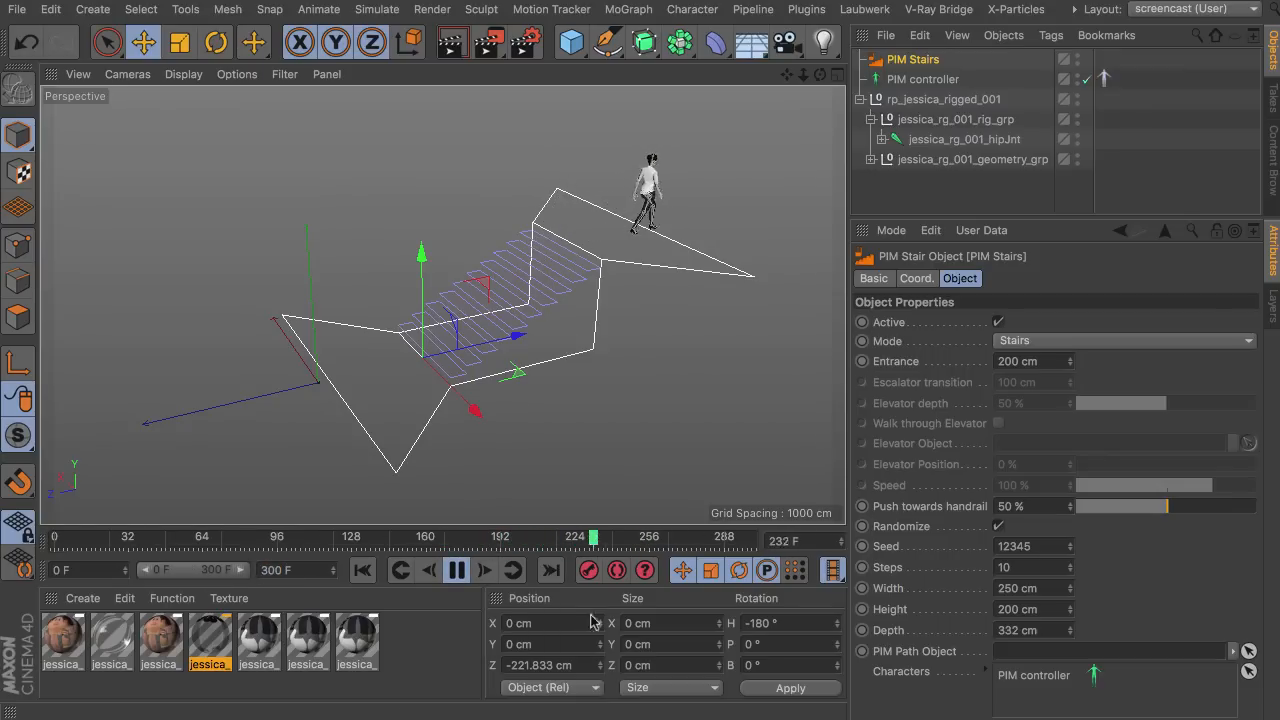
pyautogui.click(456, 570)
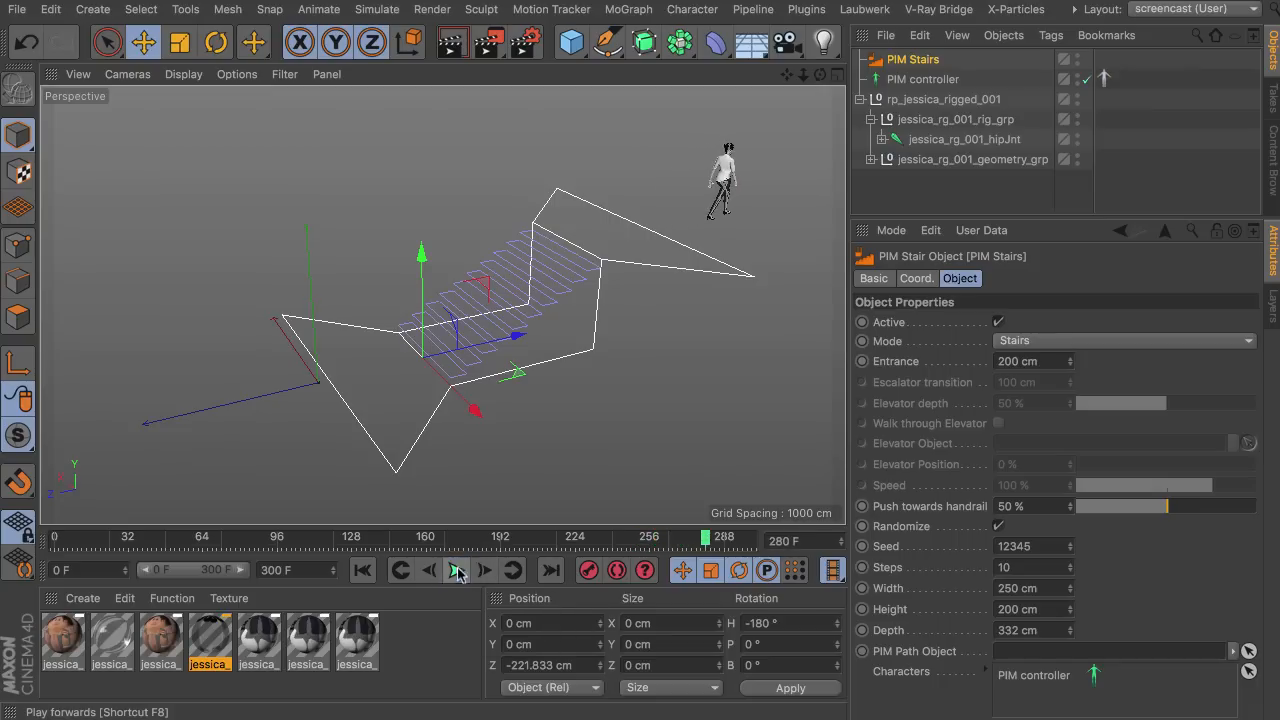
pyautogui.click(456, 570)
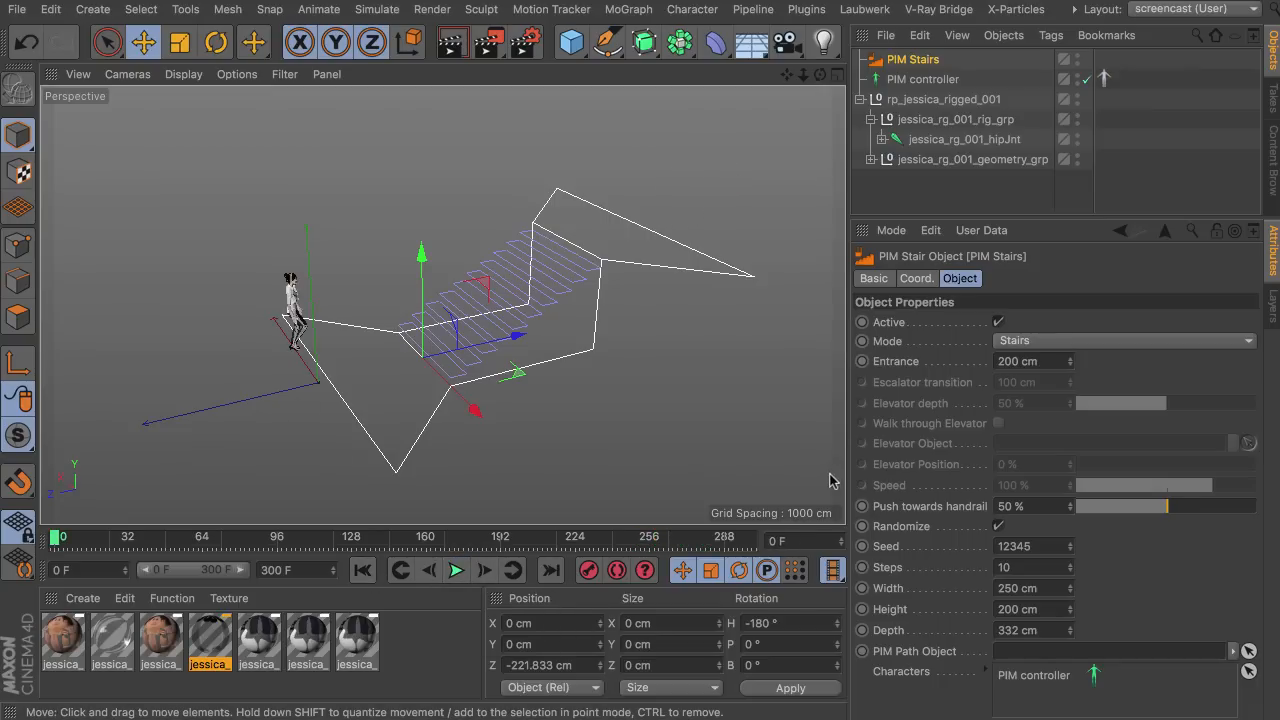
pyautogui.moveTo(1004, 400)
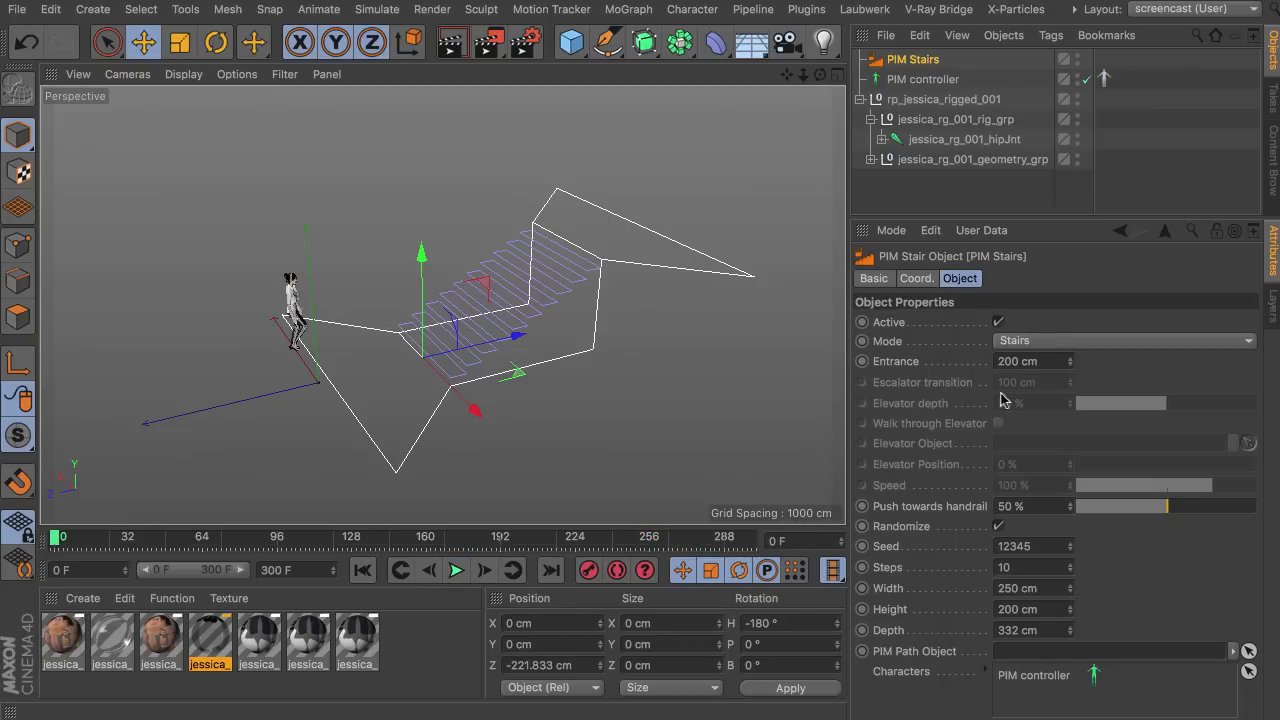
pyautogui.click(1120, 340)
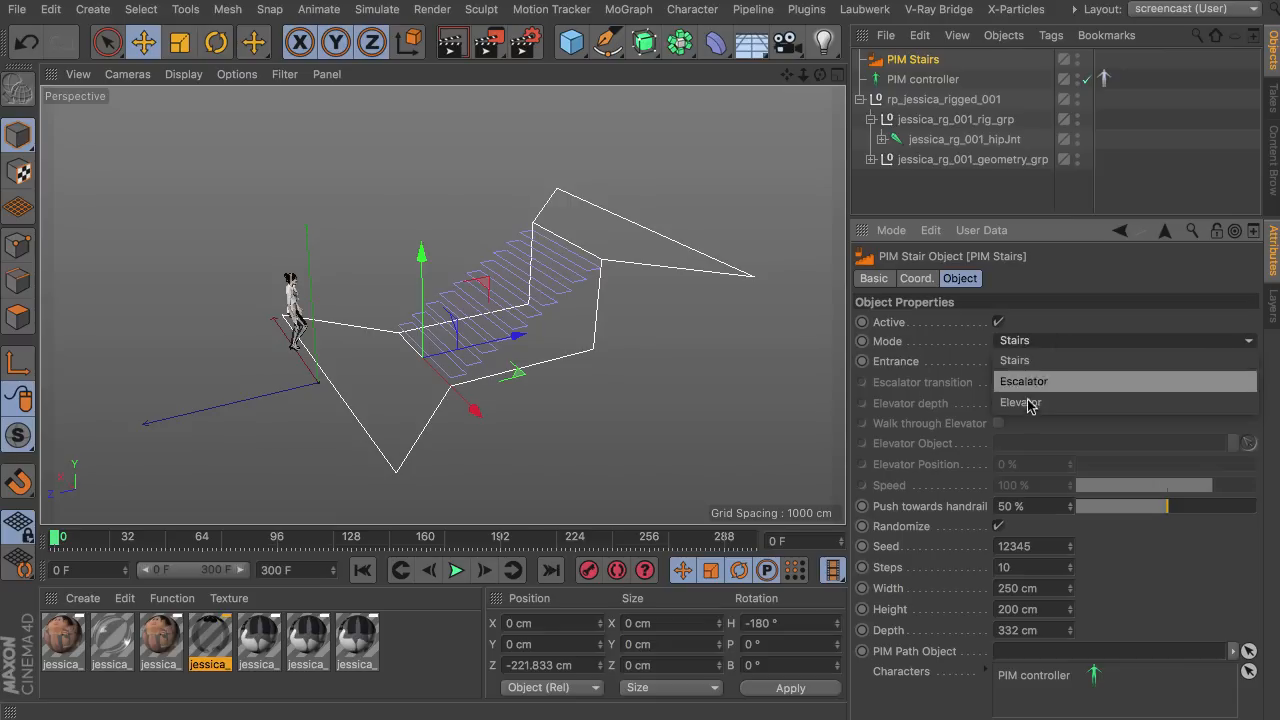
pyautogui.moveTo(1012, 388)
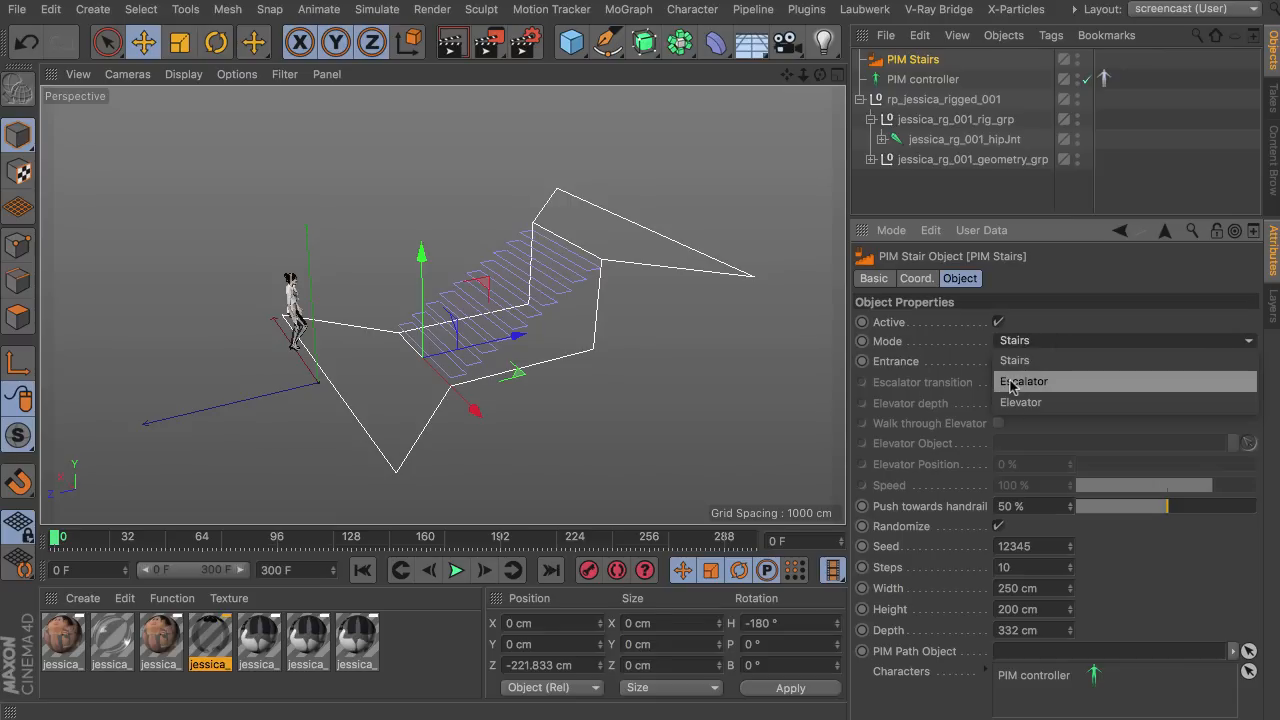
# - Preview the stairs in Escalator mode, then switch them to Elevator mode
pyautogui.click(1024, 380)
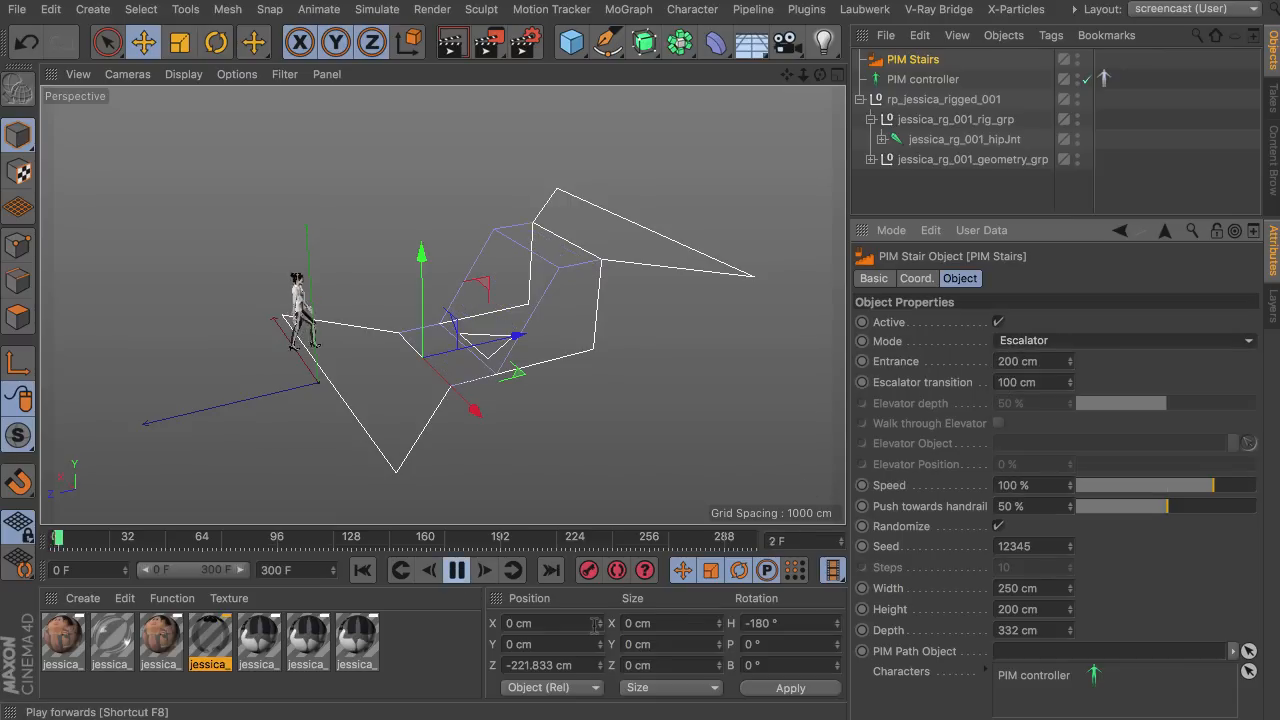
pyautogui.click(456, 570)
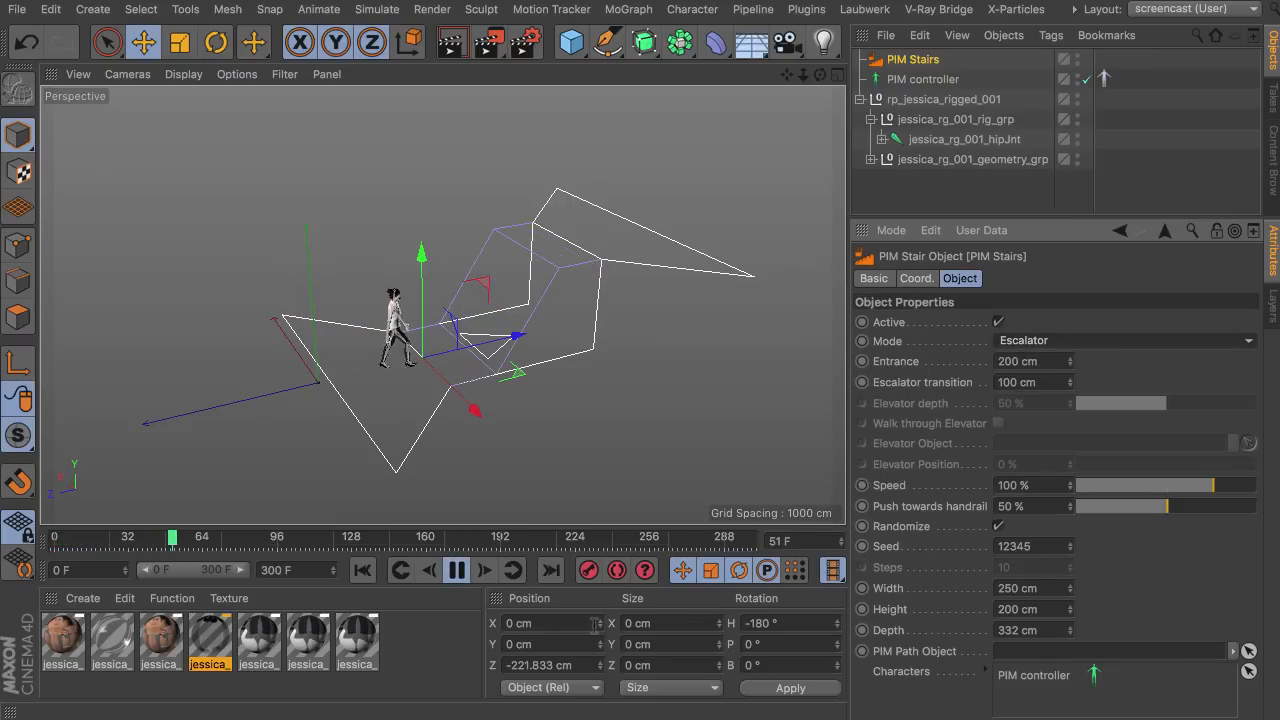
pyautogui.click(456, 570)
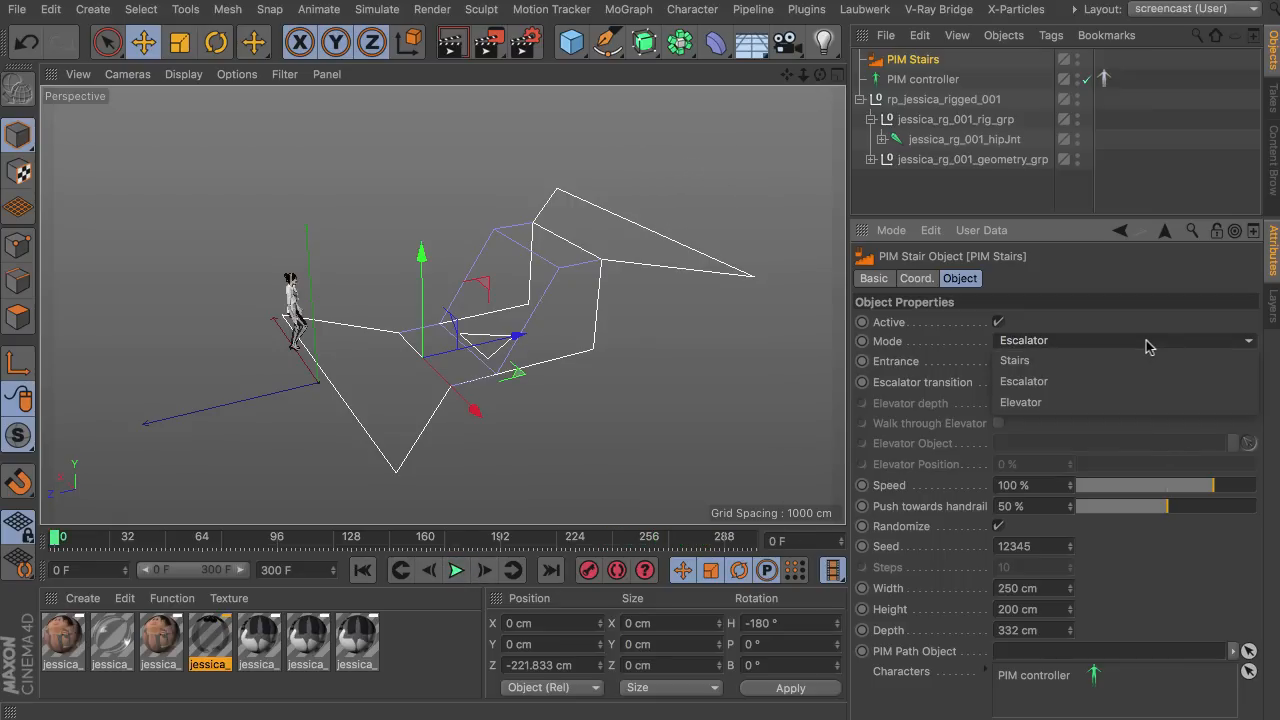
pyautogui.click(1124, 340)
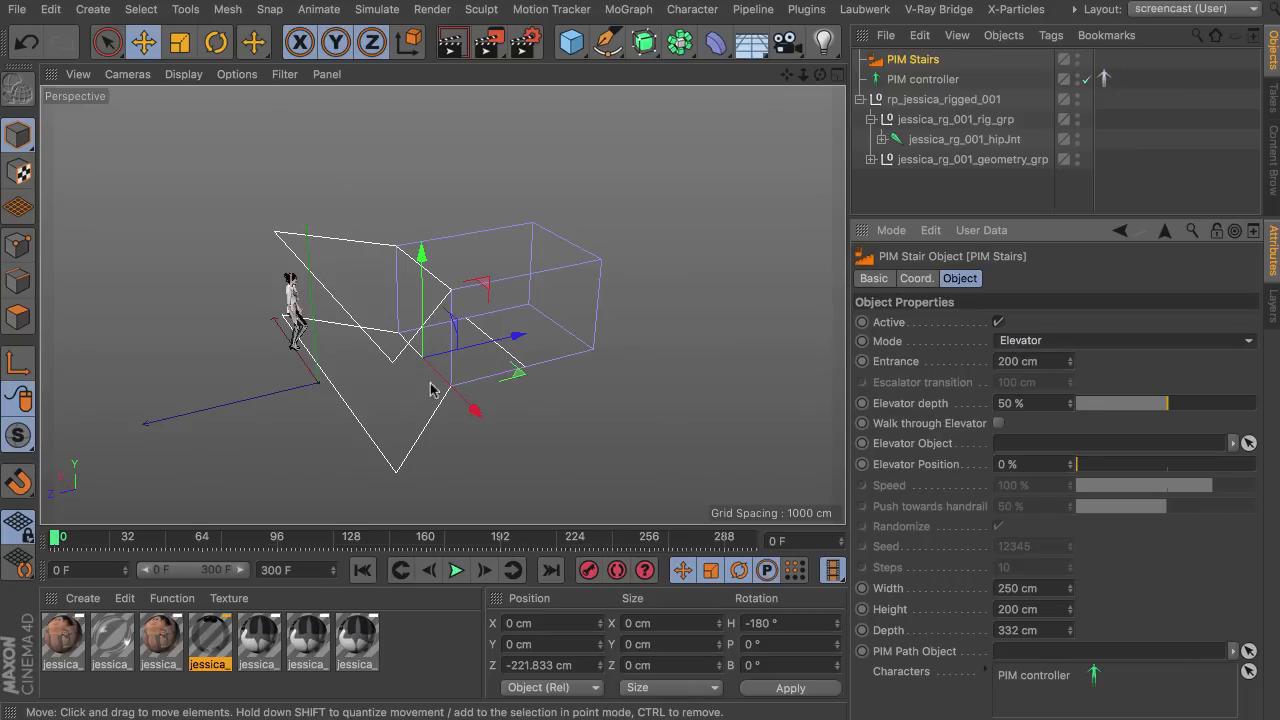
pyautogui.moveTo(490, 330)
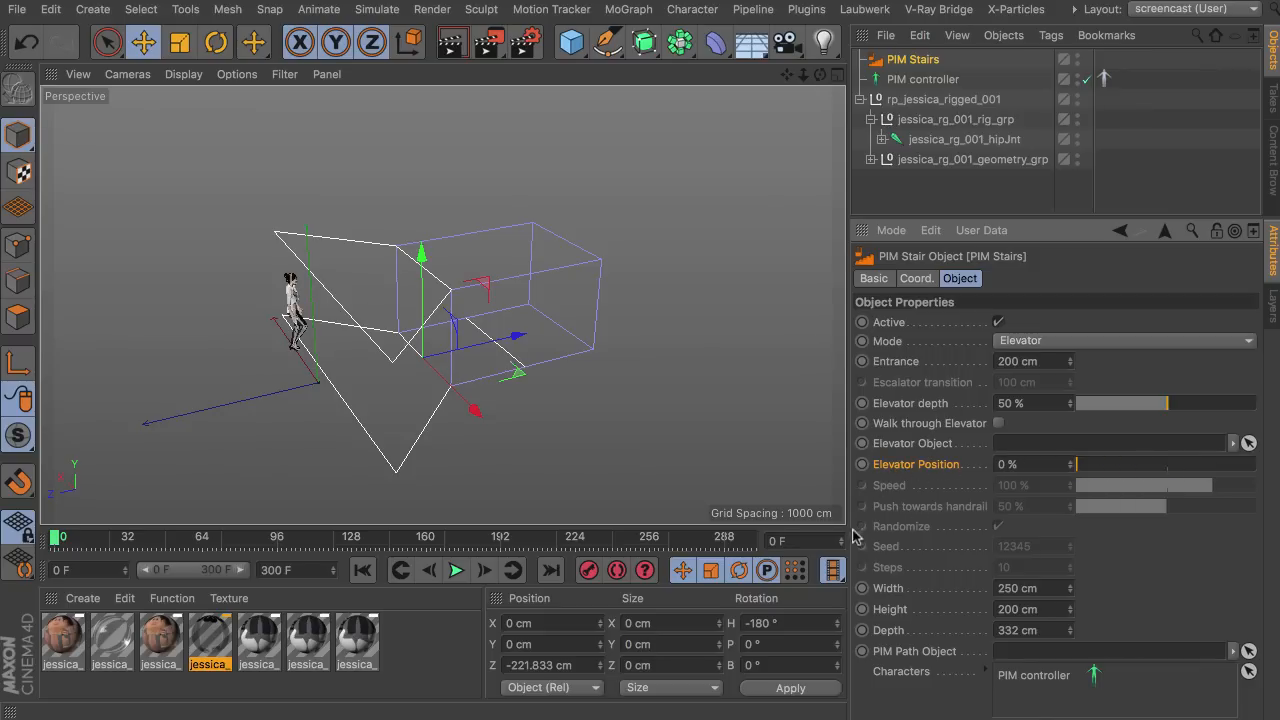
pyautogui.moveTo(350, 370)
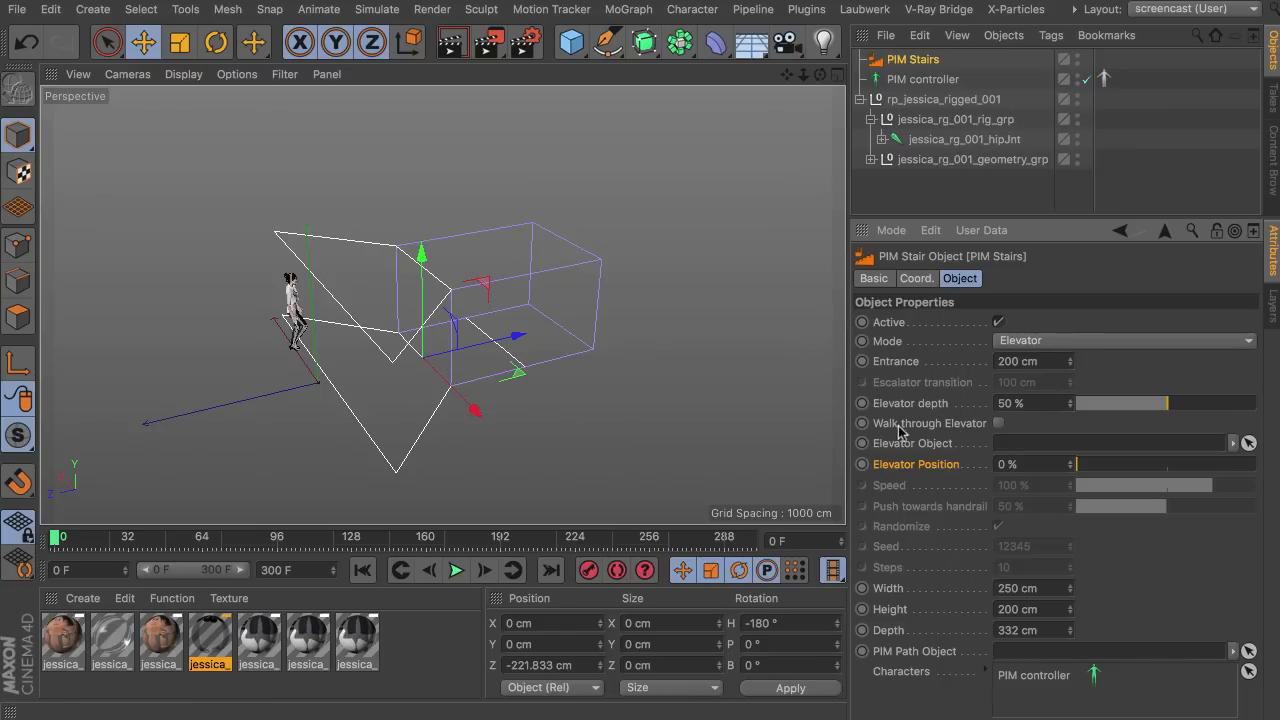
# - Toggle the elevator's Walk through option on and back off
pyautogui.click(998, 424)
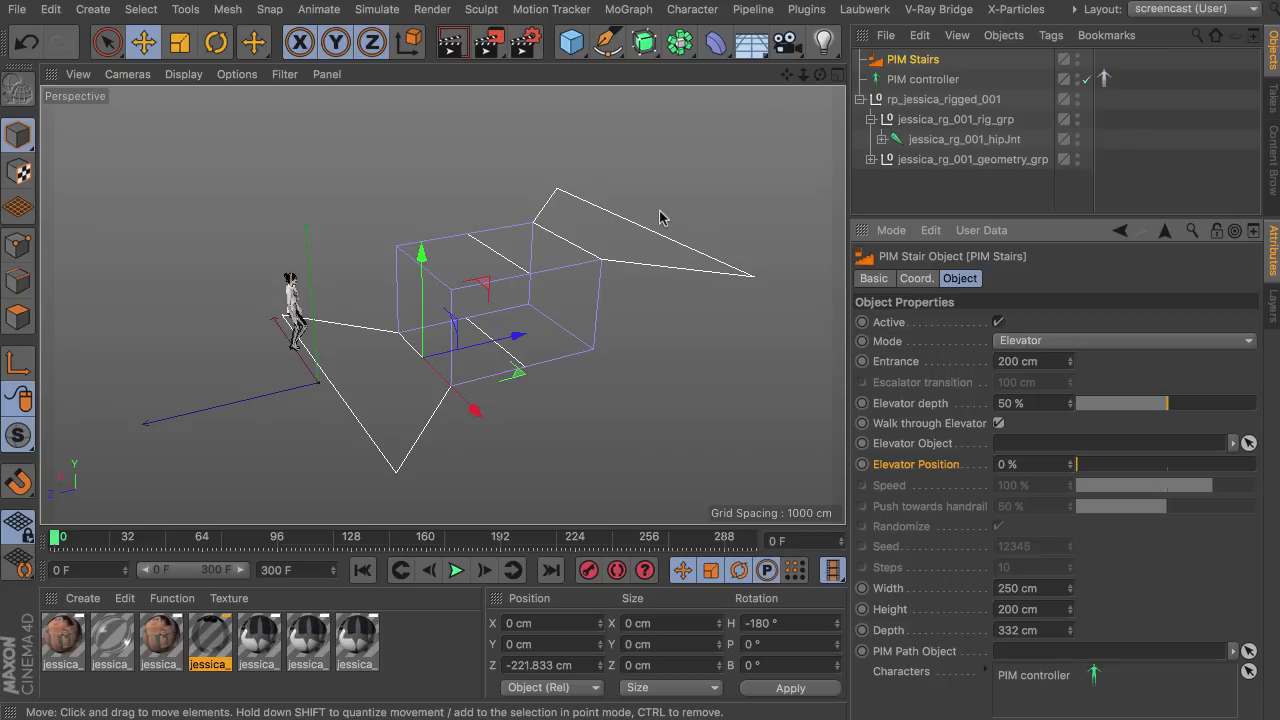
pyautogui.moveTo(1024, 430)
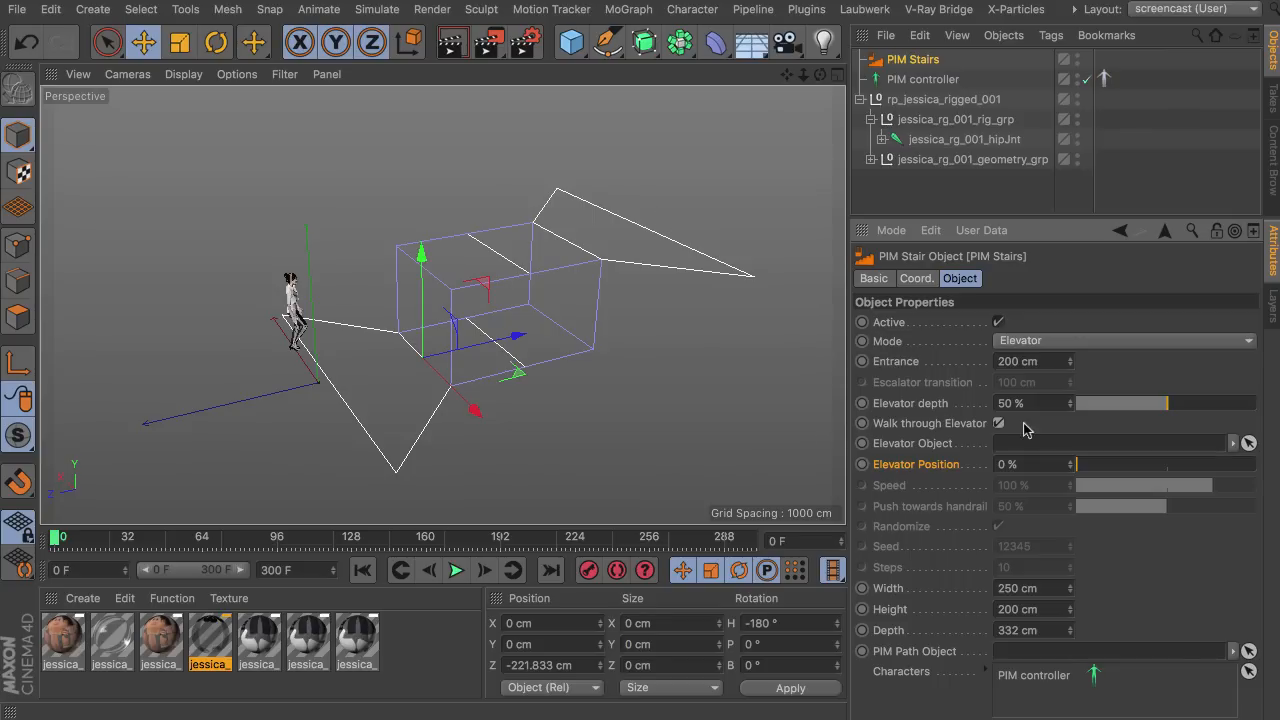
pyautogui.click(996, 424)
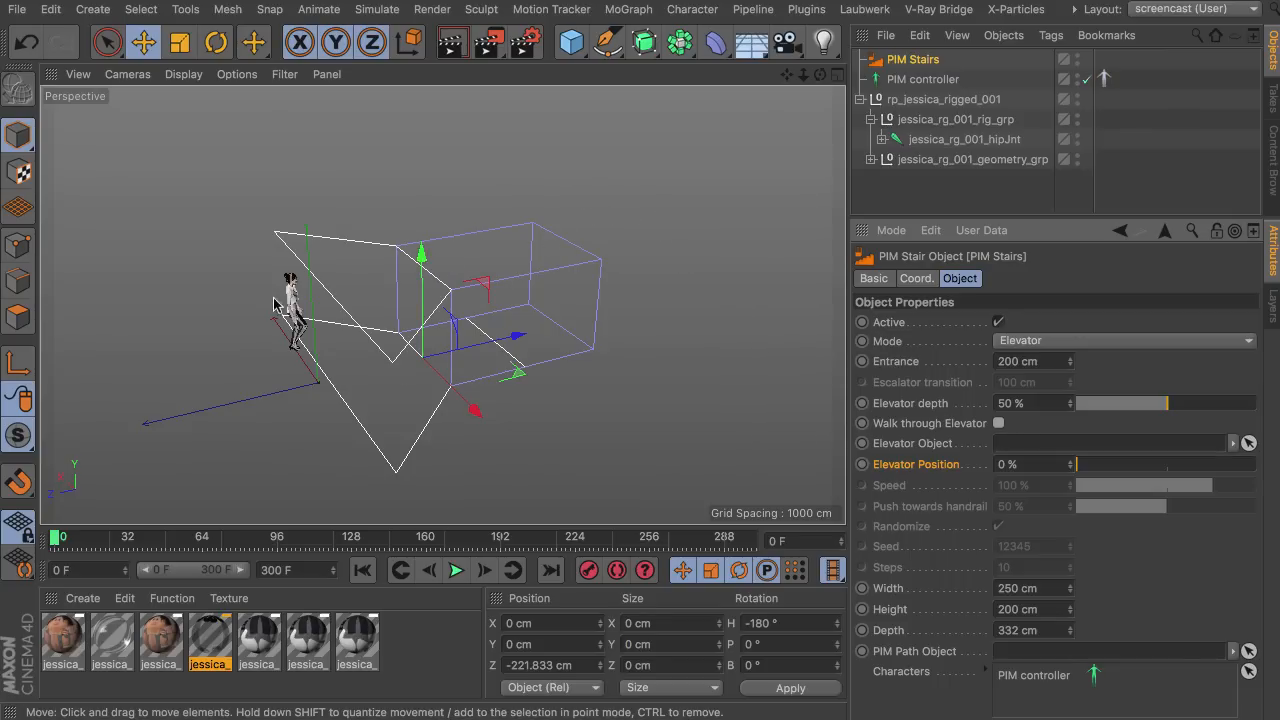
pyautogui.moveTo(1084, 372)
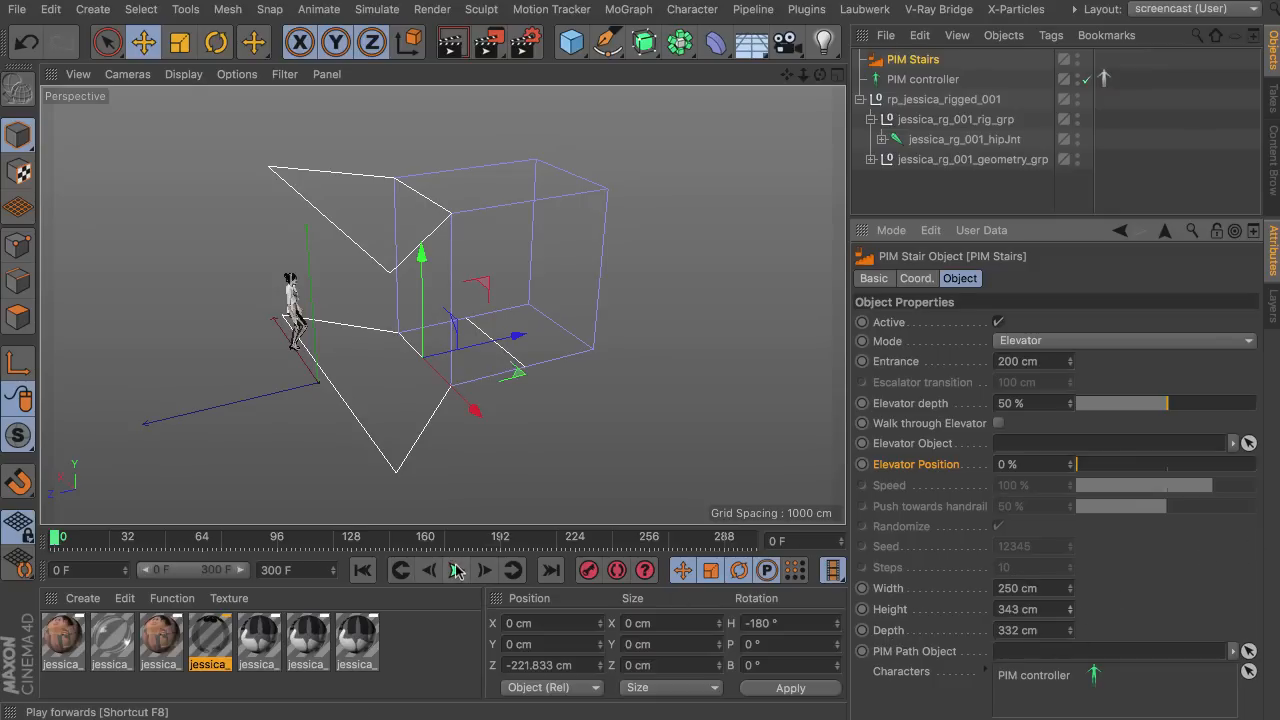
pyautogui.click(456, 570)
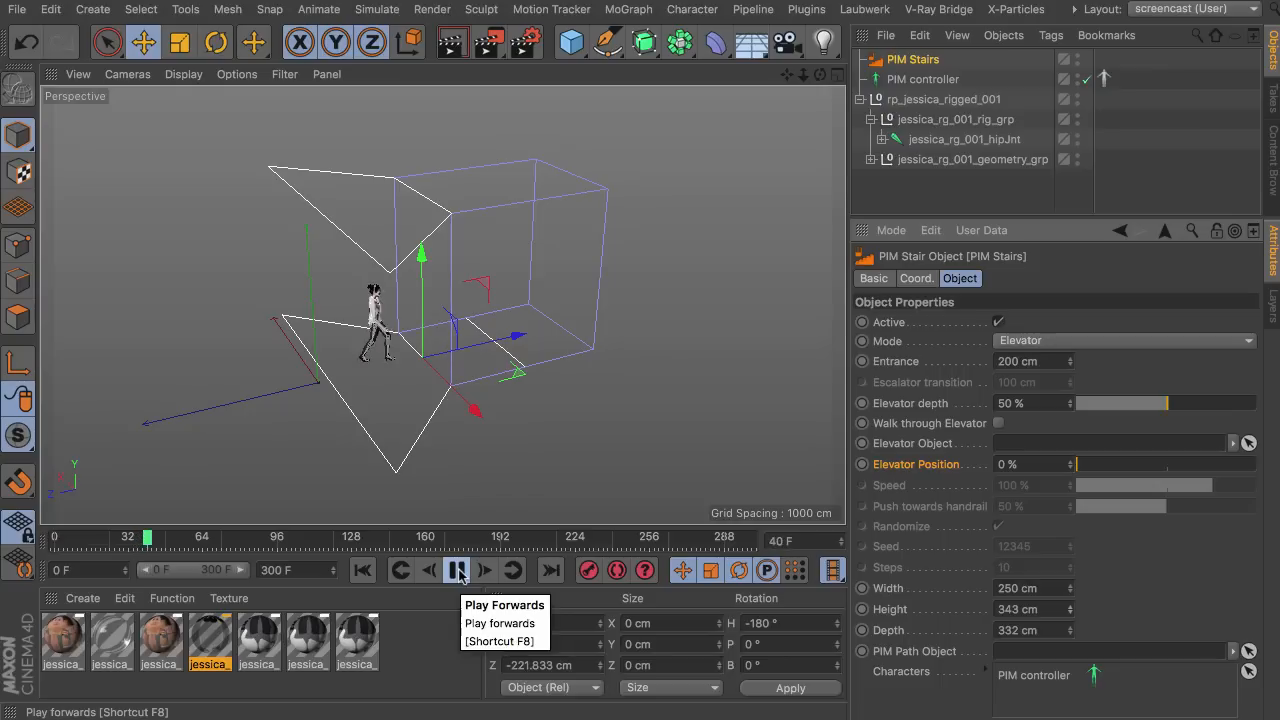
pyautogui.click(456, 570)
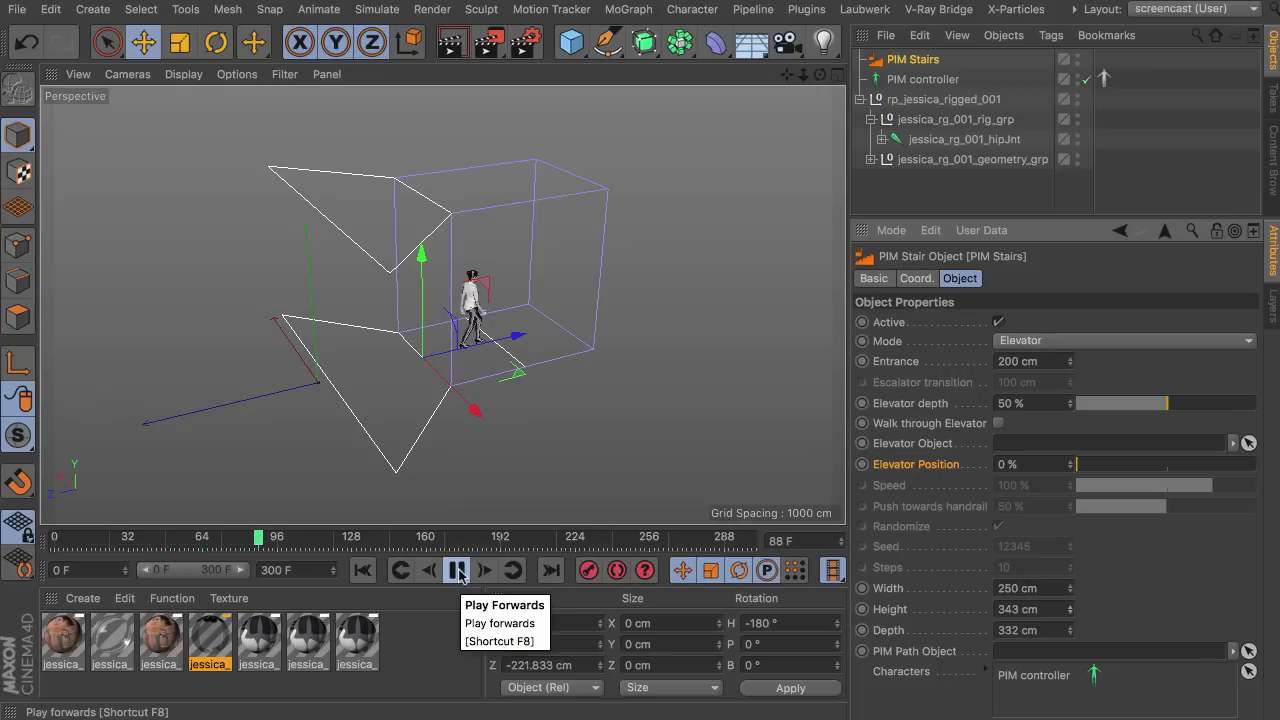
pyautogui.click(456, 570)
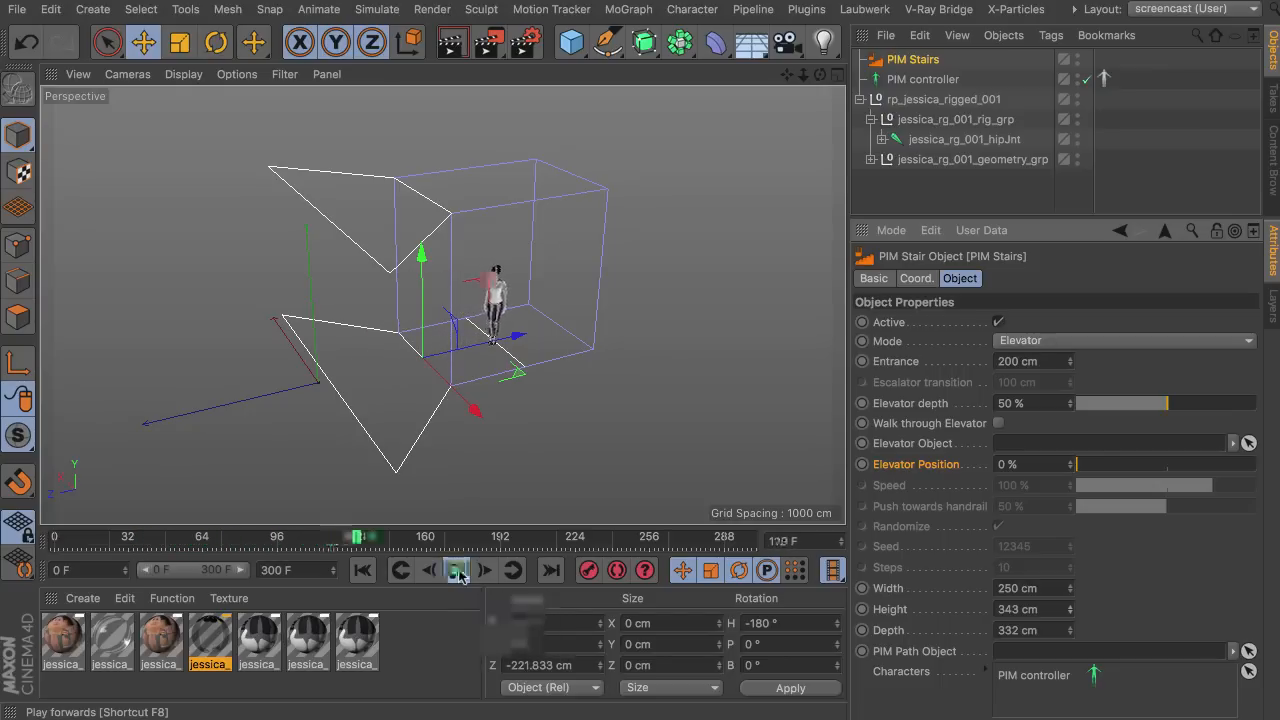
pyautogui.click(456, 570)
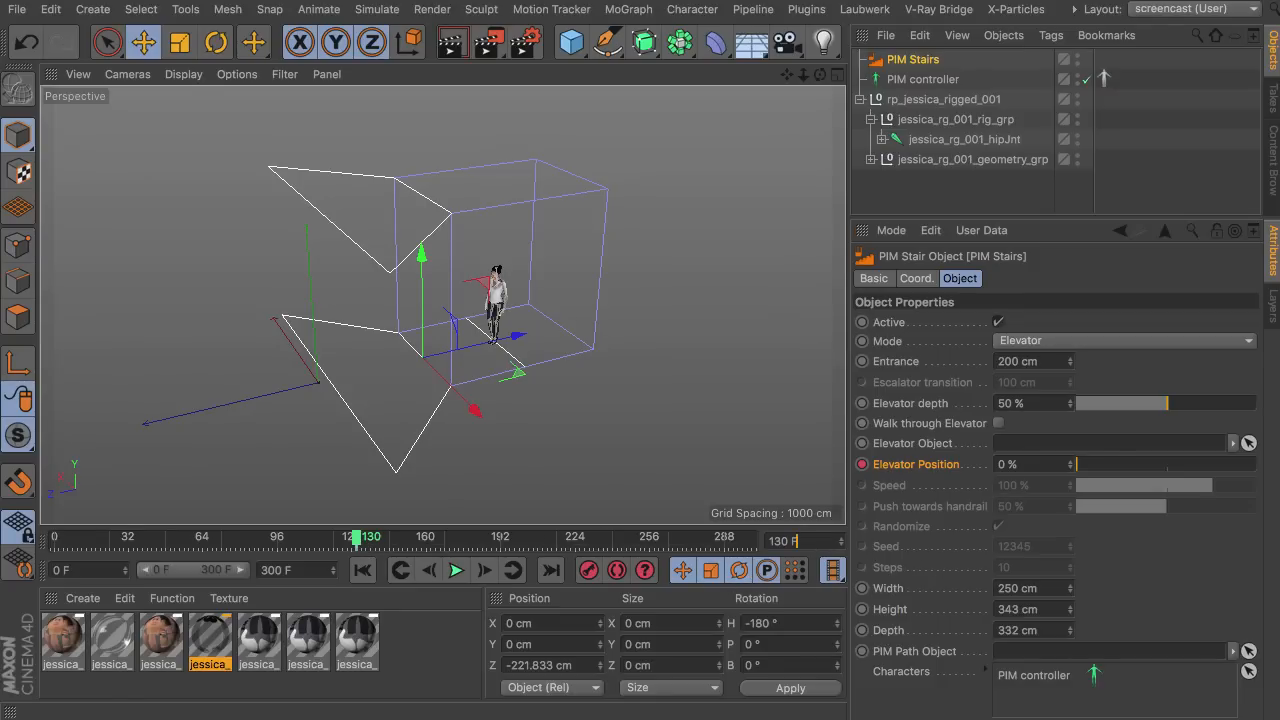
pyautogui.moveTo(356, 536); pyautogui.dragTo(474, 536)
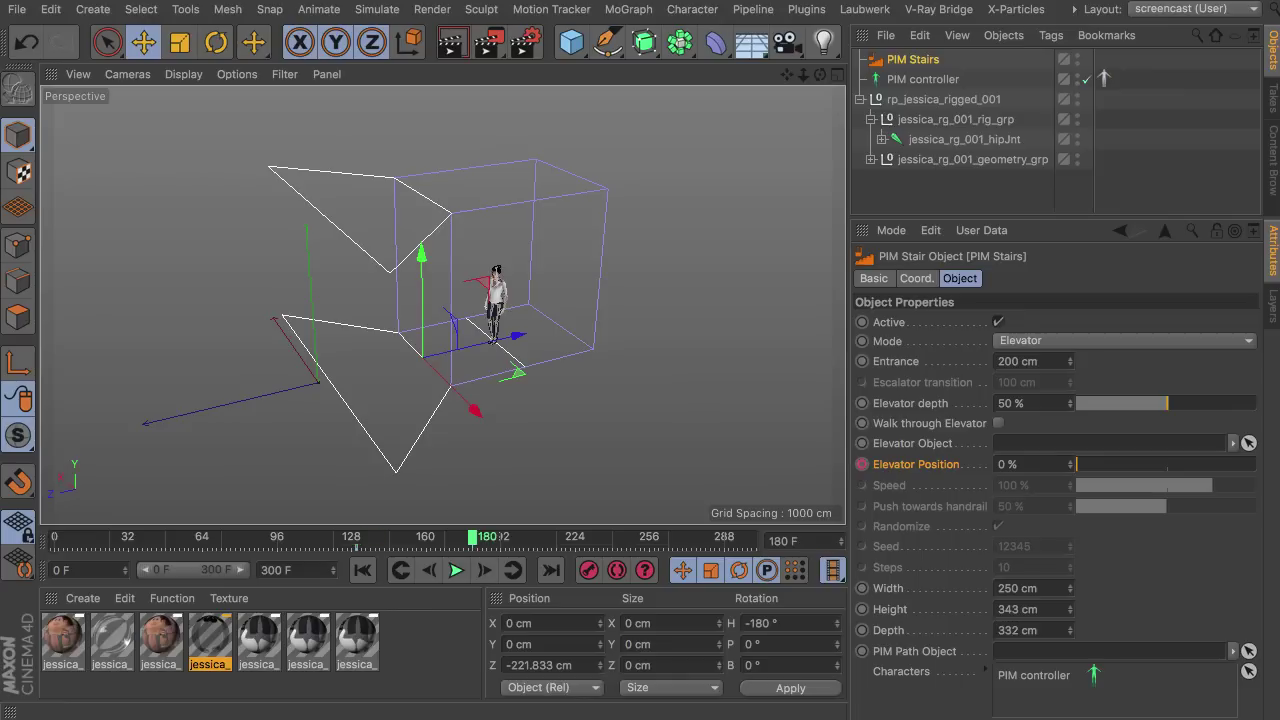
pyautogui.moveTo(1078, 464)
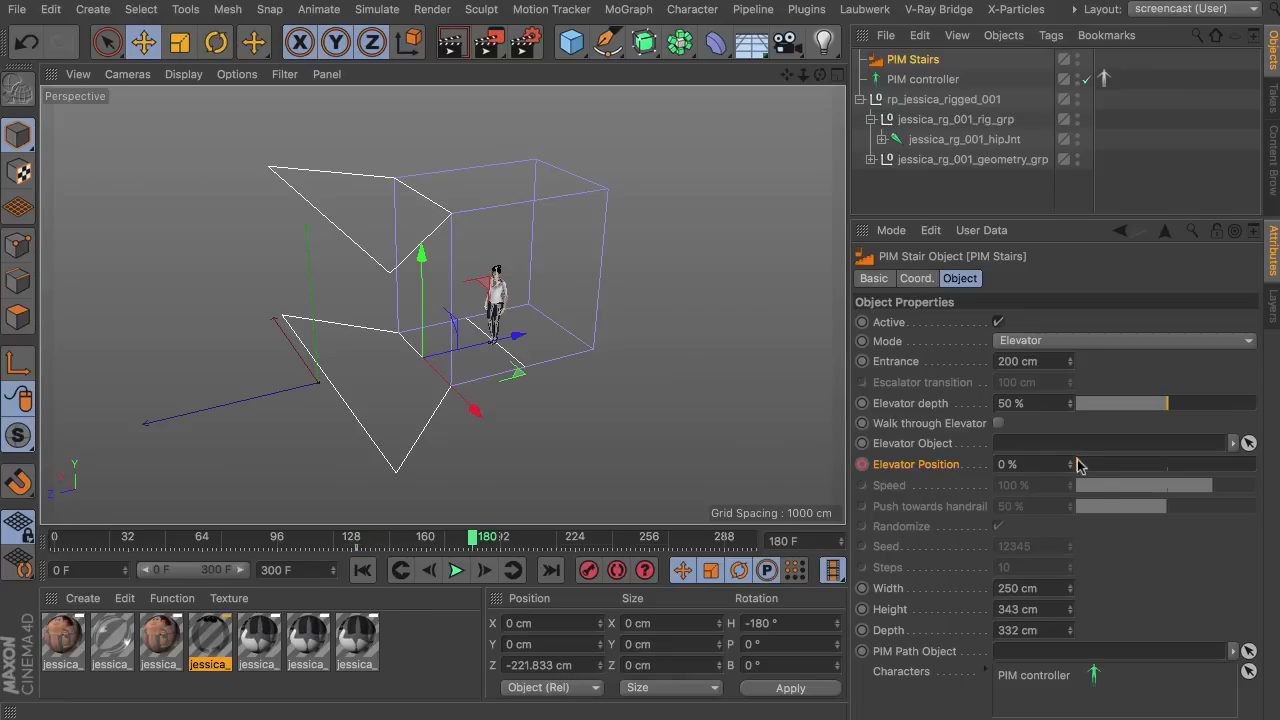
pyautogui.moveTo(1080, 464); pyautogui.dragTo(1256, 464)
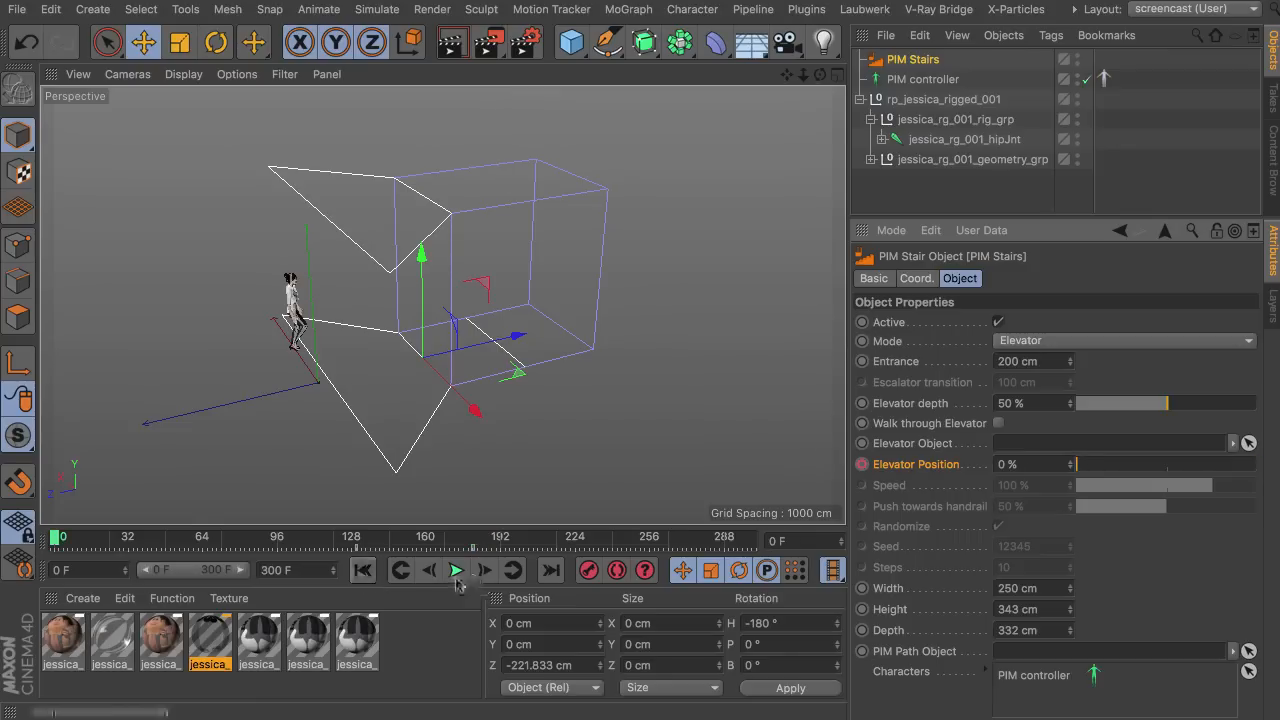
pyautogui.click(456, 570)
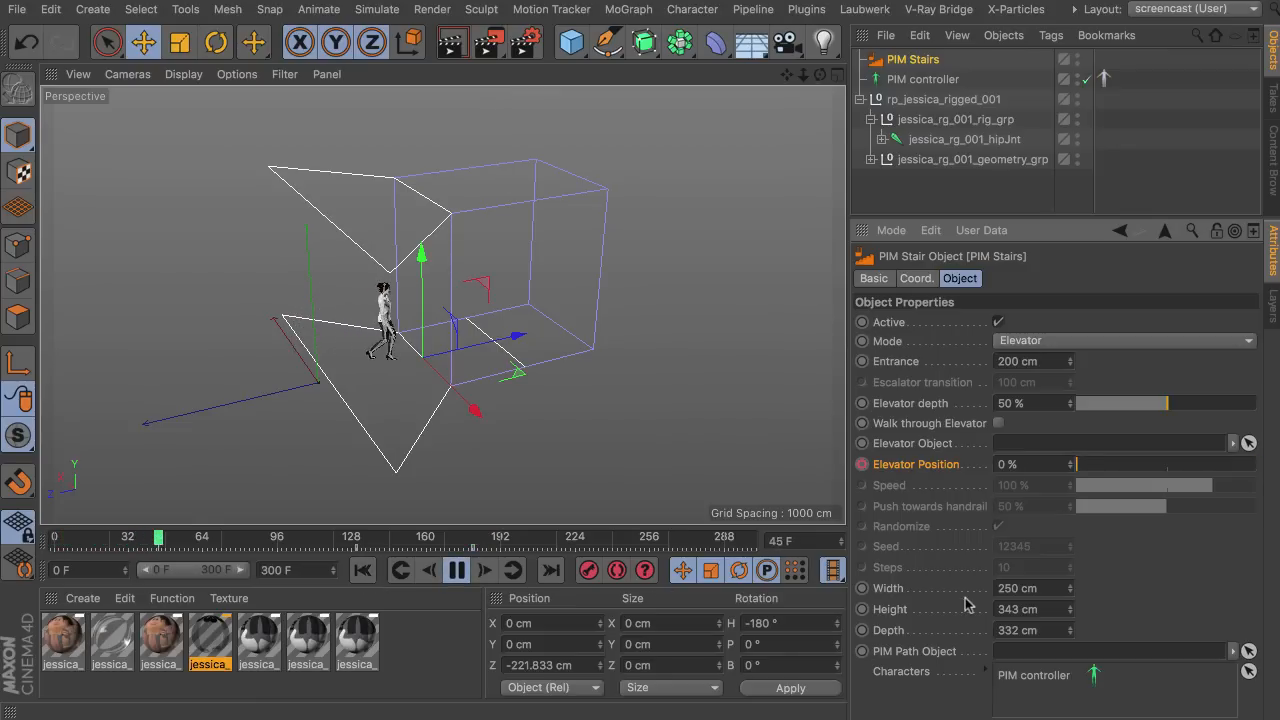
pyautogui.click(456, 570)
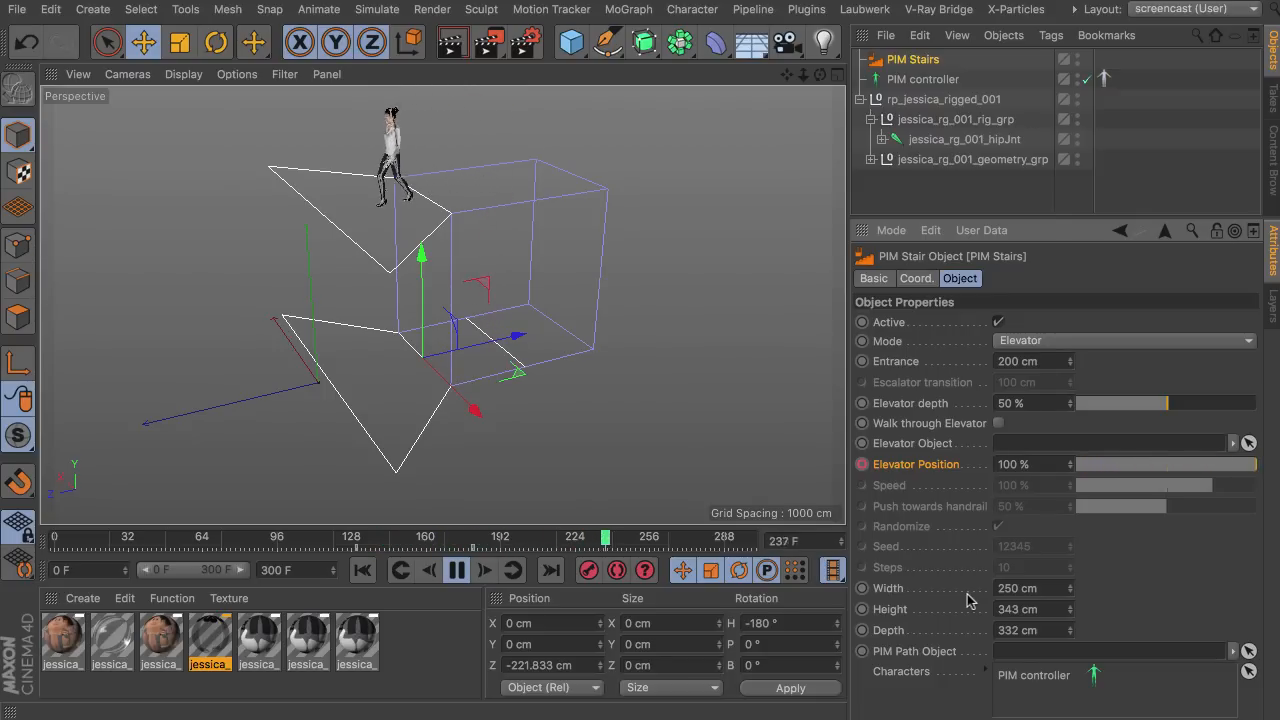
pyautogui.click(456, 570)
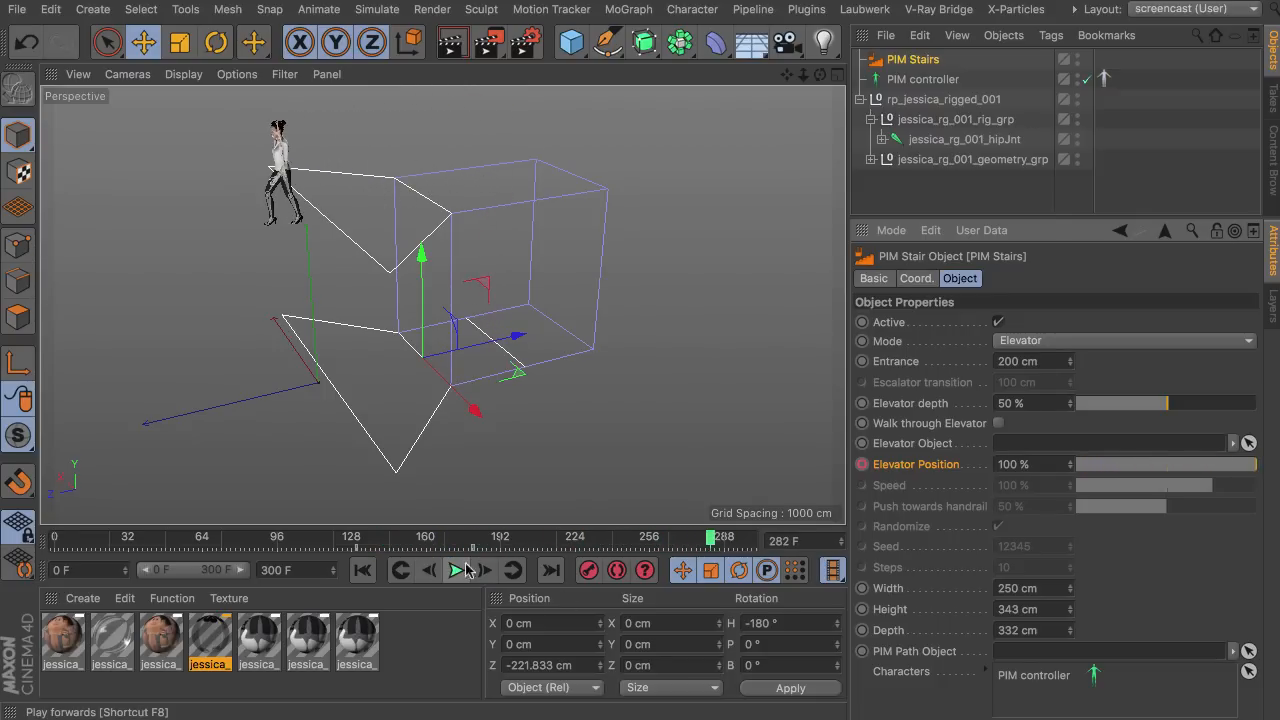
pyautogui.click(456, 570)
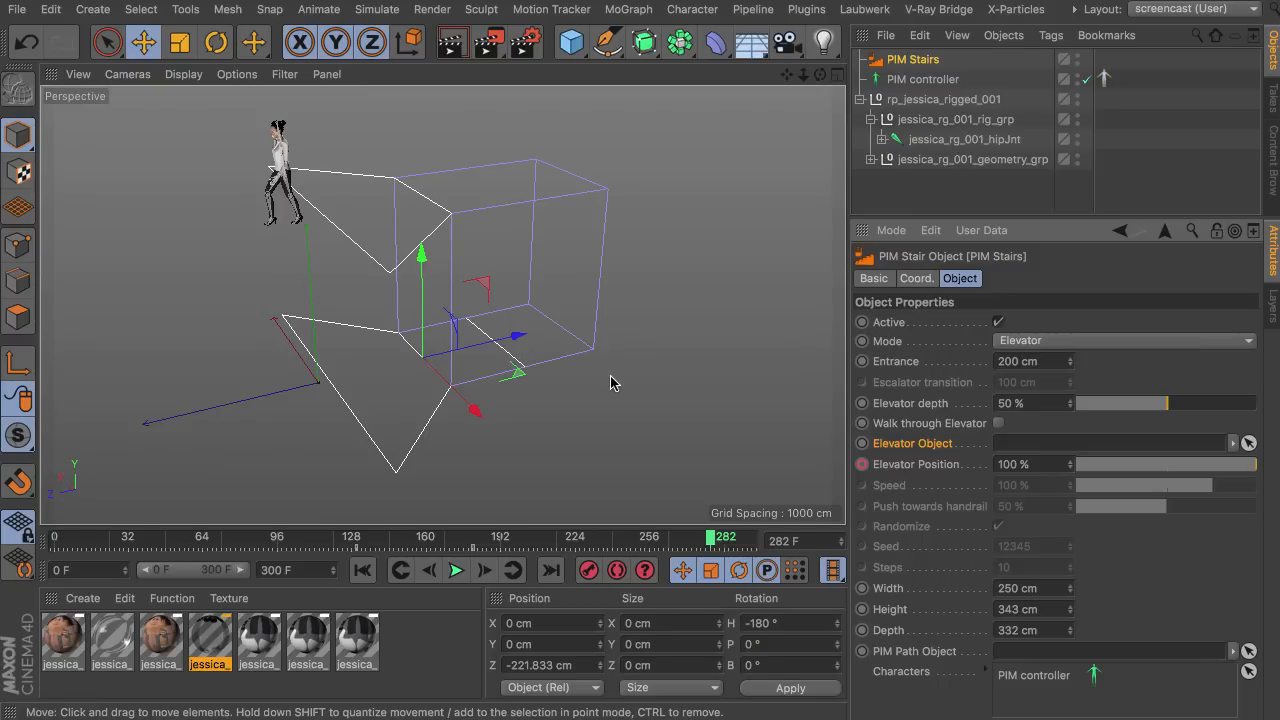
pyautogui.moveTo(528, 278)
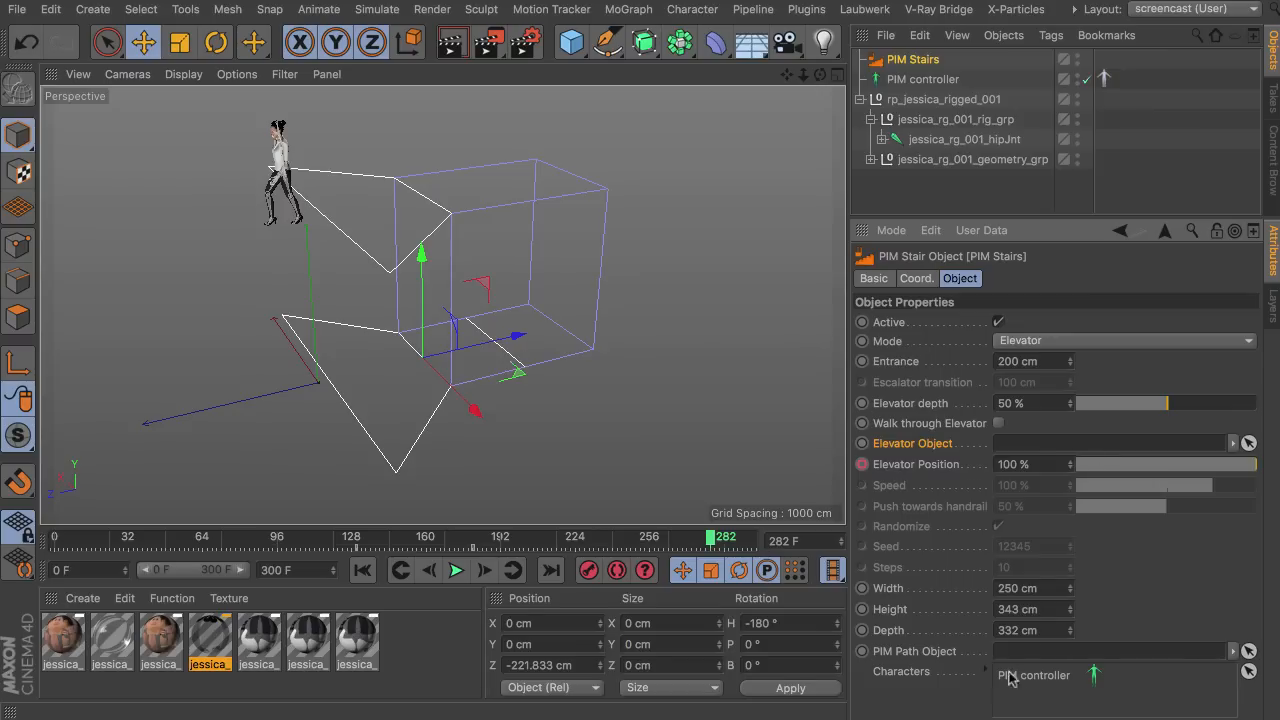
pyautogui.click(364, 570)
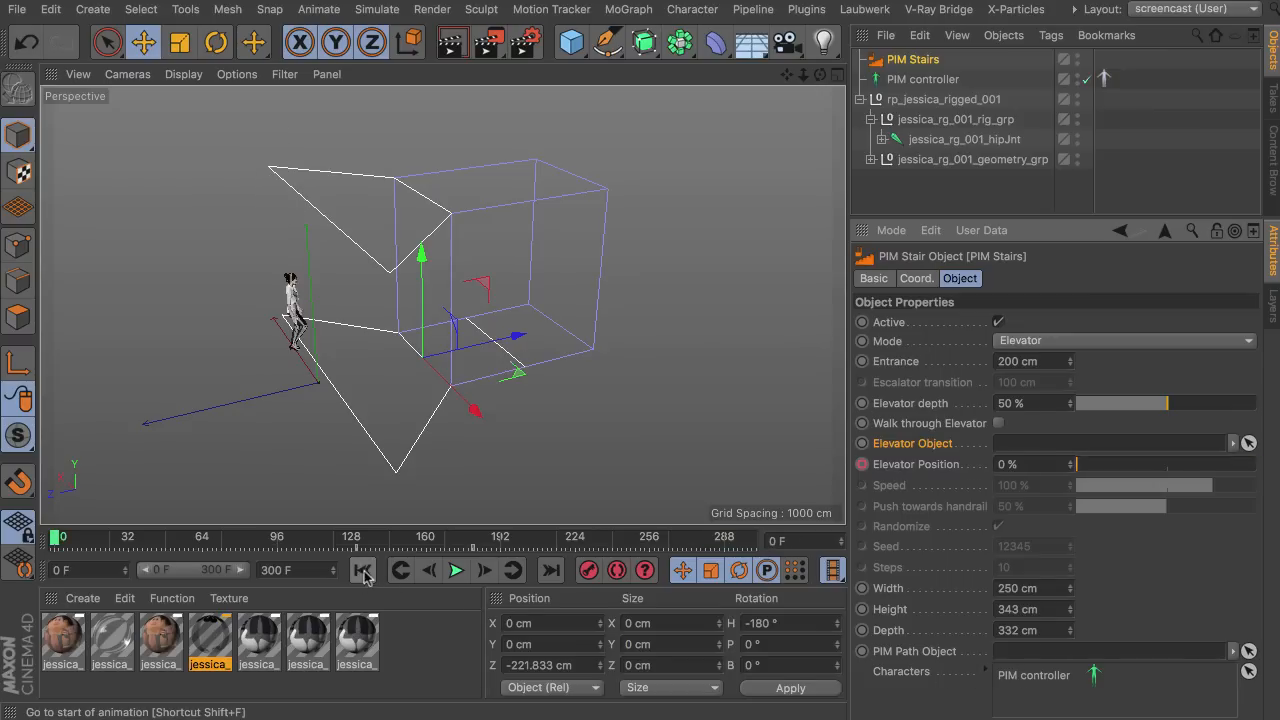
# - Switch the PIM Stairs Mode from Elevator back to Stairs, keeping 10 randomized steps
pyautogui.click(1124, 340)
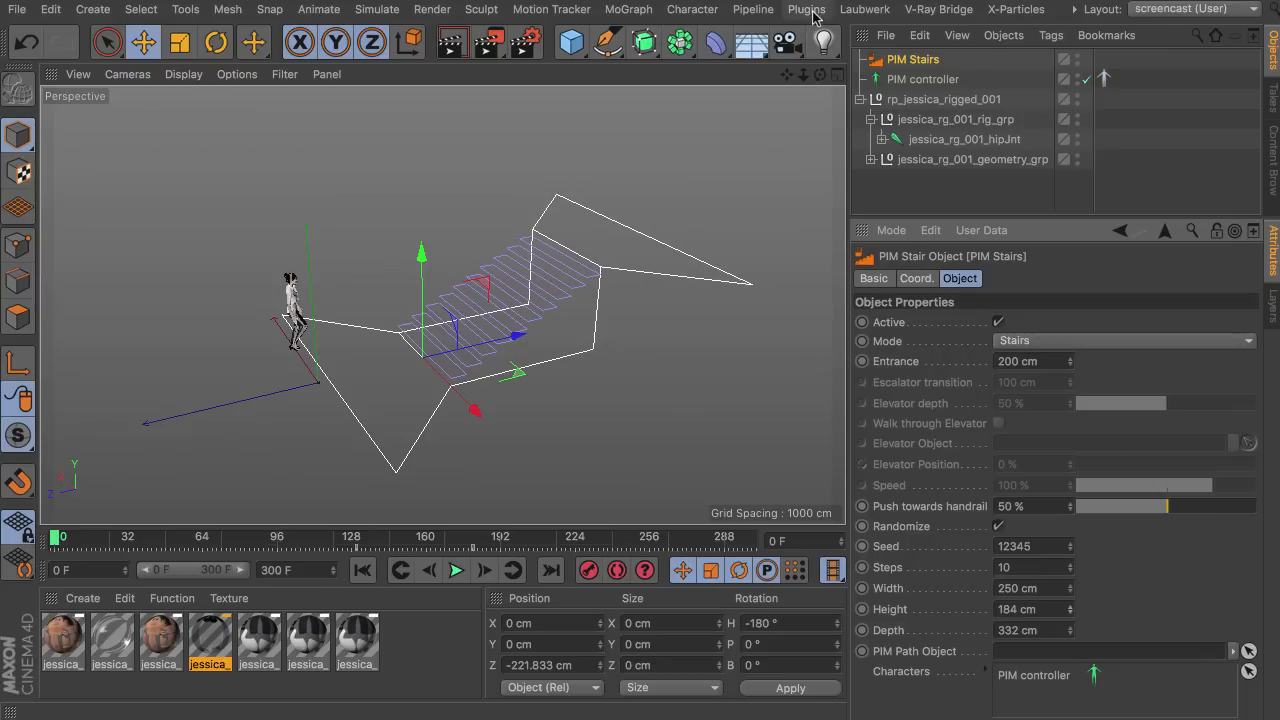
# - Add a PIM Curve from the Plugins menu and rotate it 180° on heading
pyautogui.click(806, 8)
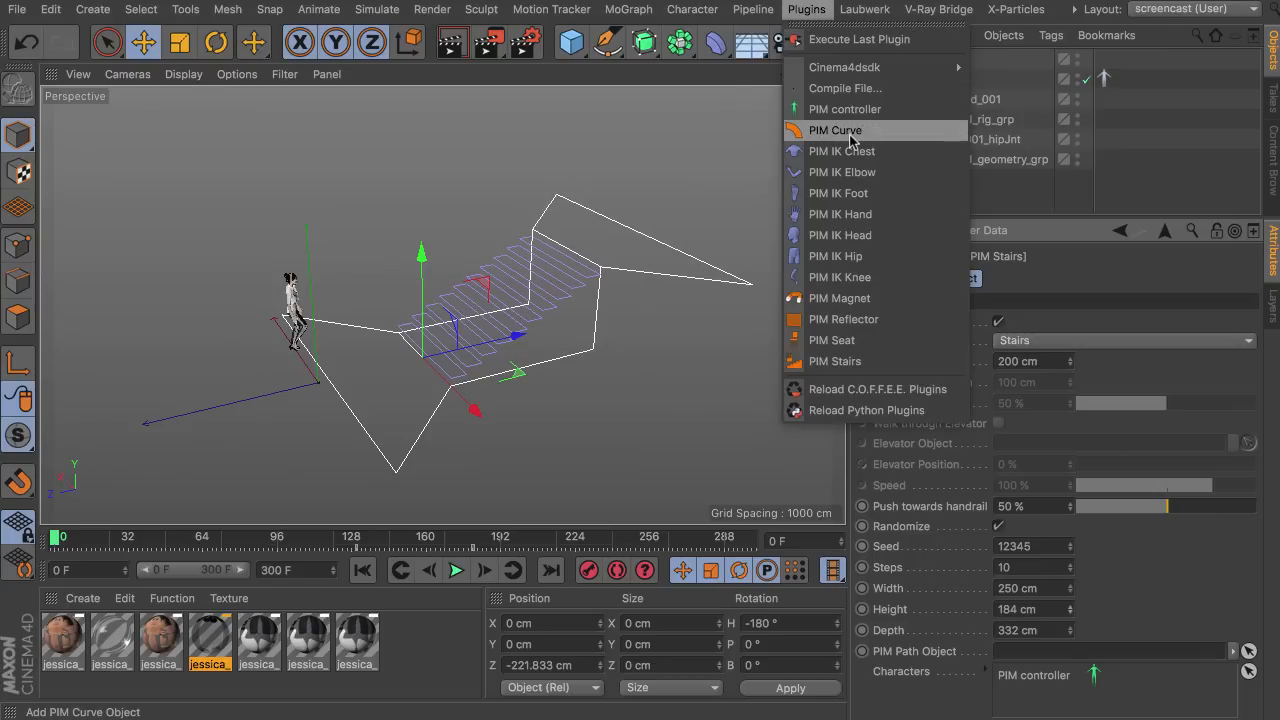
pyautogui.click(834, 130)
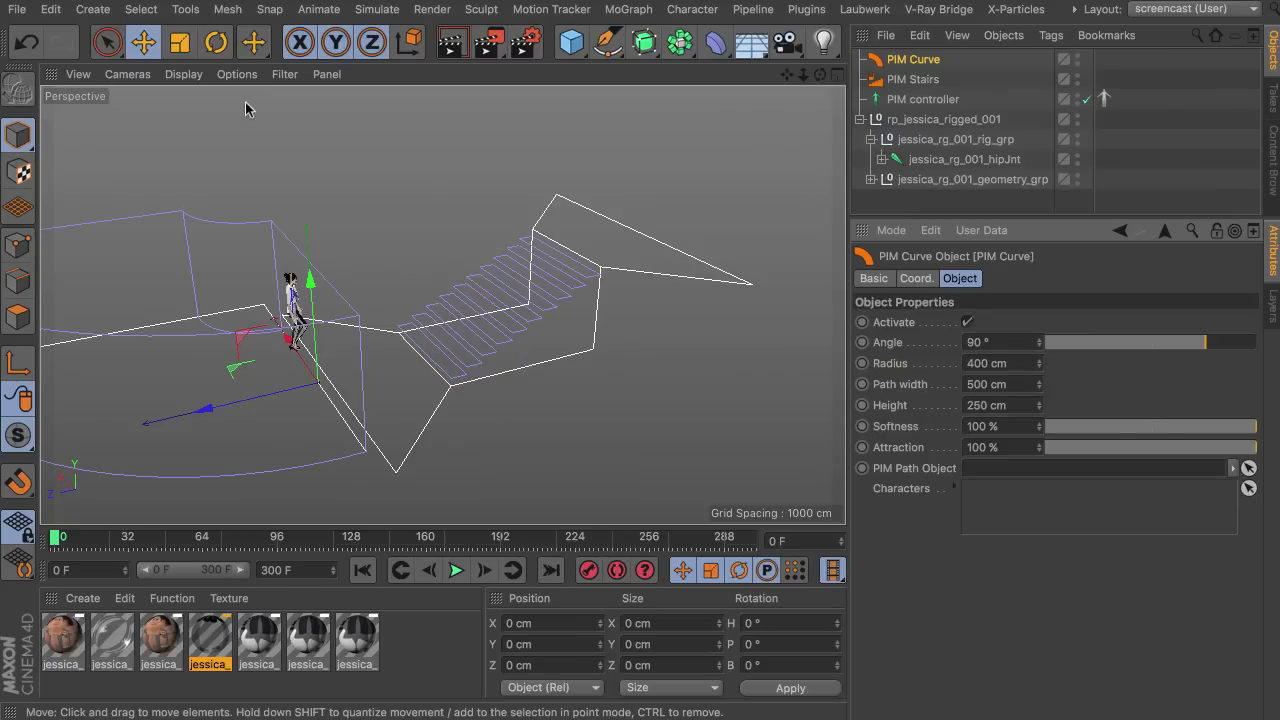
pyautogui.click(216, 40)
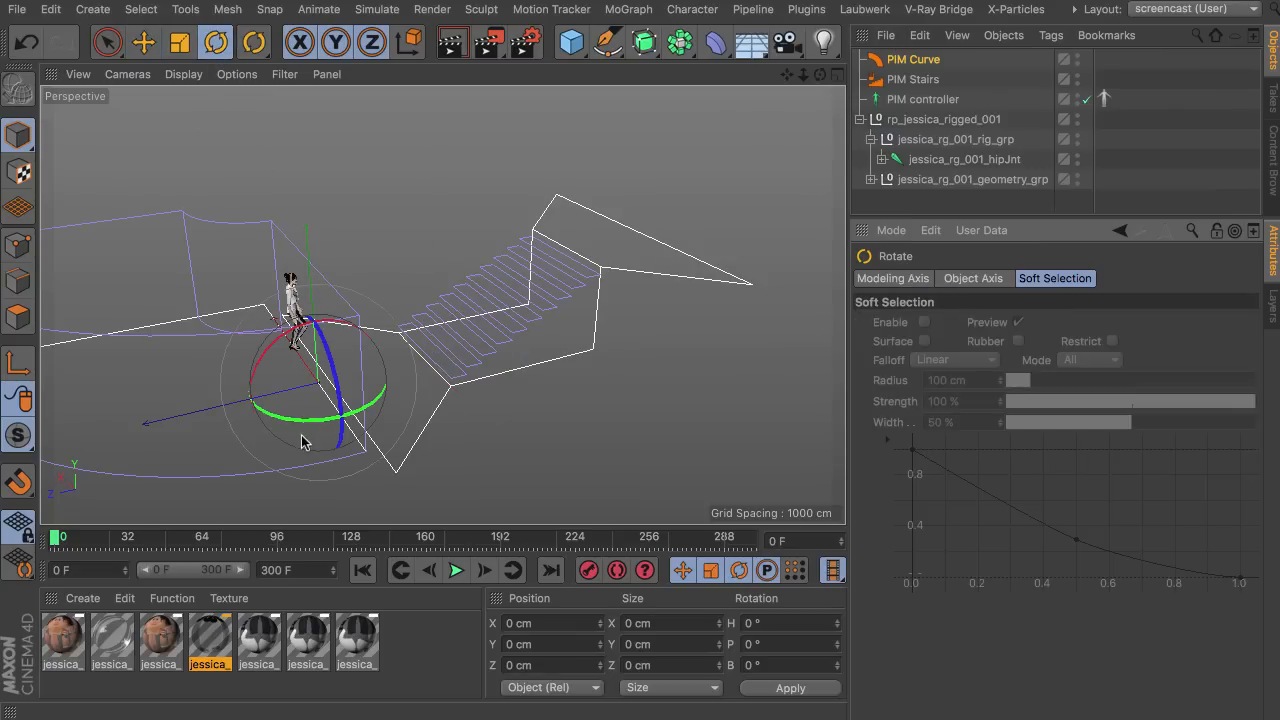
pyautogui.moveTo(304, 444); pyautogui.dragTo(490, 236)
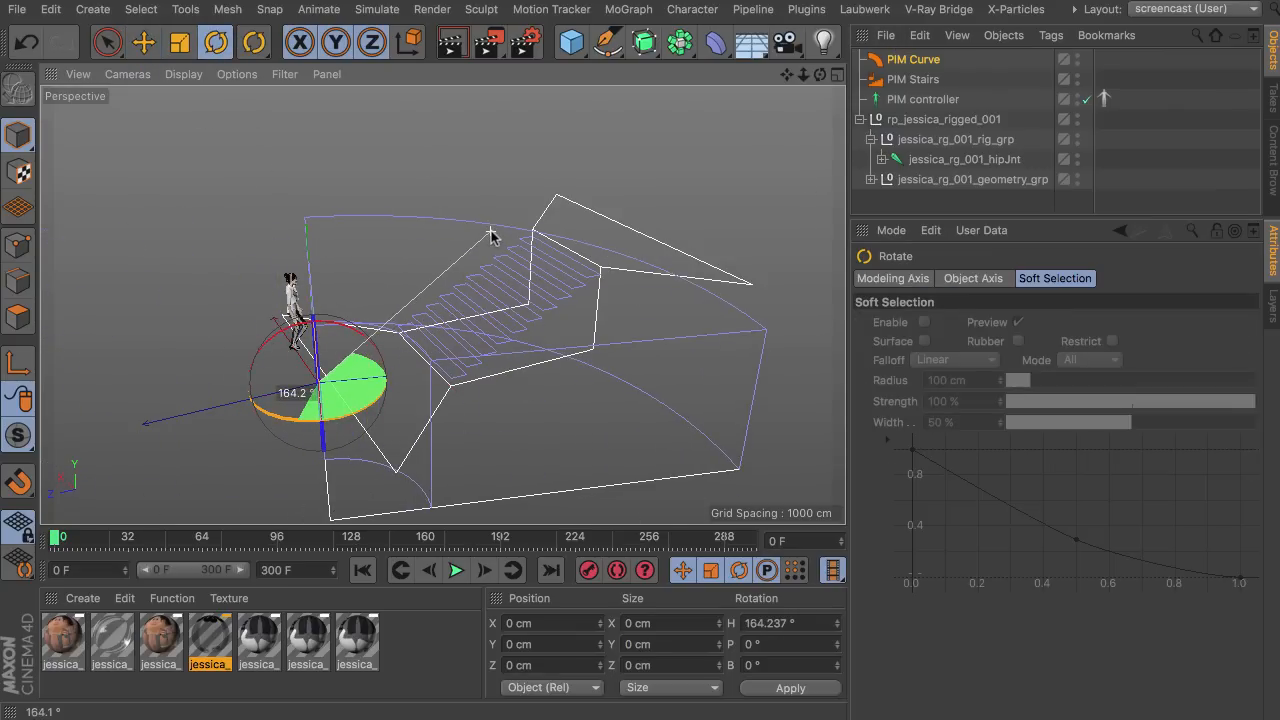
pyautogui.moveTo(490, 236); pyautogui.dragTo(424, 202)
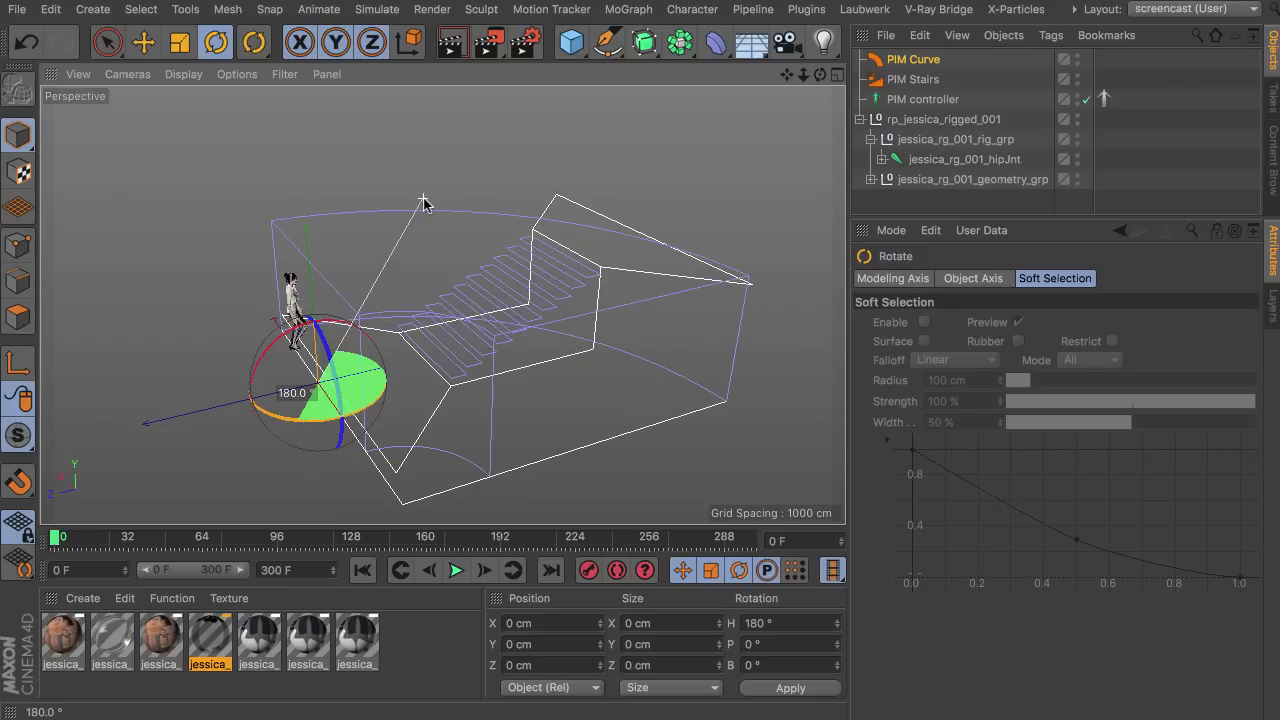
# - Move the PIM Curve up to the top of the staircase
pyautogui.click(144, 42)
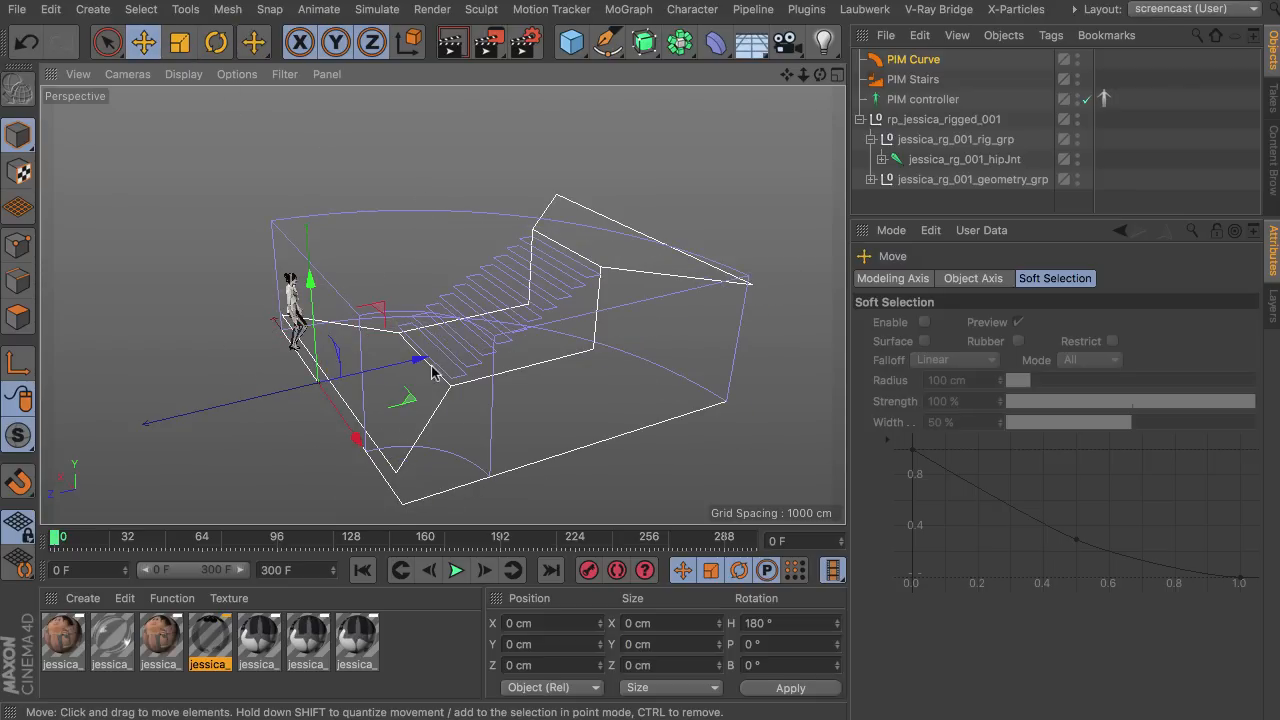
pyautogui.moveTo(416, 360); pyautogui.dragTo(608, 130)
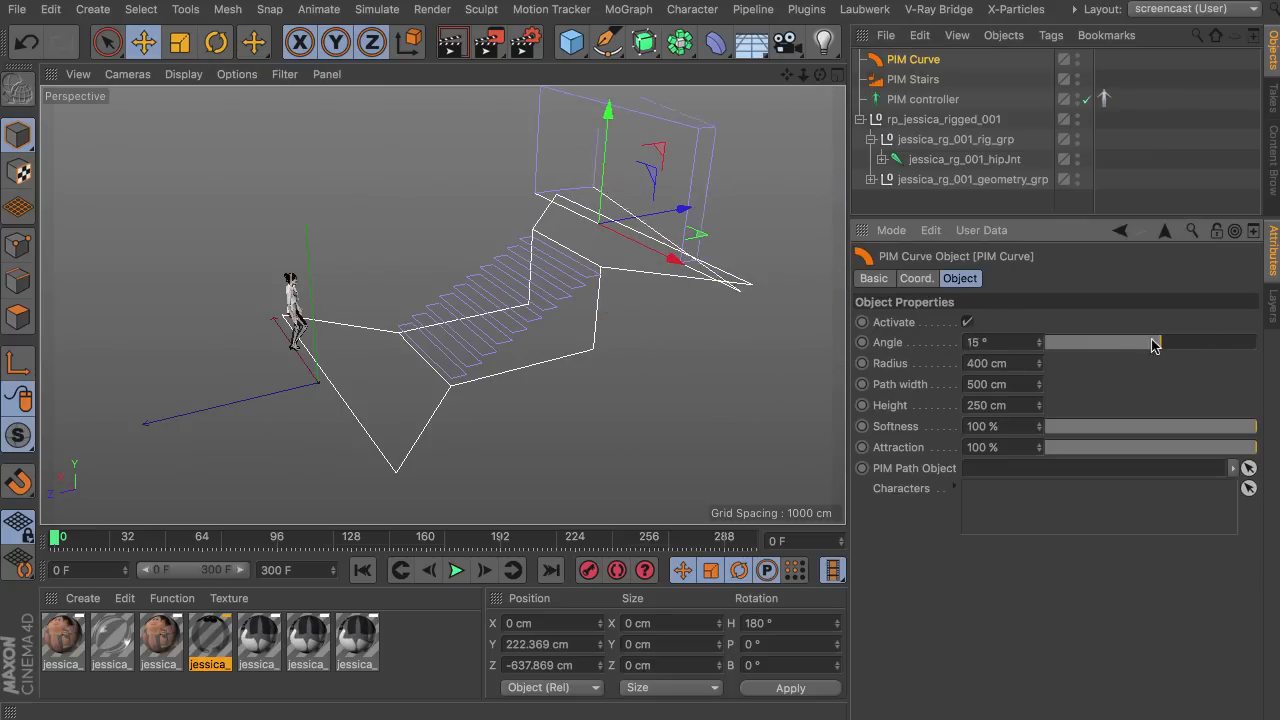
# - Drag the PIM Curve Angle slider through negative values, settling near -90° so it bends the other way
pyautogui.moveTo(1156, 342); pyautogui.dragTo(1096, 342)
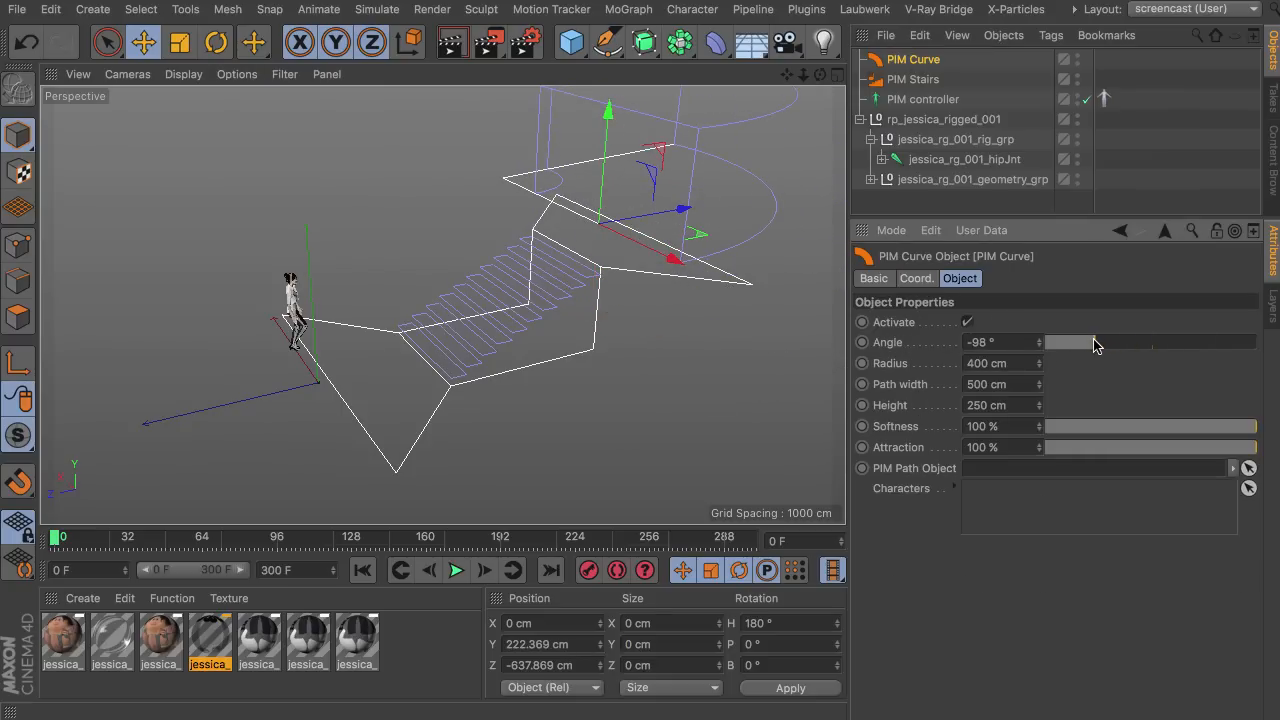
pyautogui.moveTo(1100, 342); pyautogui.dragTo(1044, 342)
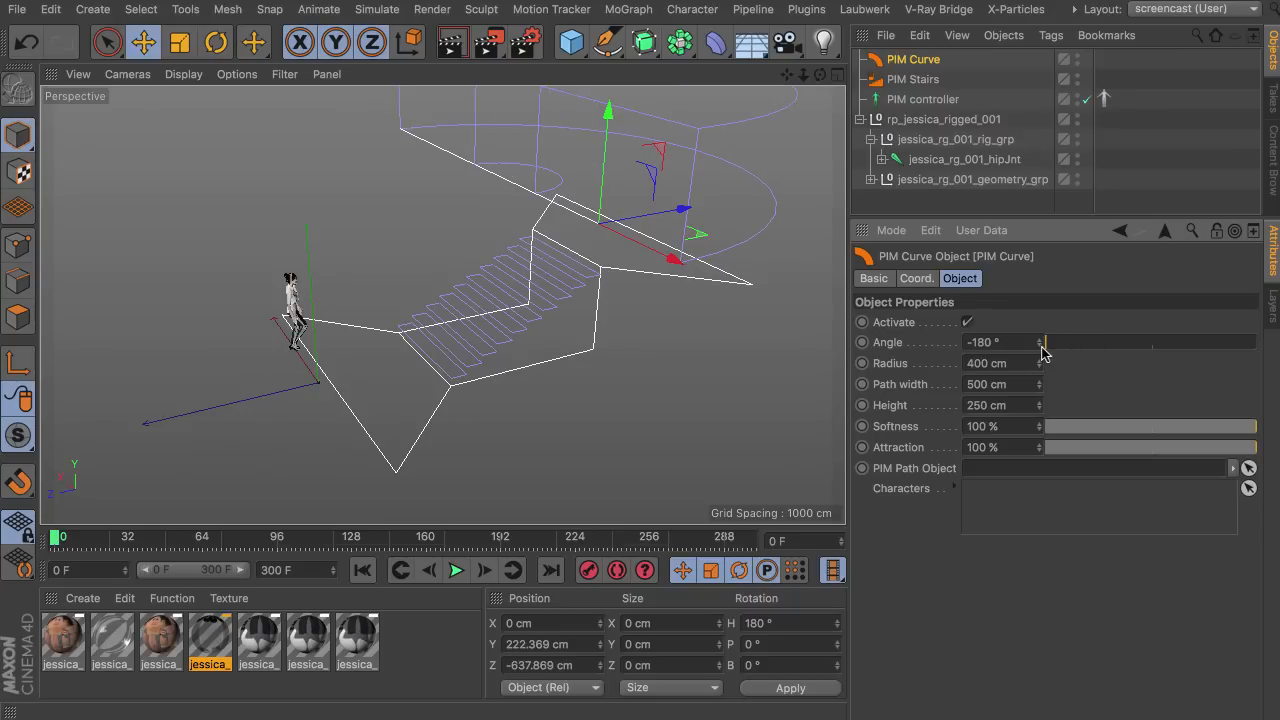
pyautogui.moveTo(1044, 342); pyautogui.dragTo(1116, 342)
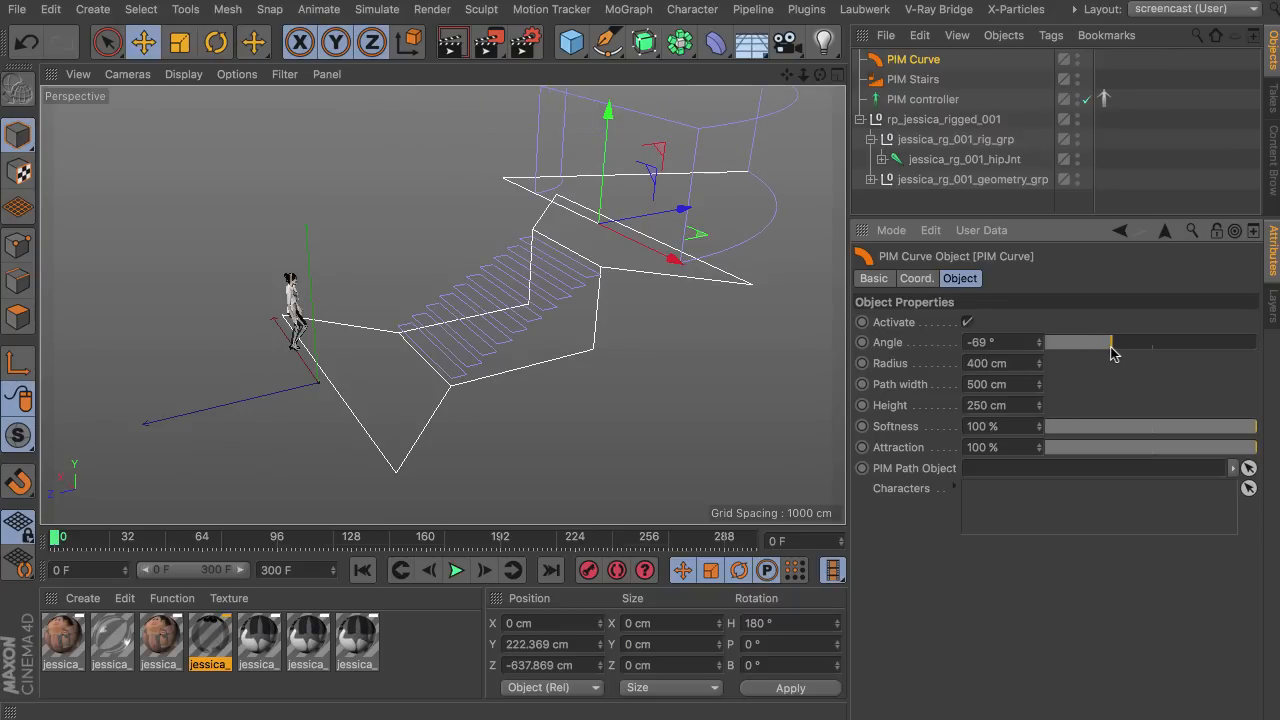
pyautogui.moveTo(1110, 342); pyautogui.dragTo(1098, 342)
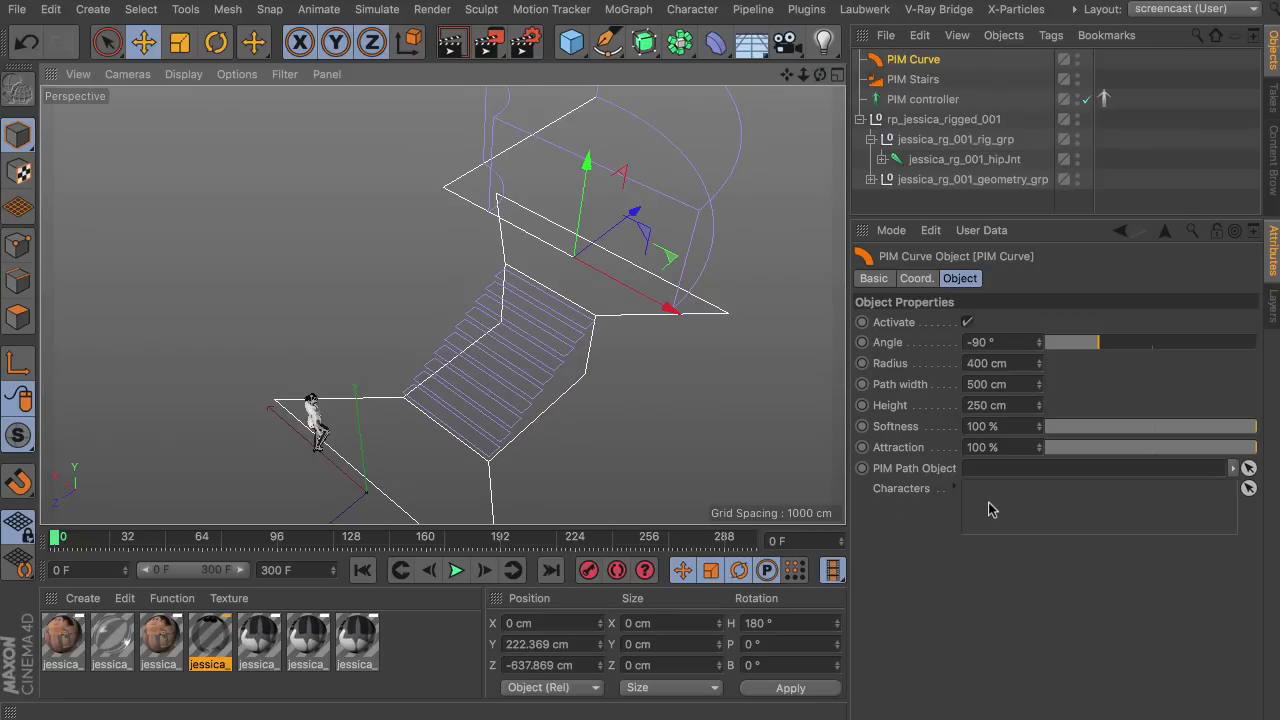
pyautogui.moveTo(918, 480)
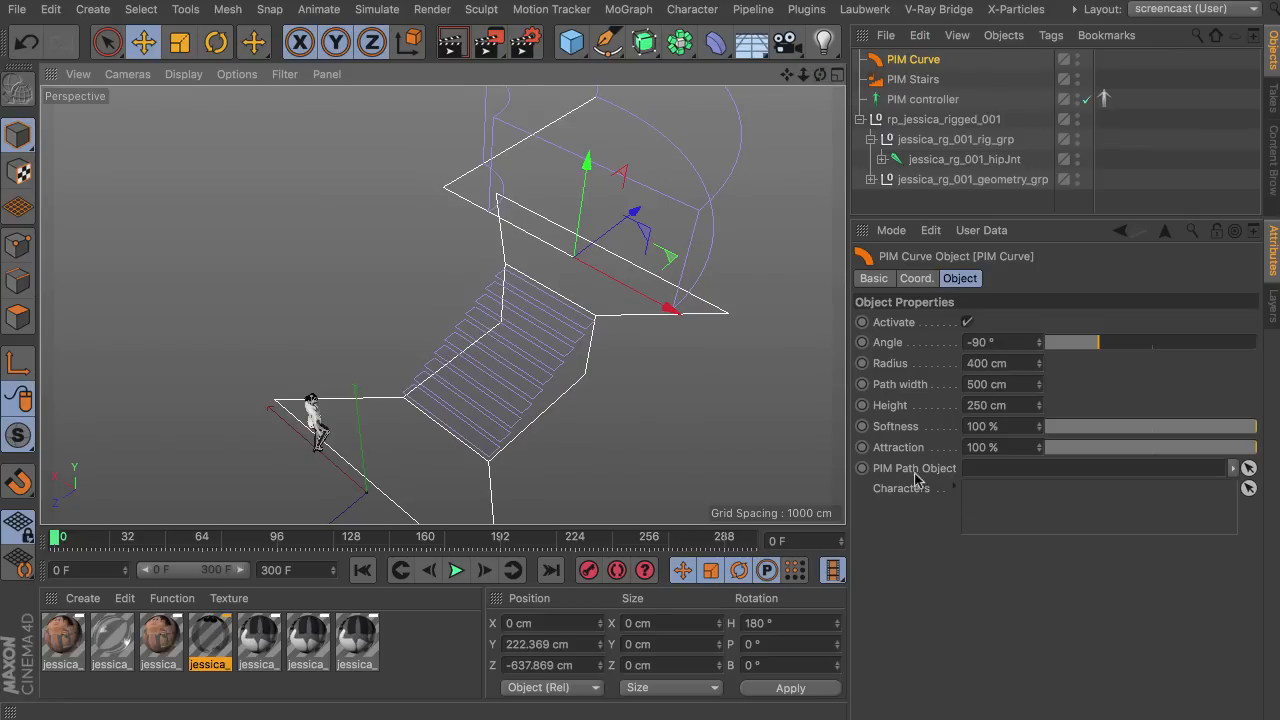
pyautogui.moveTo(928, 480)
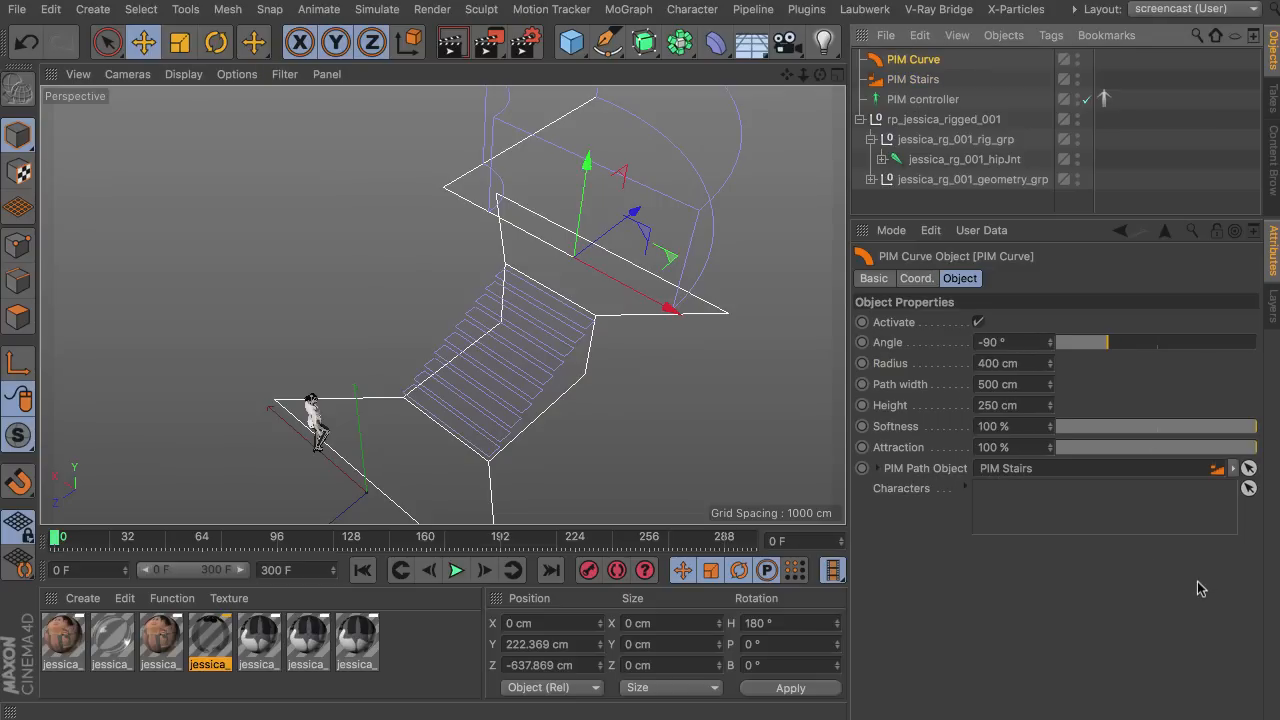
pyautogui.moveTo(1184, 568)
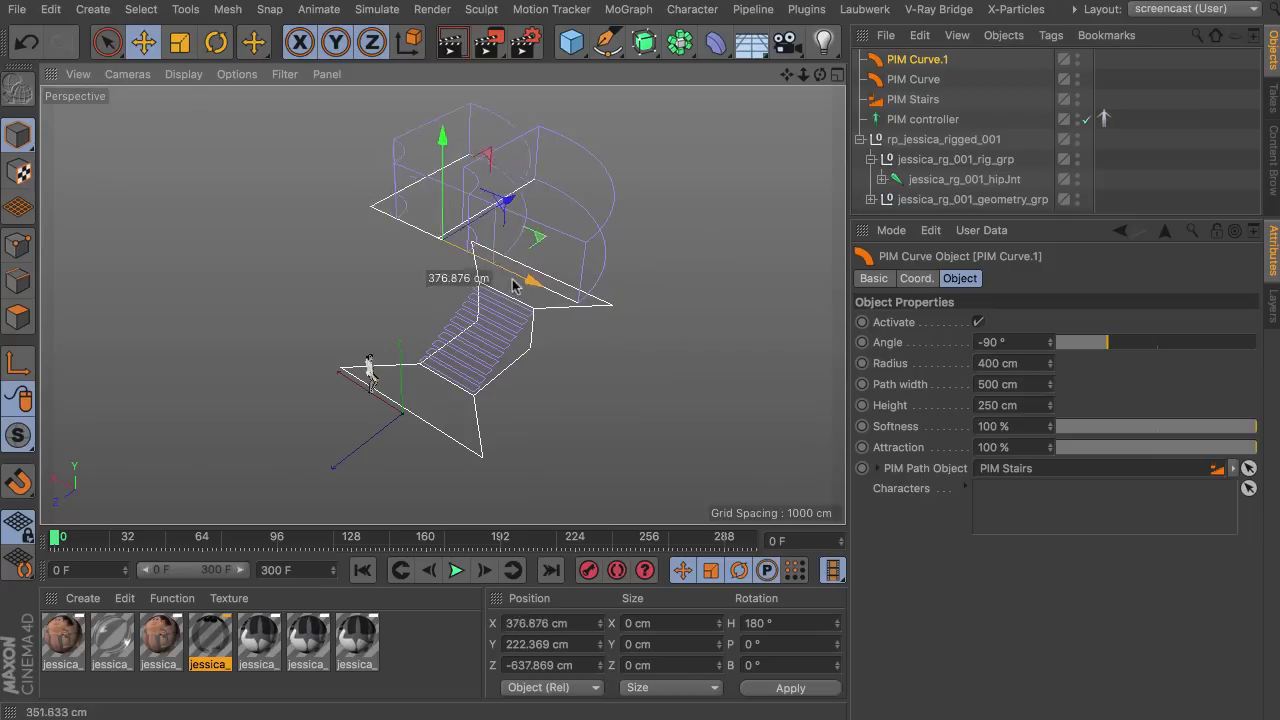
# - Rotate the copied PIM Curve a further 90° and select PIM Curve.1 to view its properties
pyautogui.click(216, 42)
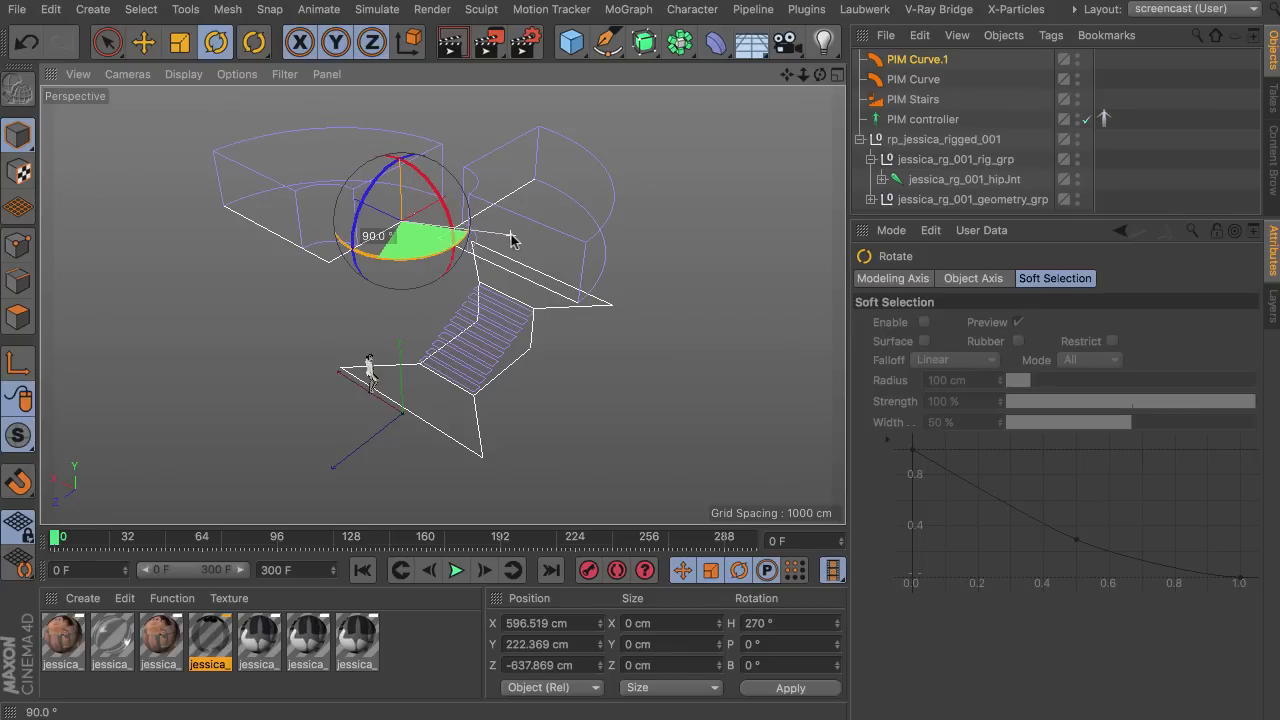
pyautogui.click(144, 42)
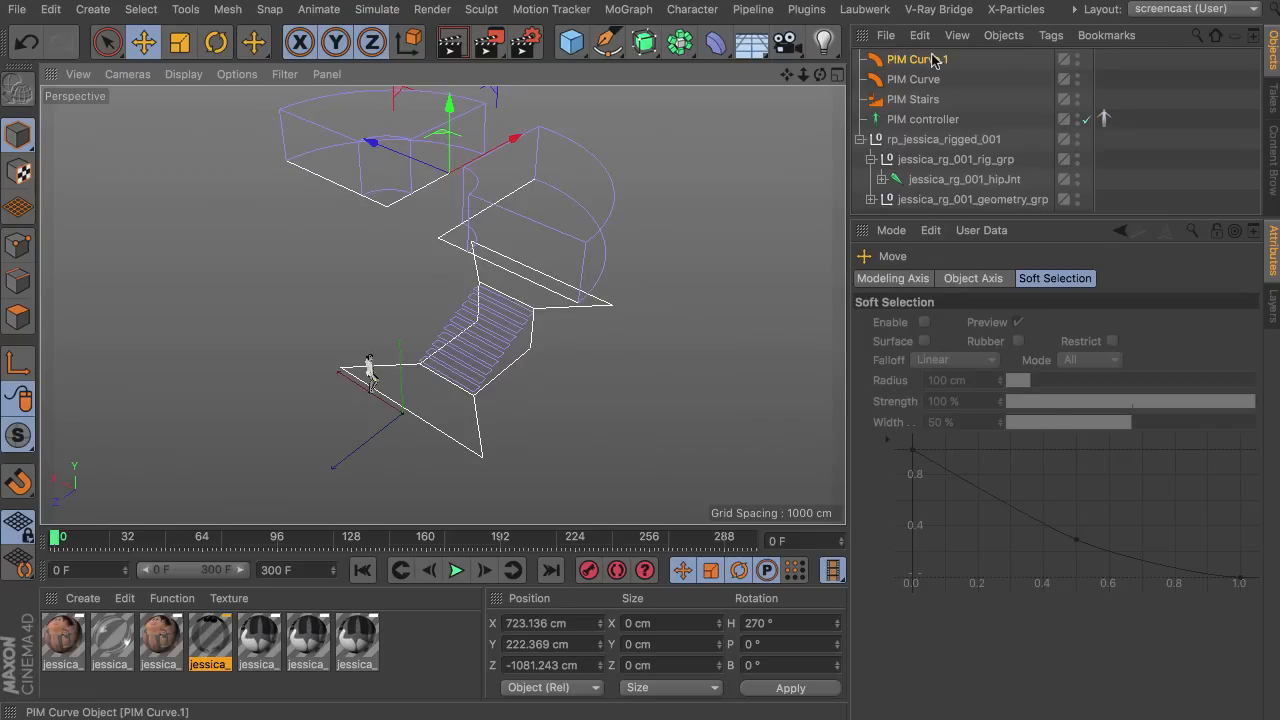
pyautogui.click(916, 60)
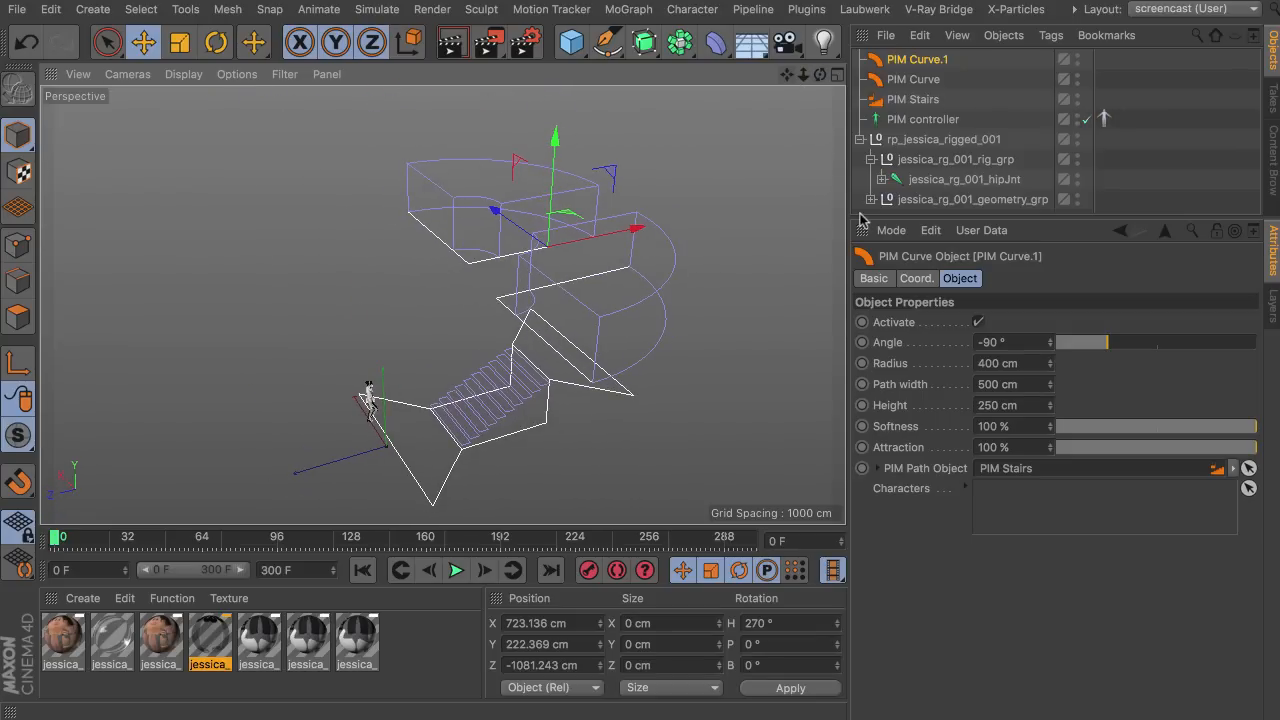
pyautogui.moveTo(714, 42)
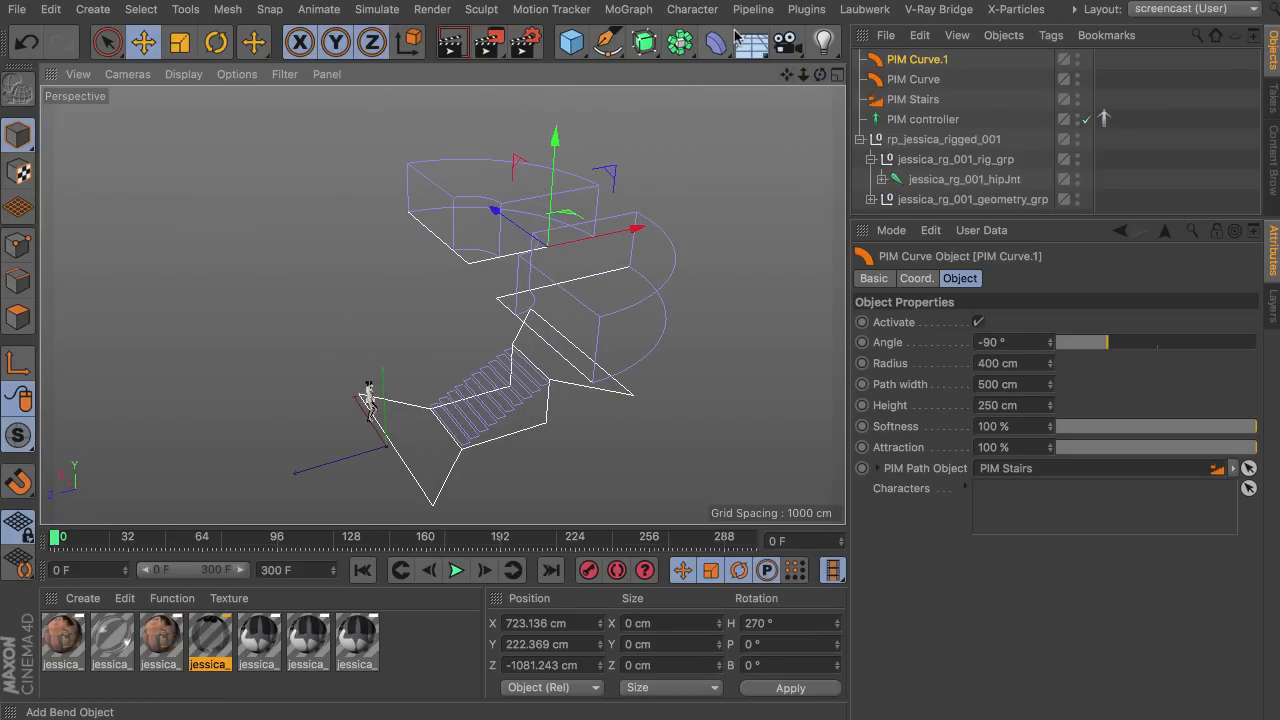
pyautogui.click(912, 100)
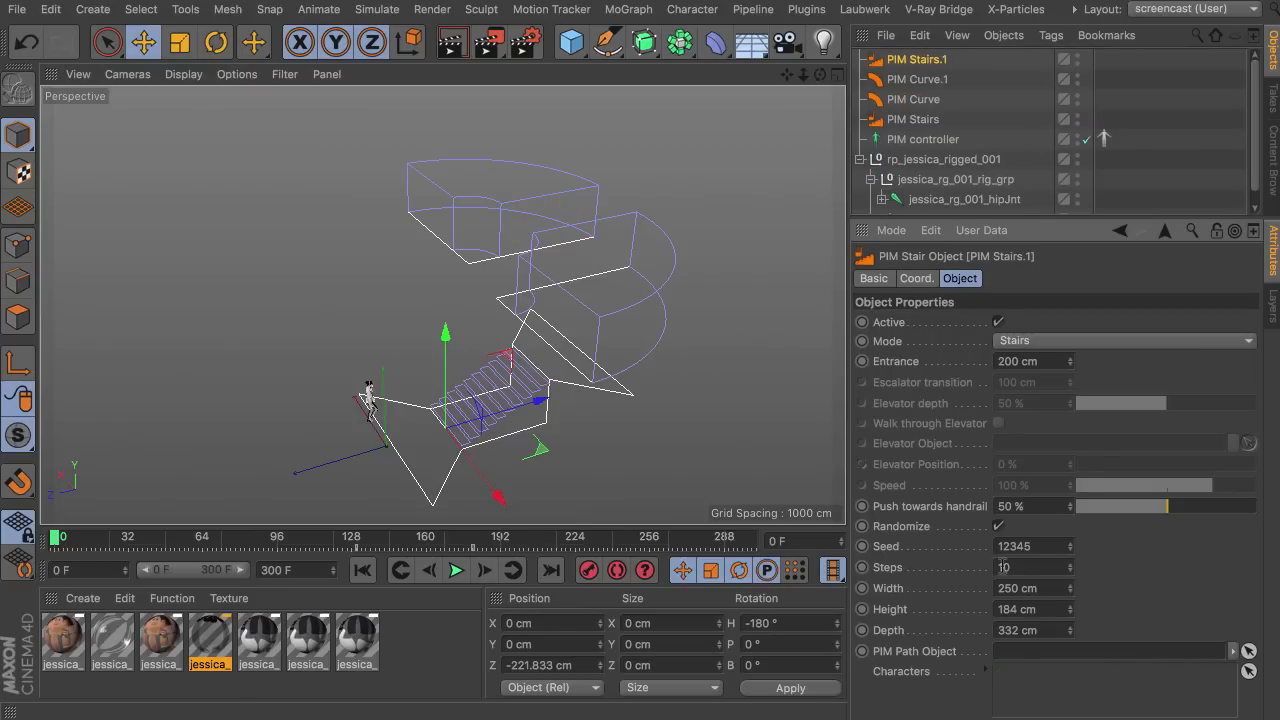
# - Link PIM Stairs into PIM Stairs.1's path field and move the copy up about 538 cm
pyautogui.click(912, 120)
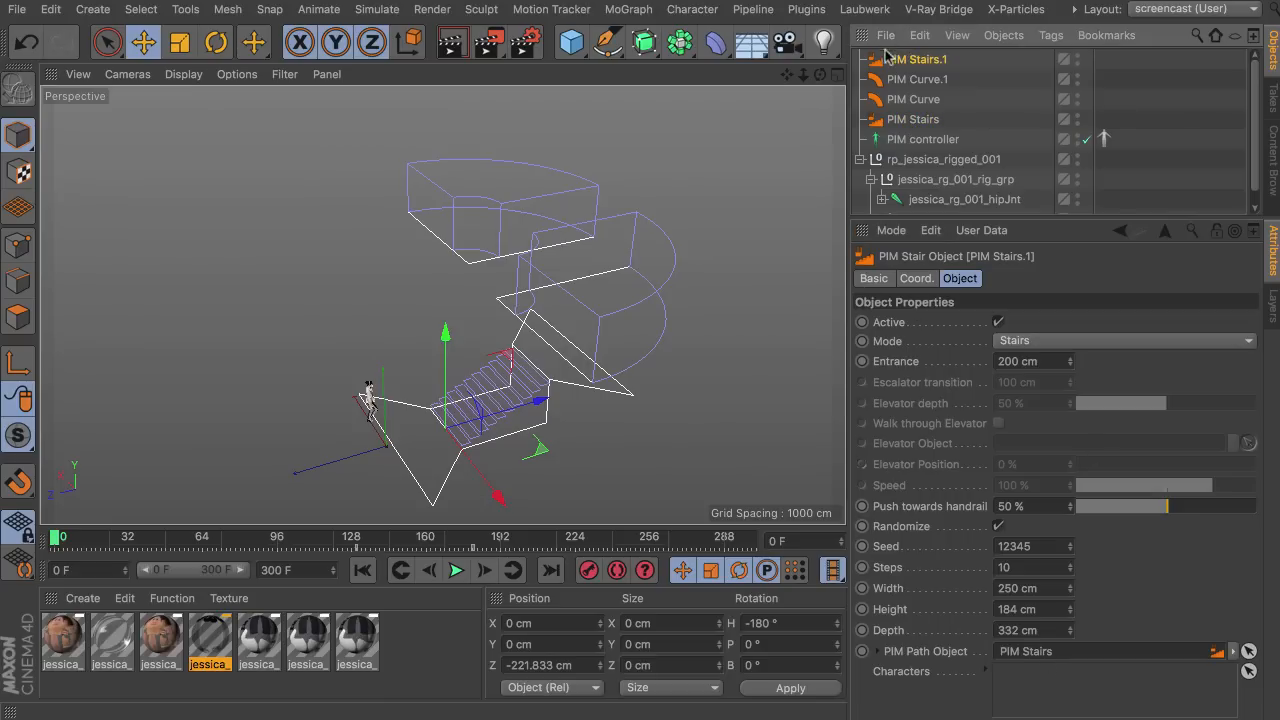
pyautogui.moveTo(1032, 664)
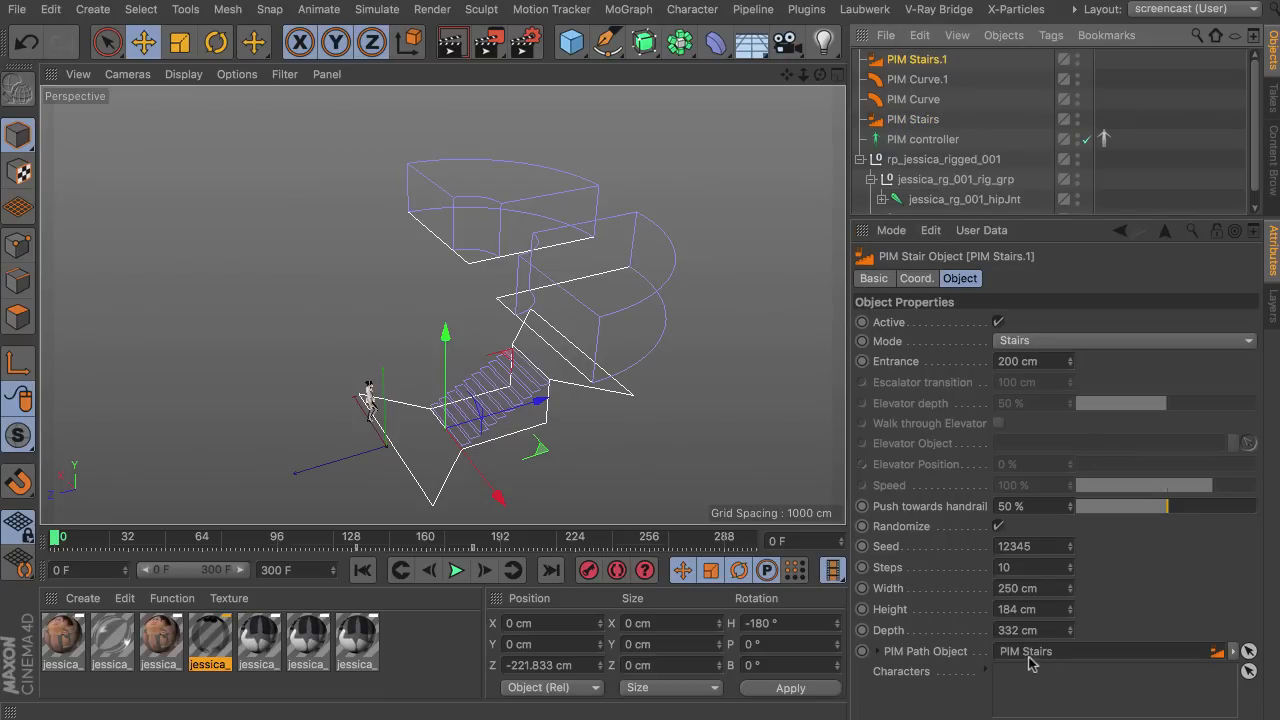
pyautogui.moveTo(444, 336)
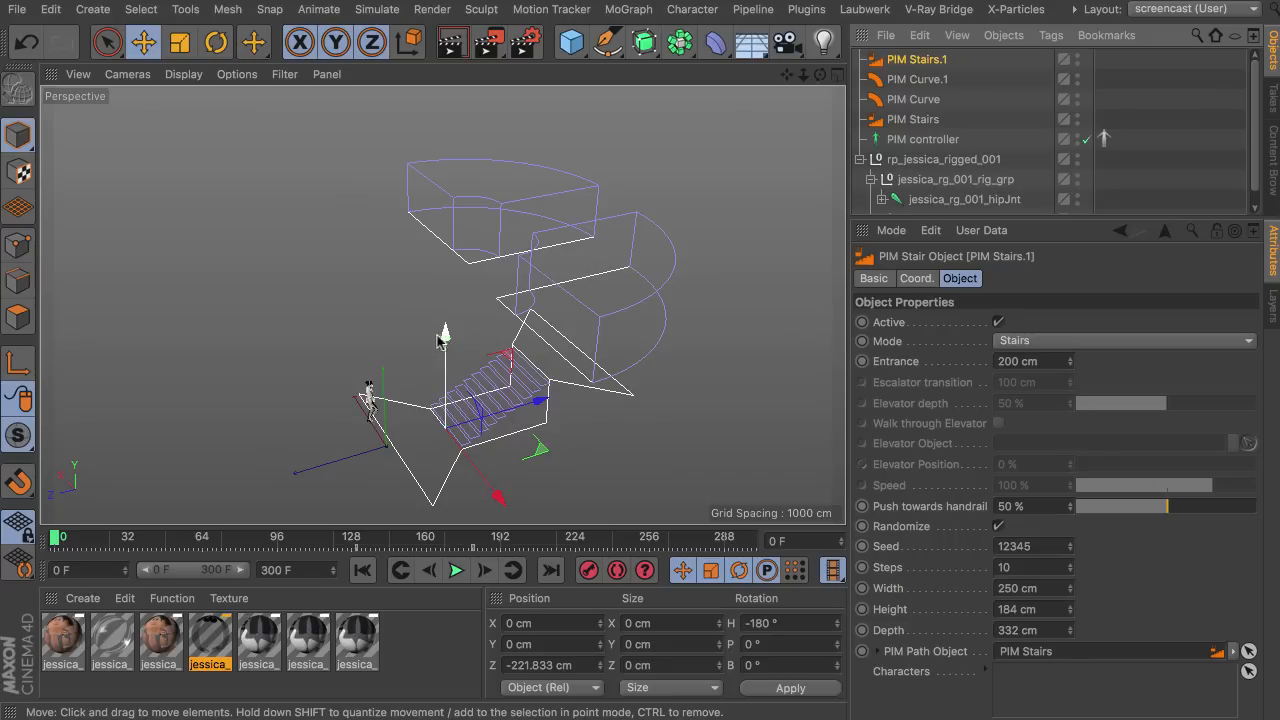
pyautogui.moveTo(444, 330); pyautogui.dragTo(444, 184)
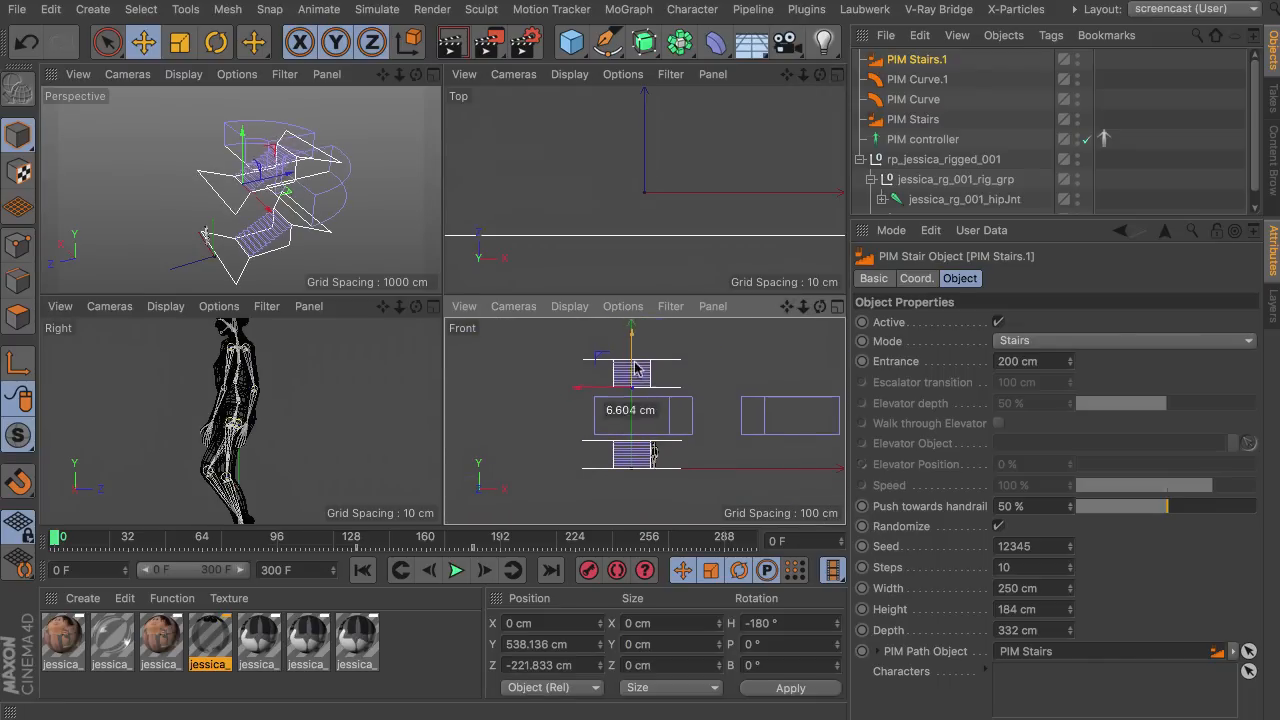
# - Move PIM Stairs.1 right and up to the upper level in the Front view, about 1050 cm out
pyautogui.moveTo(632, 360); pyautogui.dragTo(632, 414)
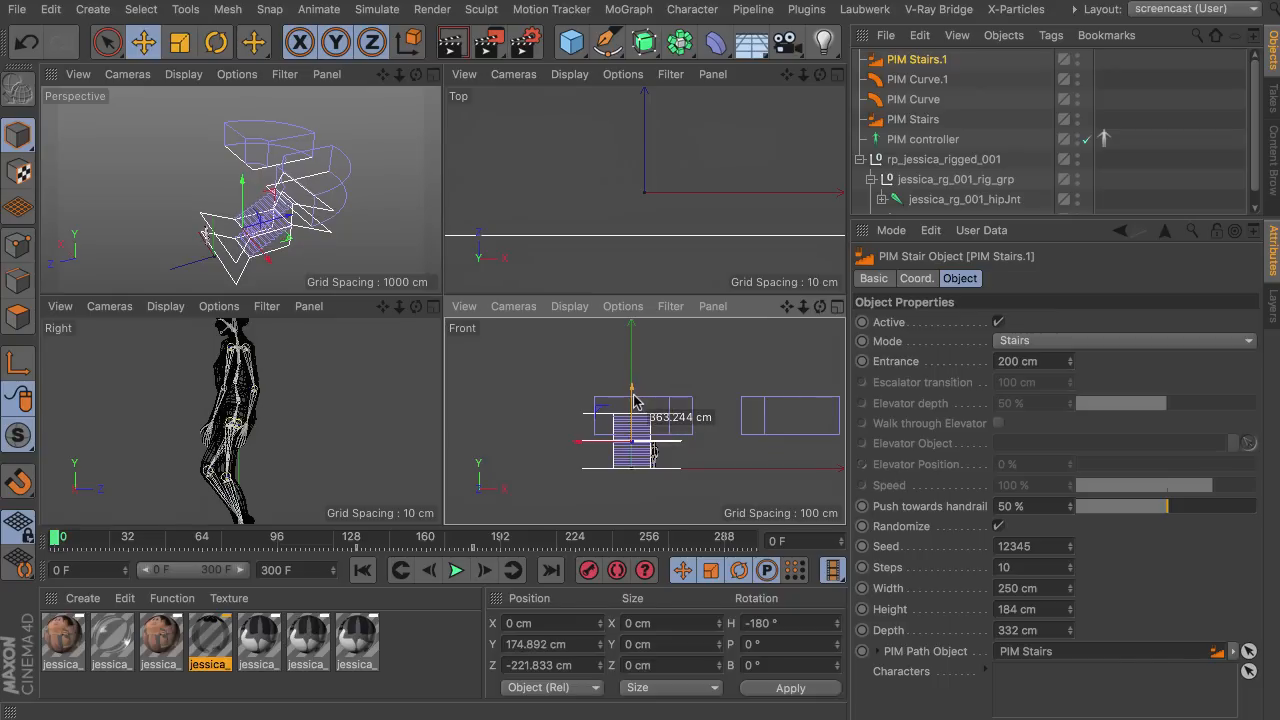
pyautogui.moveTo(636, 400); pyautogui.dragTo(710, 450)
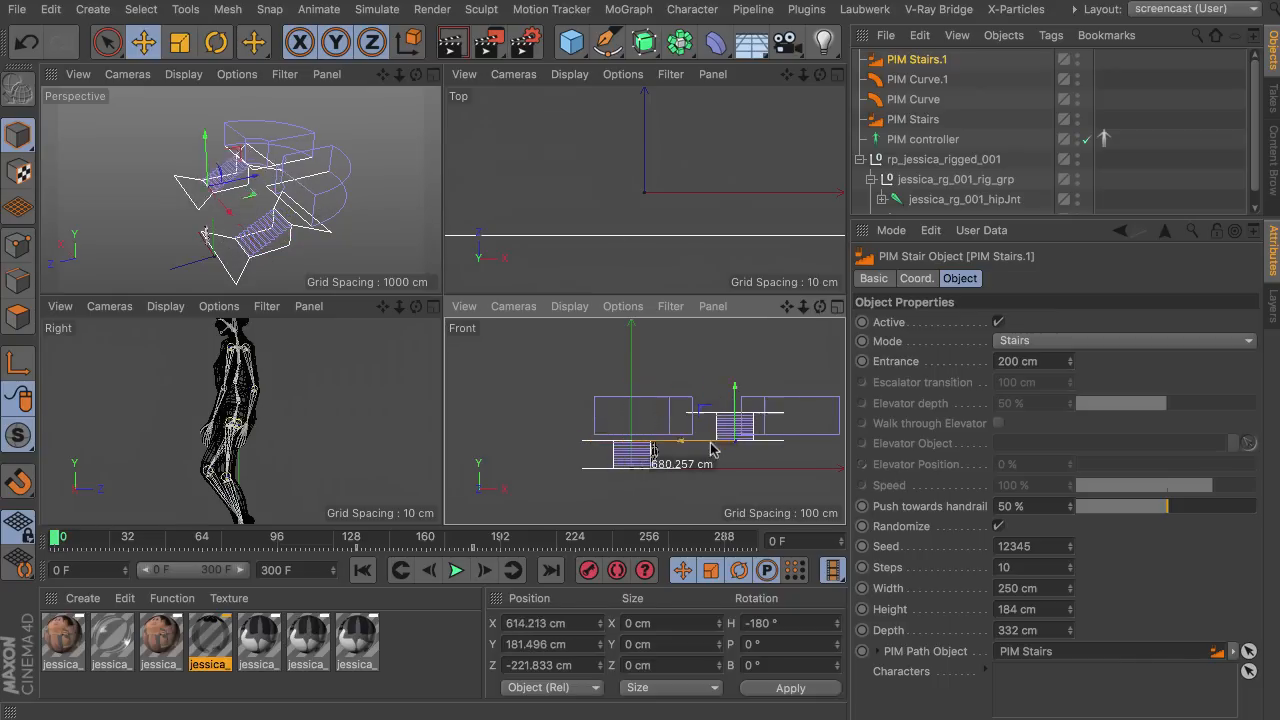
pyautogui.moveTo(700, 450); pyautogui.dragTo(740, 448)
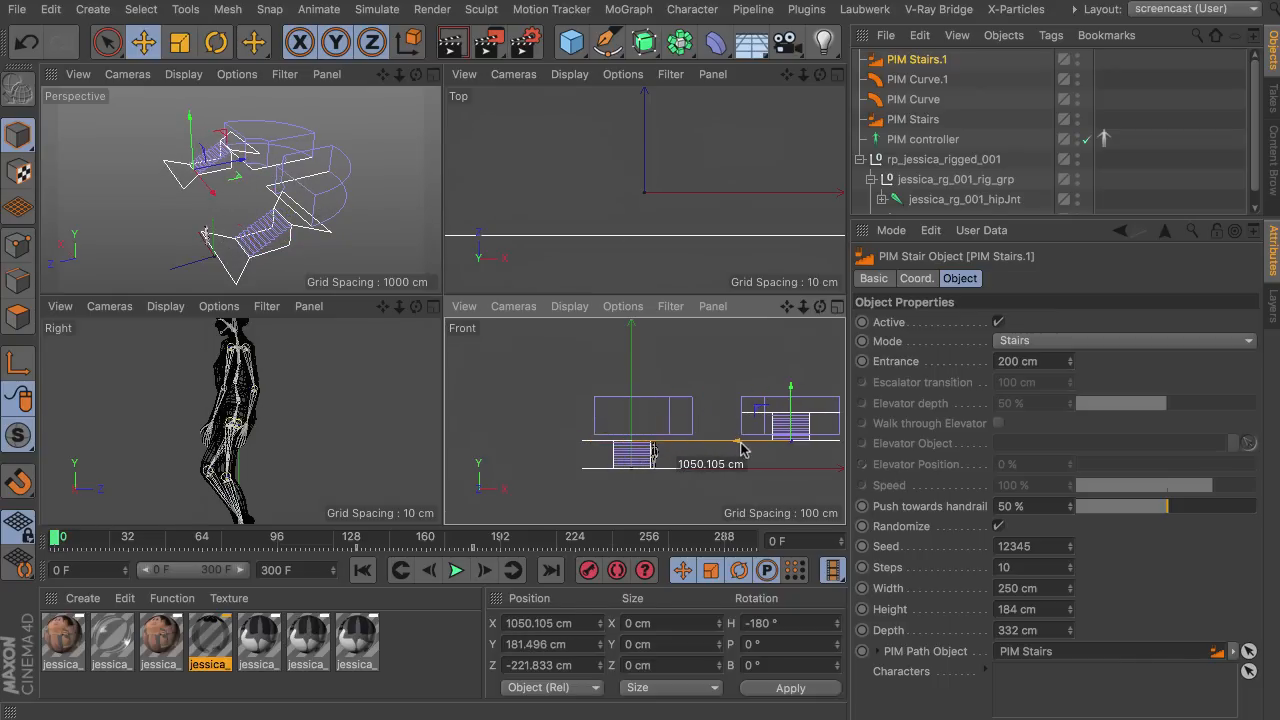
pyautogui.click(216, 40)
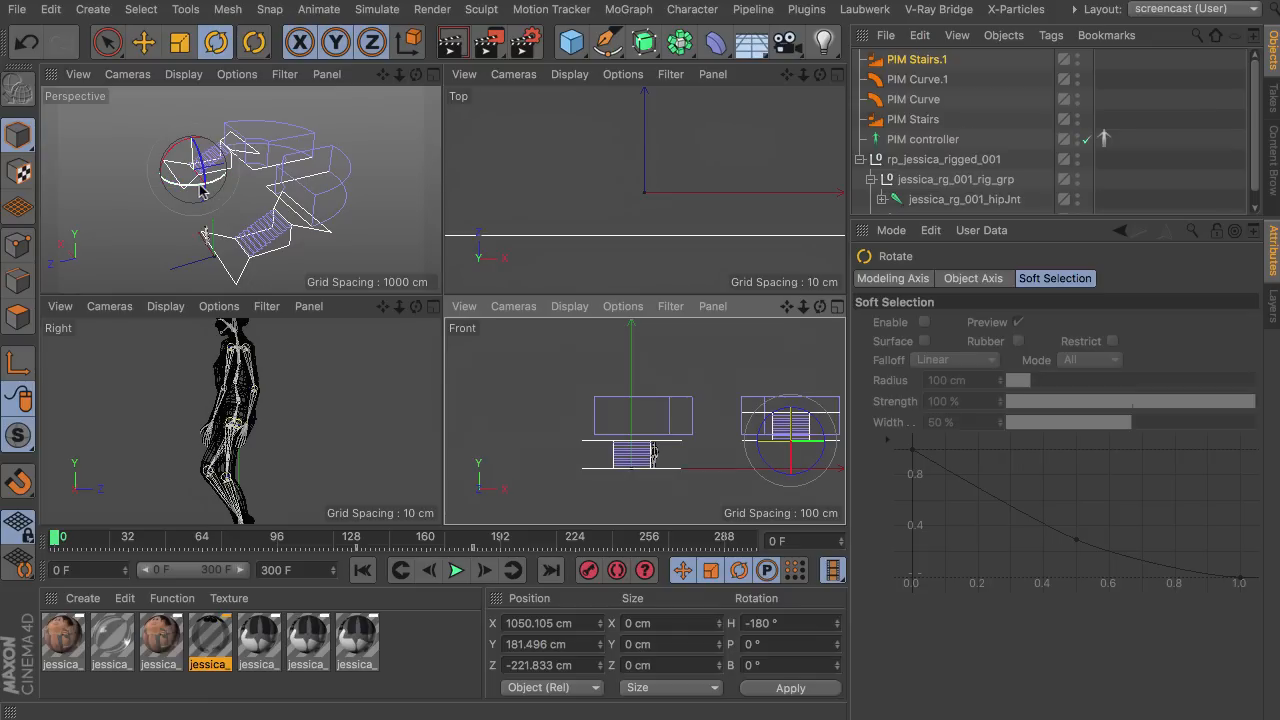
pyautogui.moveTo(230, 180); pyautogui.dragTo(184, 184)
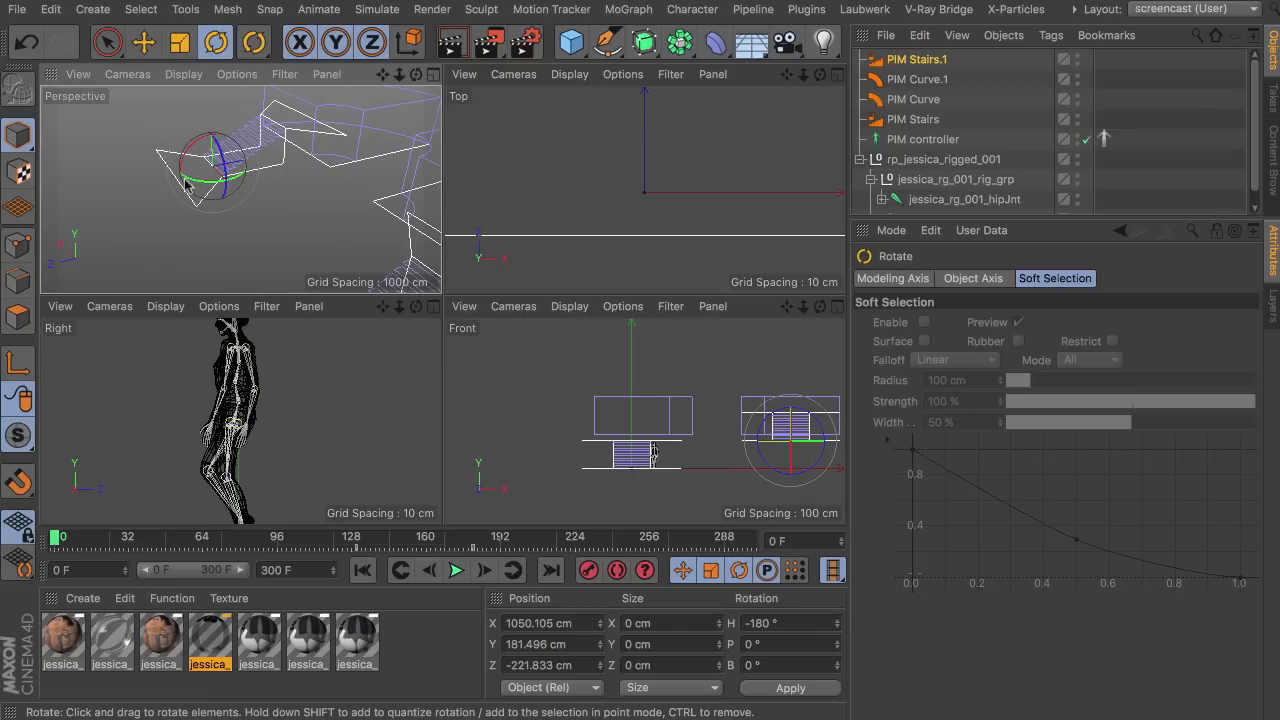
pyautogui.moveTo(390, 80)
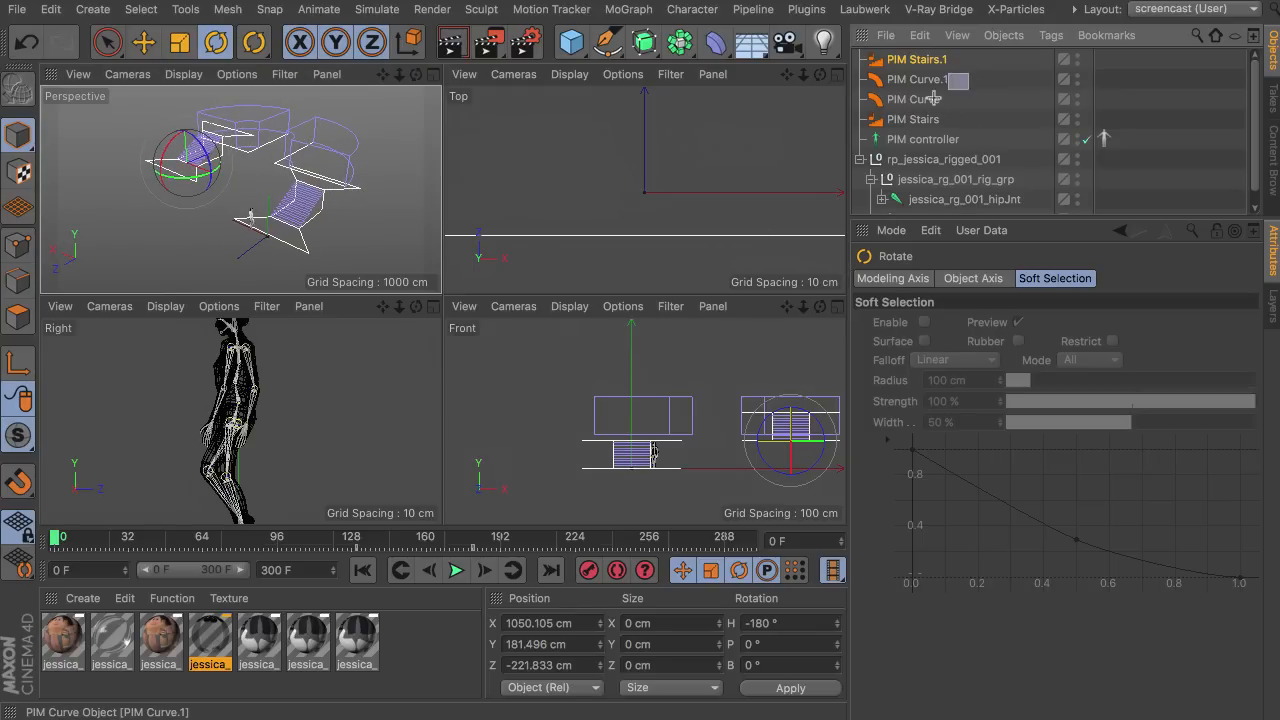
# - Select both PIM Curves together and lower them to meet the stairs
pyautogui.click(144, 42)
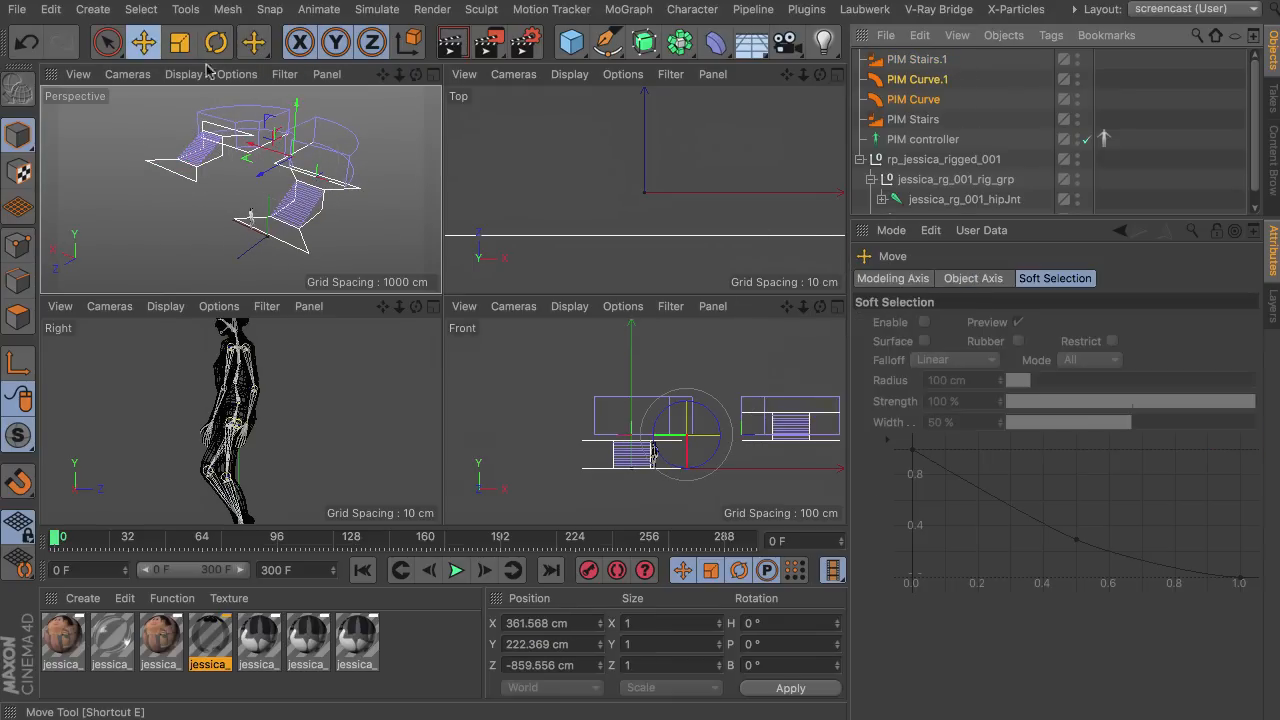
pyautogui.moveTo(688, 432); pyautogui.dragTo(688, 384)
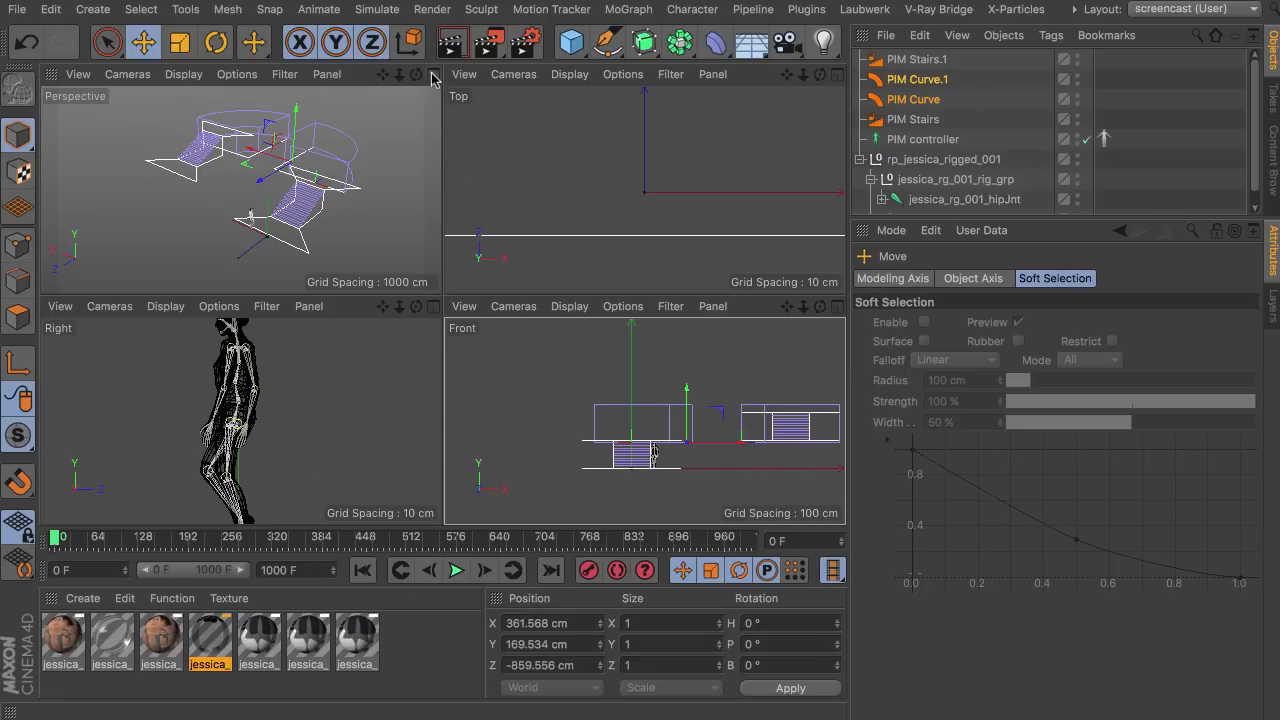
# - Maximise the Perspective viewport over the two-level path and select the PIM controller
pyautogui.click(432, 76)
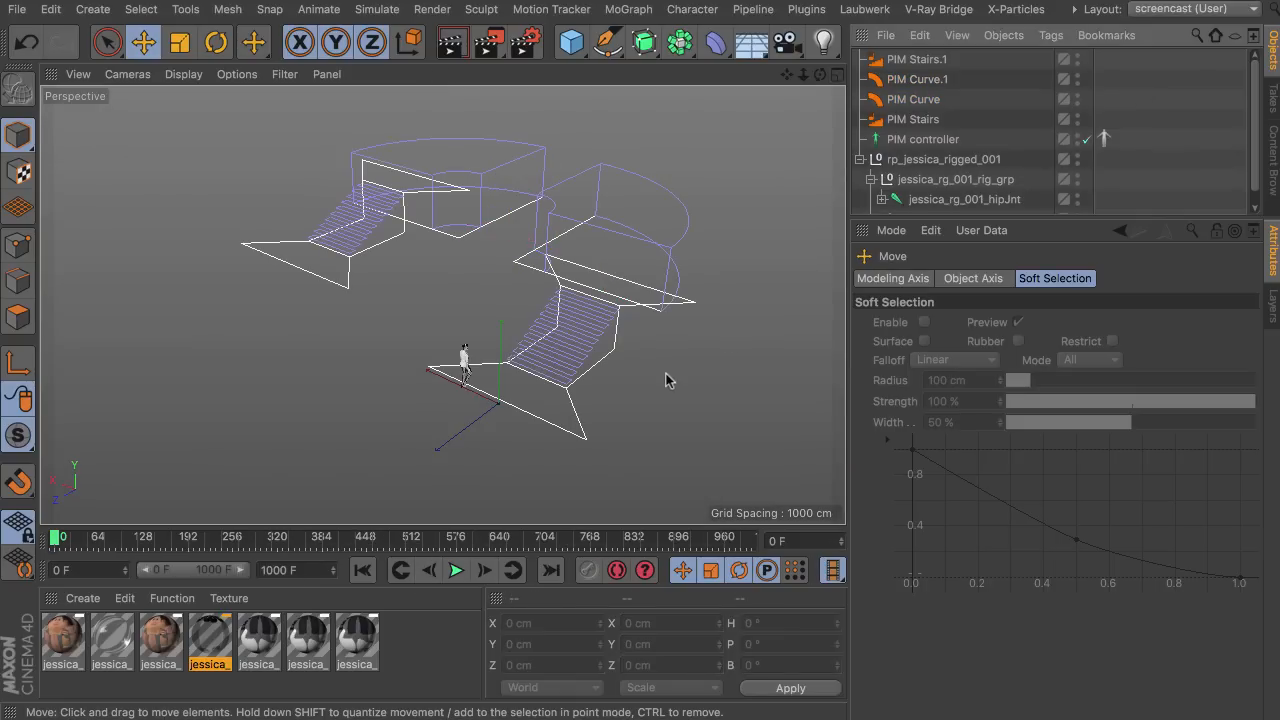
pyautogui.moveTo(754, 204)
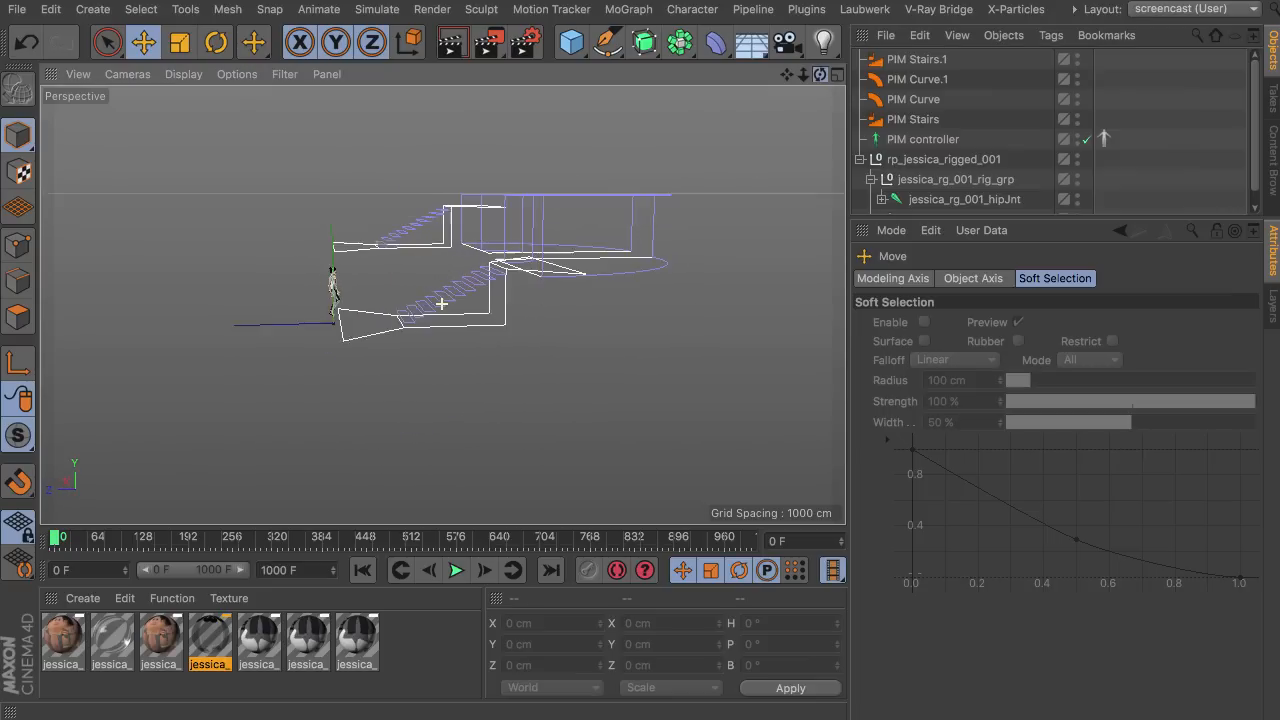
pyautogui.click(920, 140)
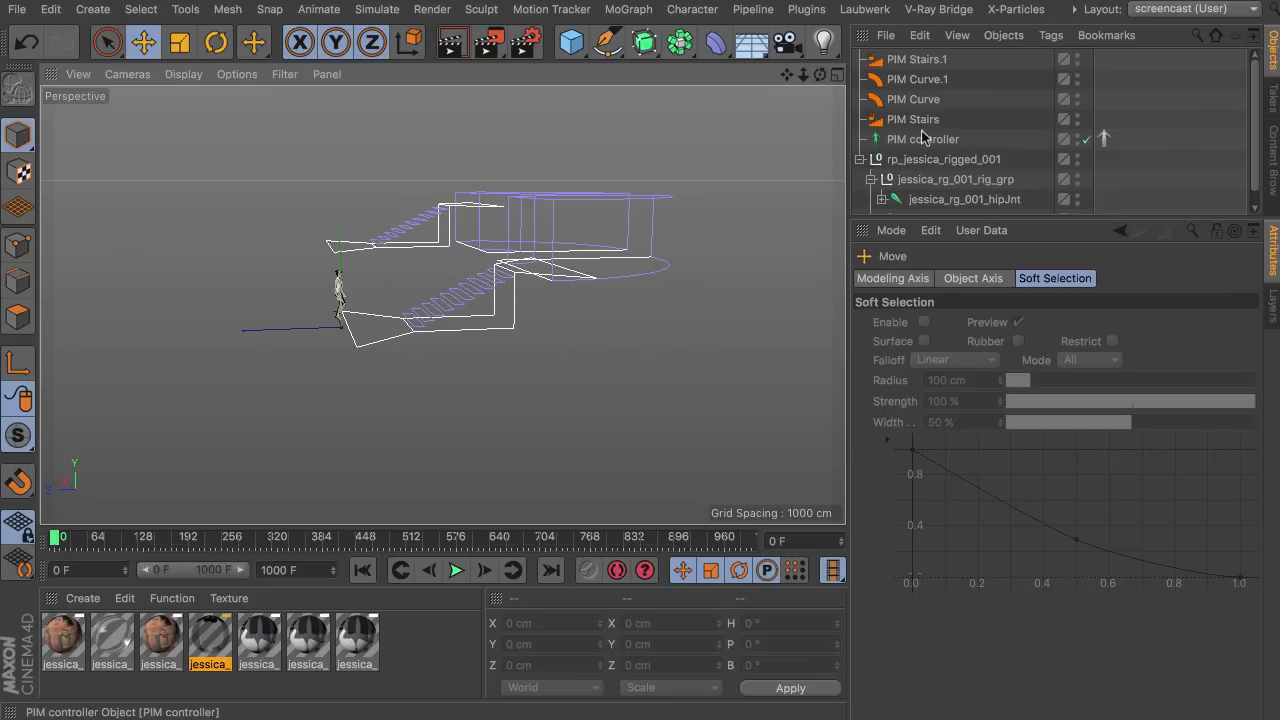
pyautogui.click(916, 60)
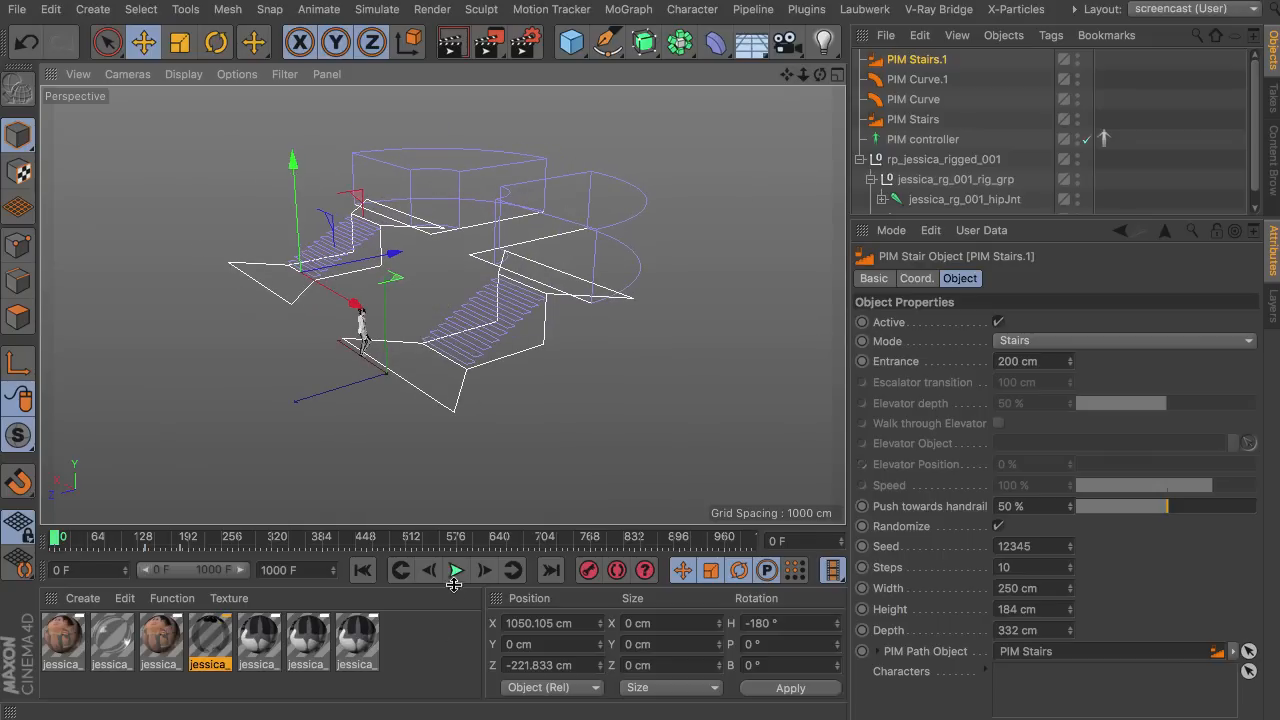
# - Play the animation forwards so the woman climbs the stairs and walks the curved path past frame 600
pyautogui.click(456, 570)
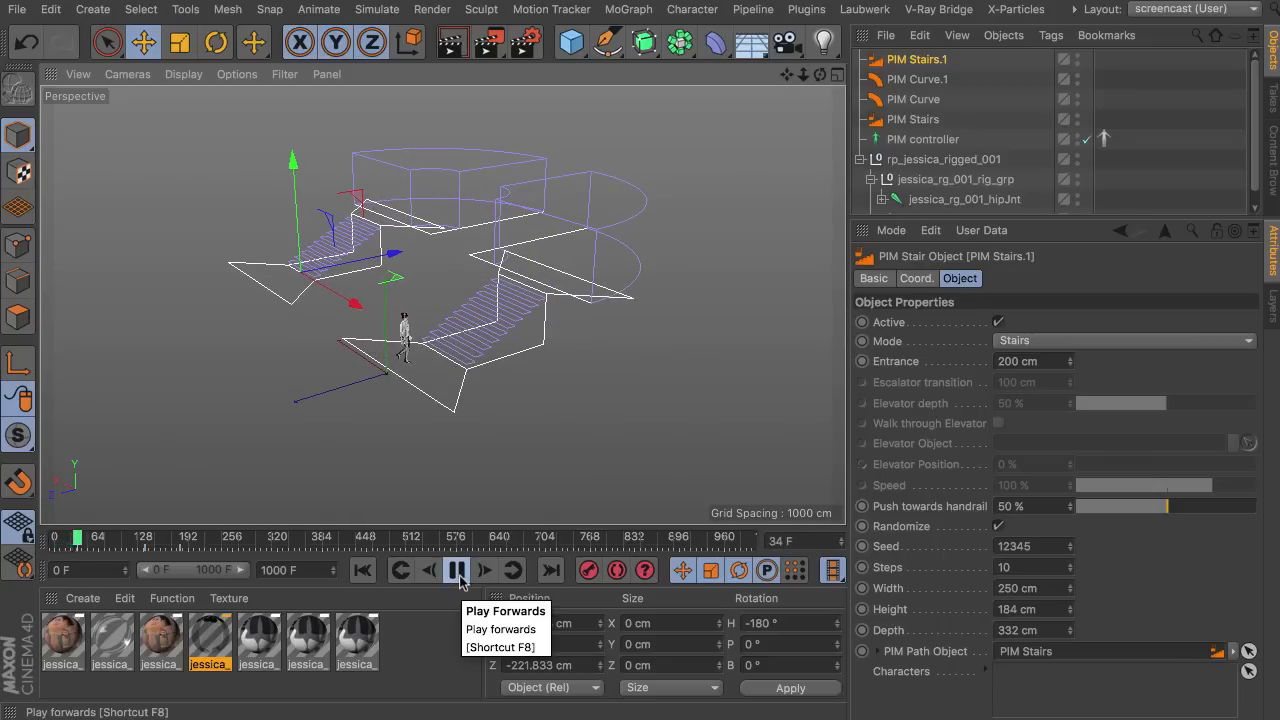
pyautogui.click(456, 570)
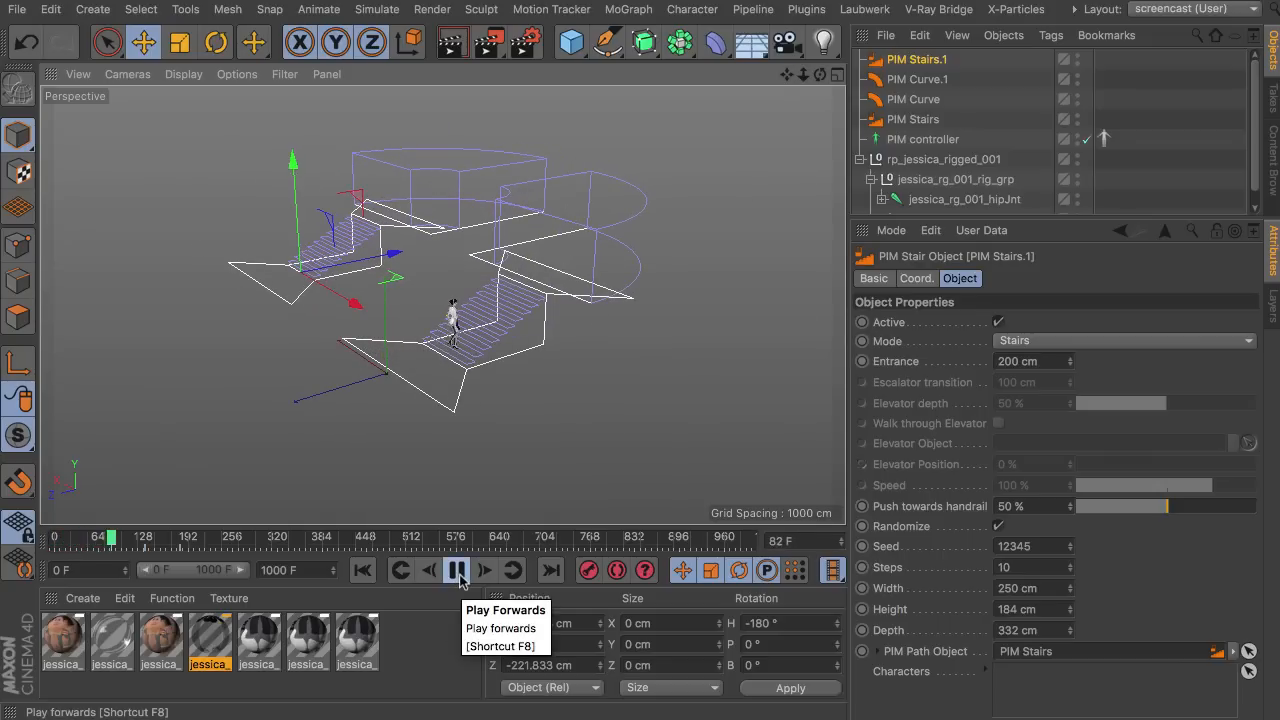
pyautogui.click(456, 570)
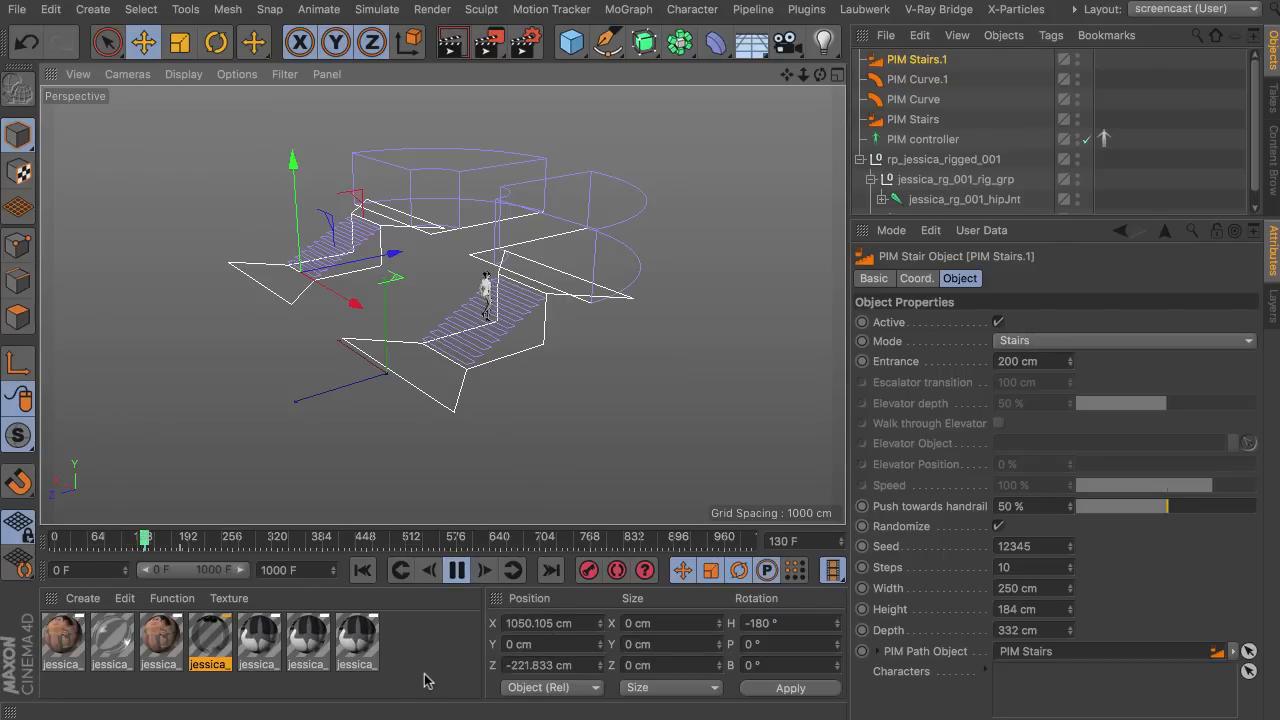
pyautogui.click(456, 570)
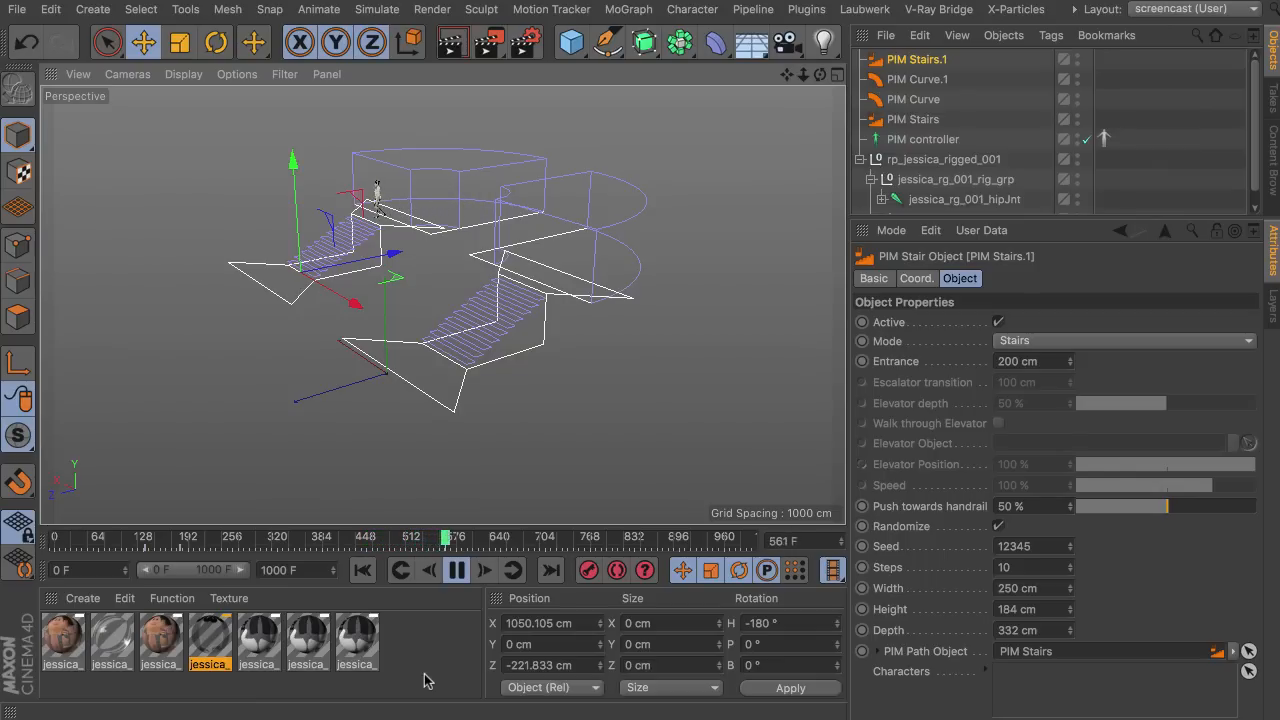
pyautogui.click(456, 570)
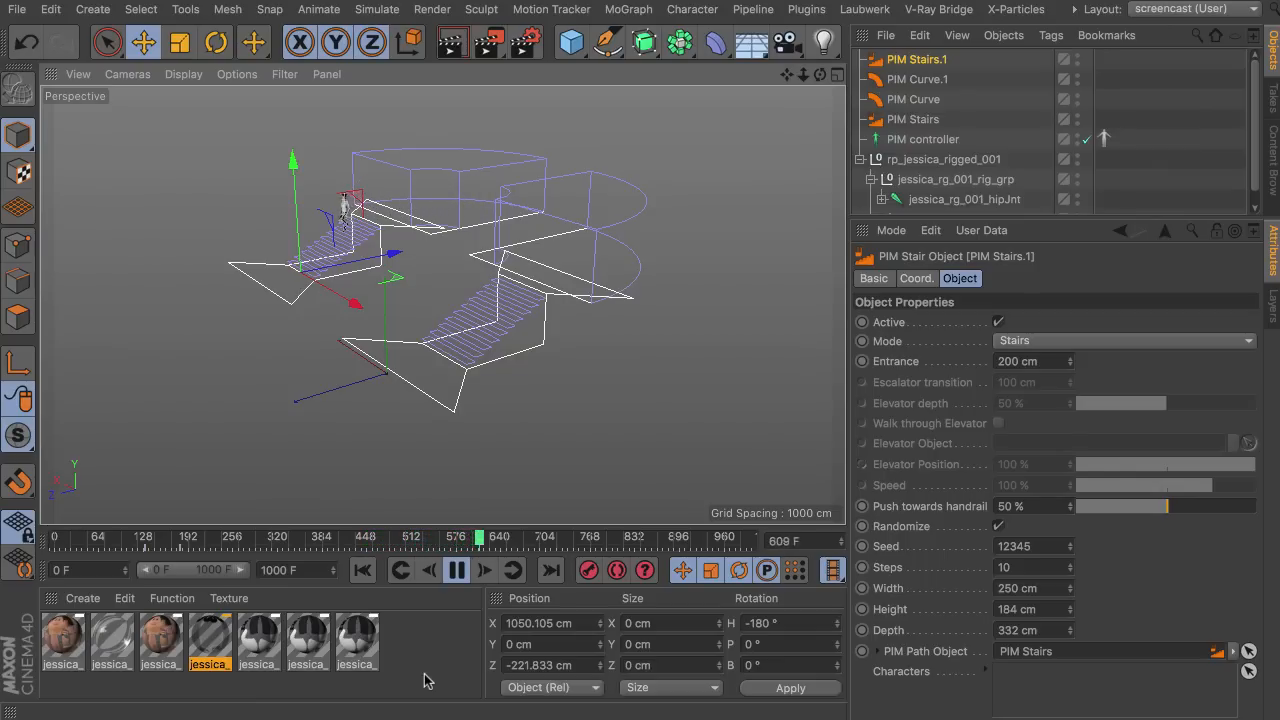